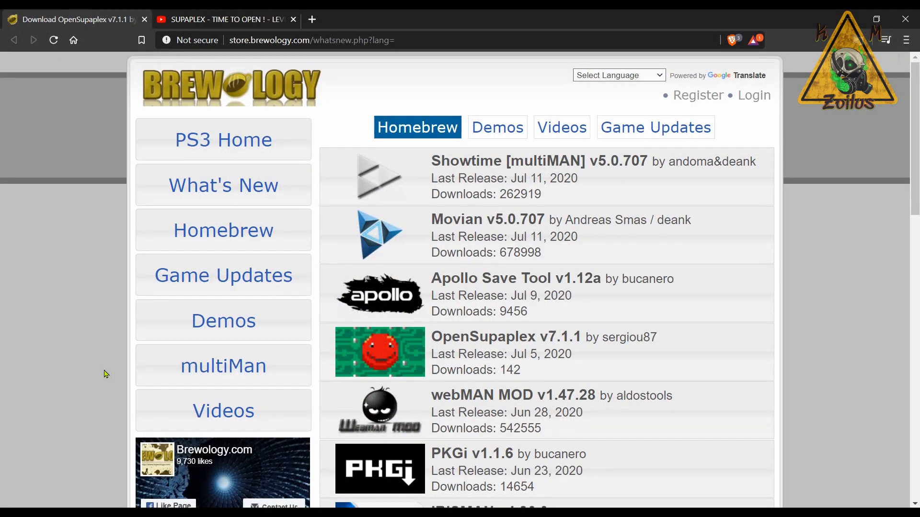
mouse_move(238, 373)
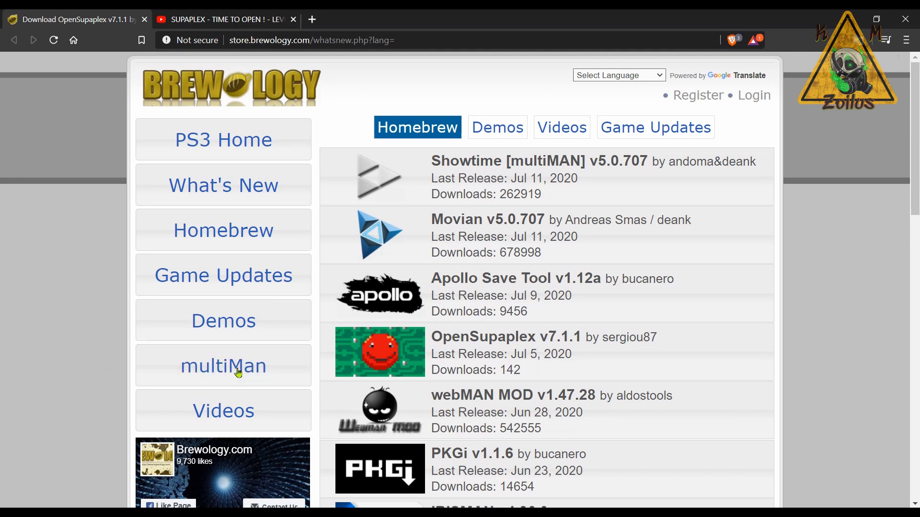
mouse_move(504, 355)
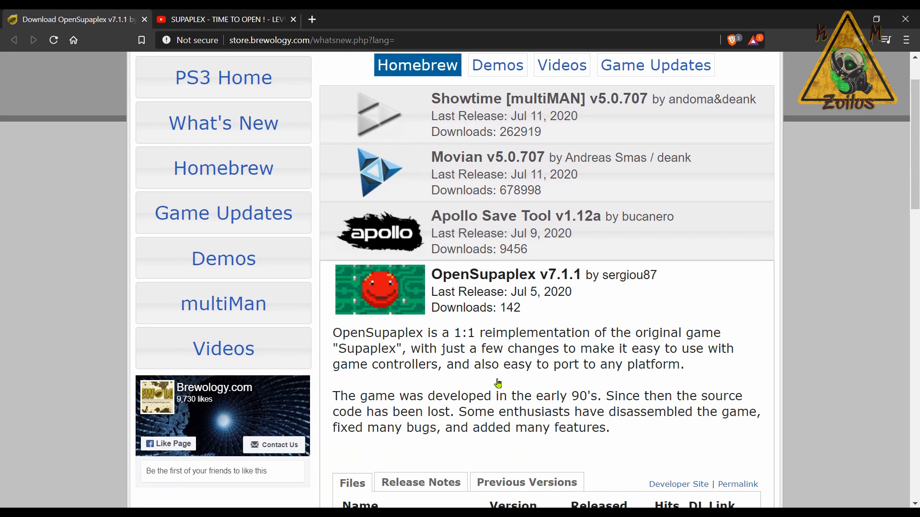
mouse_move(529, 376)
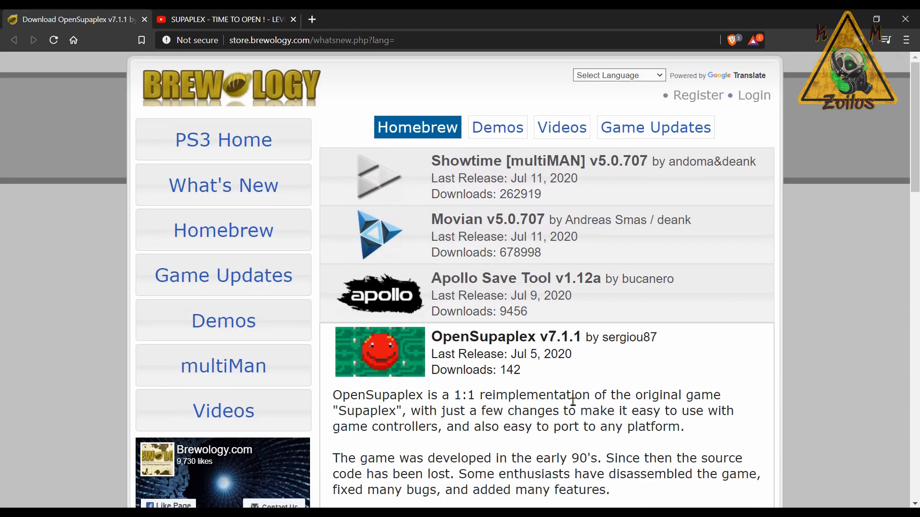
Expand the Apollo Save Tool v1.12a entry and scroll to its release notes
click(515, 278)
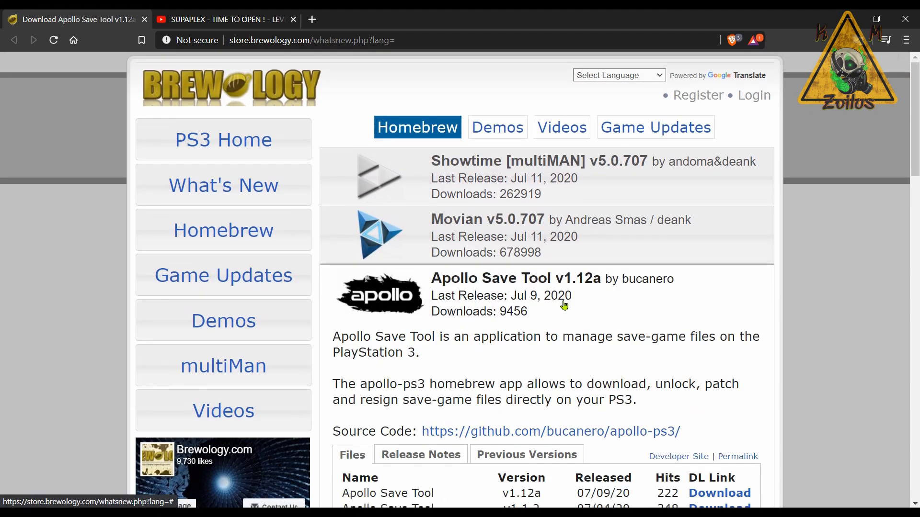
scroll(down, 3)
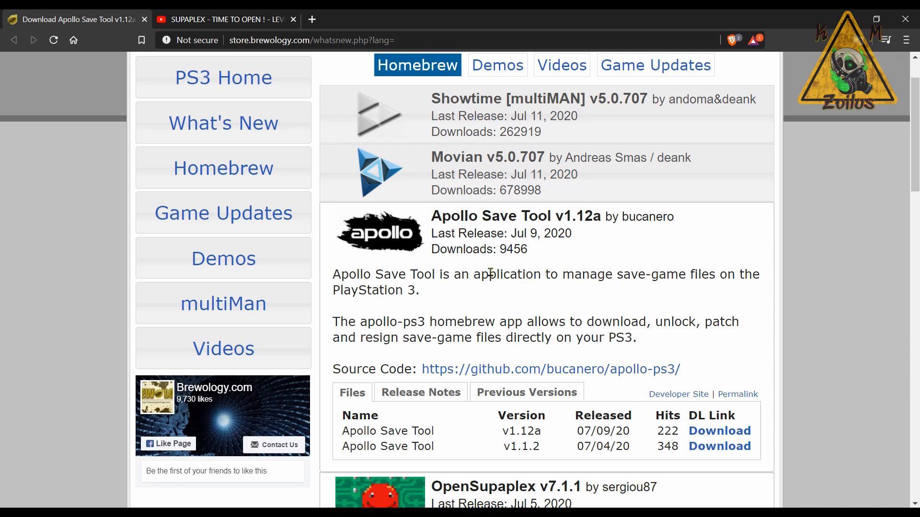
scroll(down, 3)
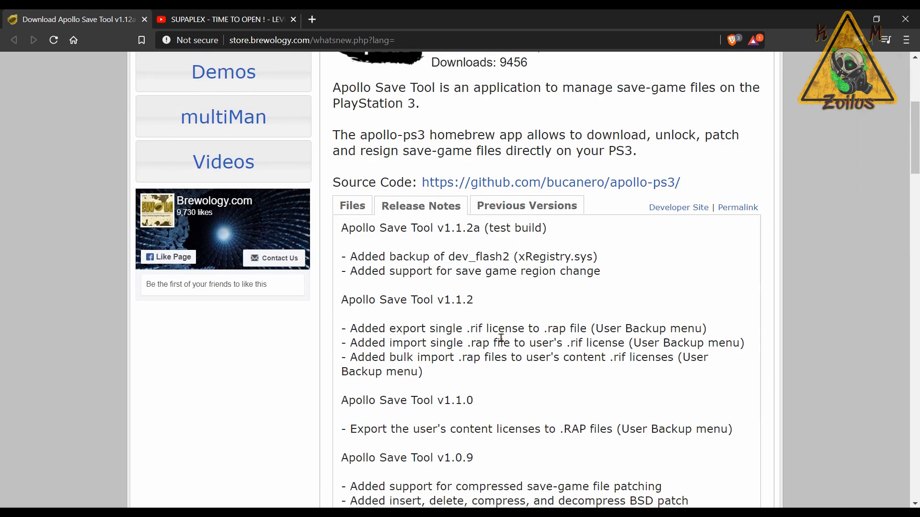
mouse_move(501, 275)
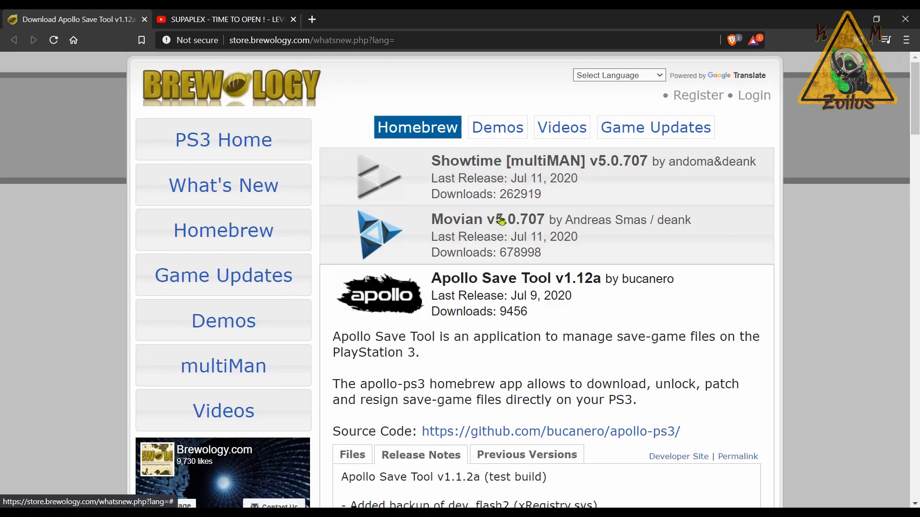
mouse_move(505, 213)
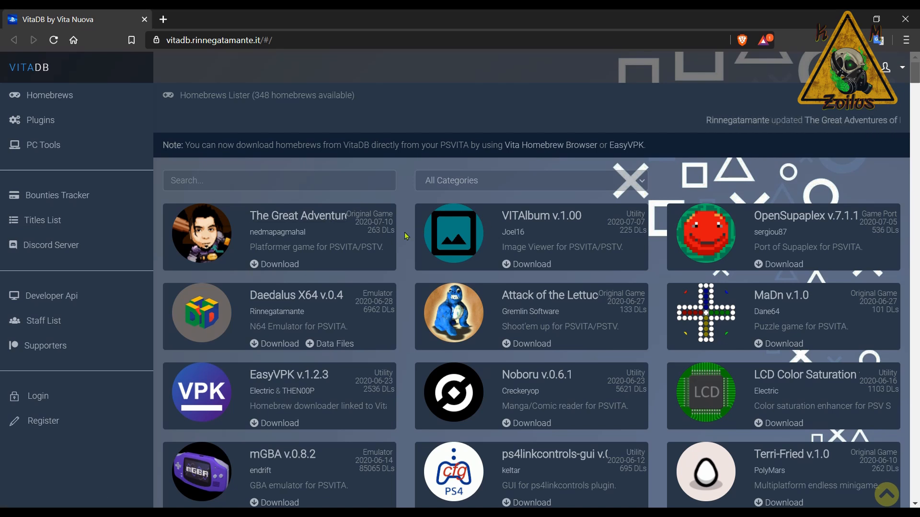
mouse_move(302, 235)
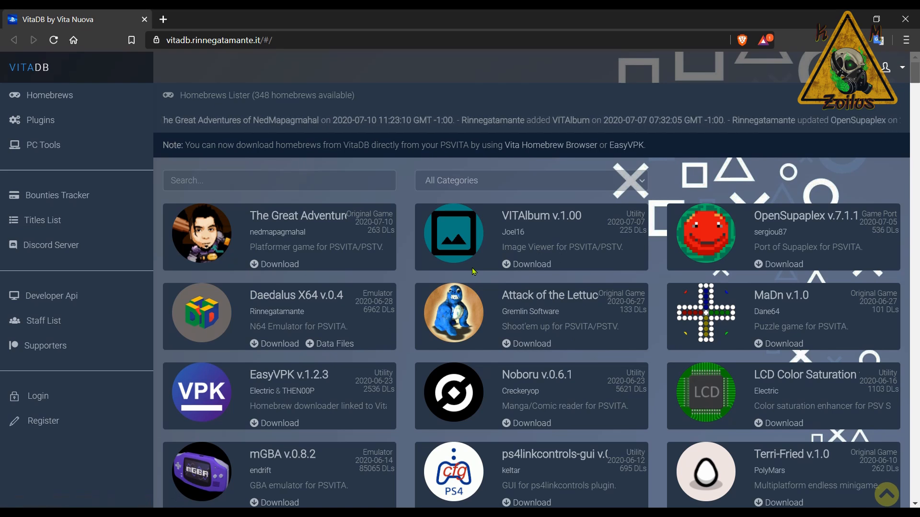
mouse_move(494, 266)
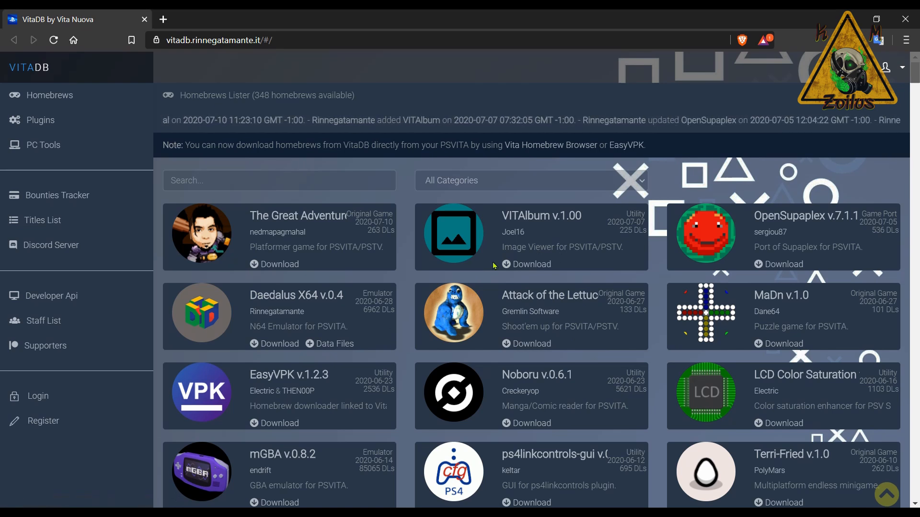
Scroll through the VitaDB Homebrews Lister of 348 PS Vita homebrews
scroll(down, 3)
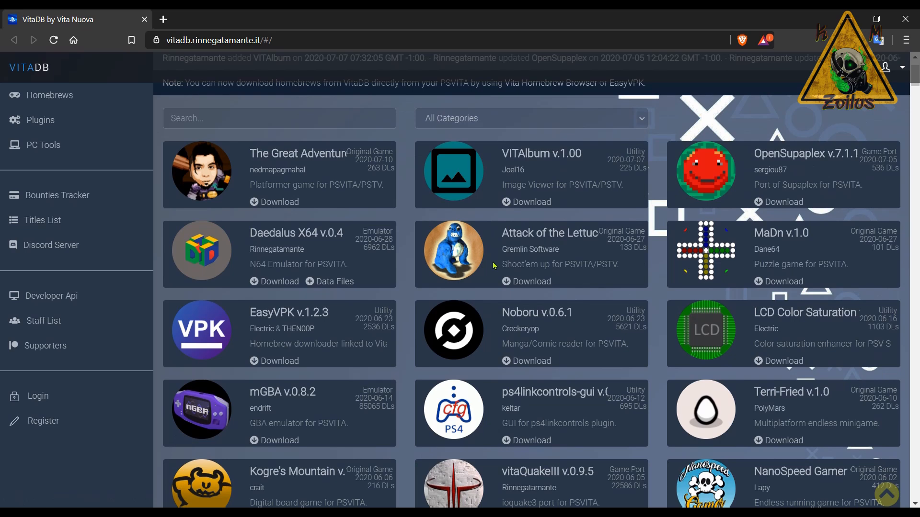
scroll(down, 3)
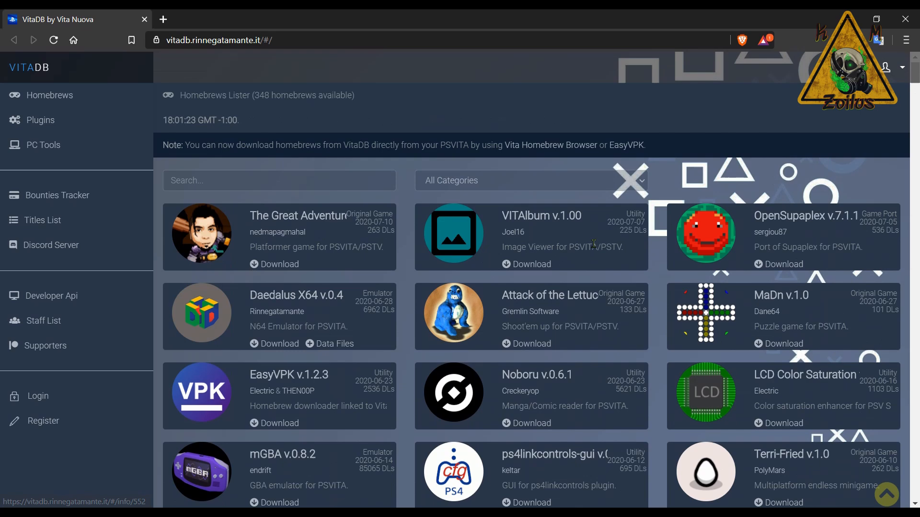
scroll(down, 3)
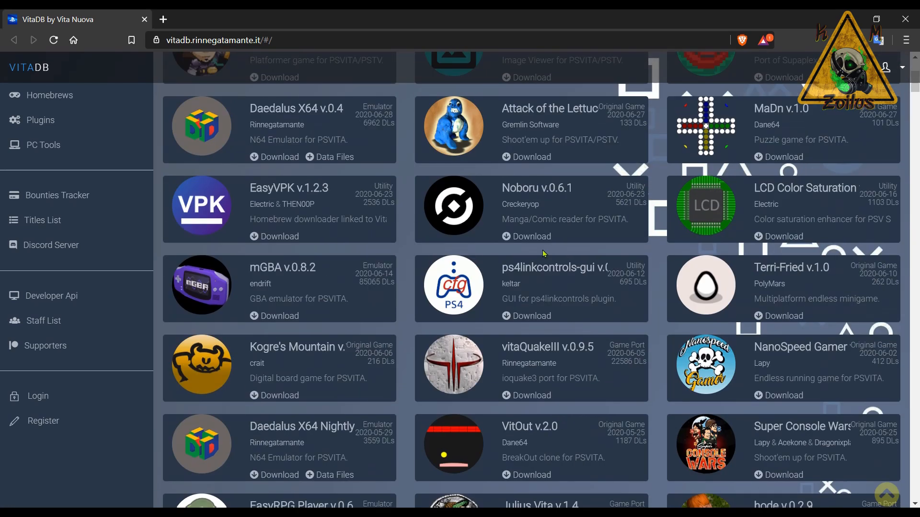
scroll(up, 3)
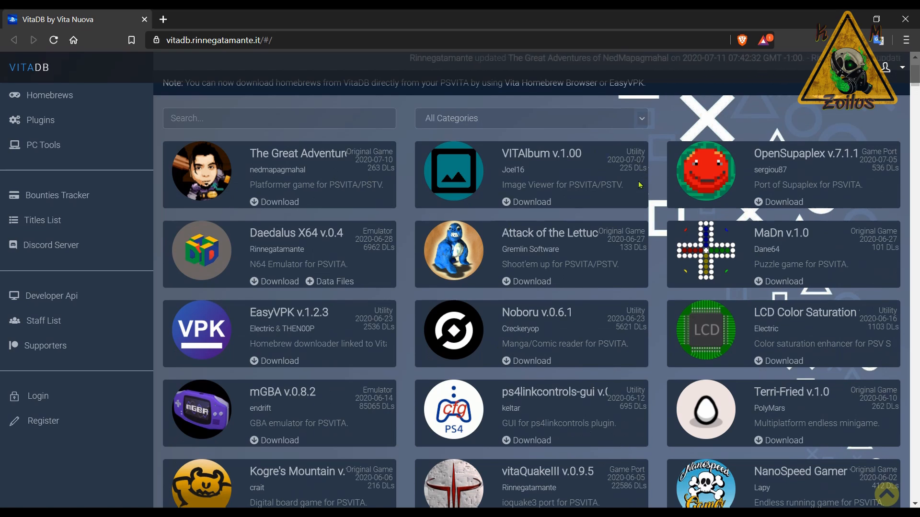
mouse_move(539, 252)
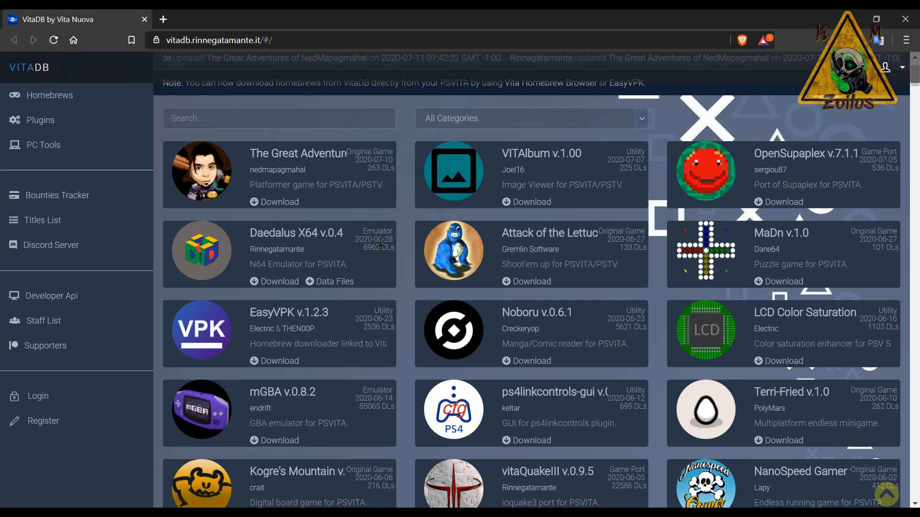
mouse_move(279, 321)
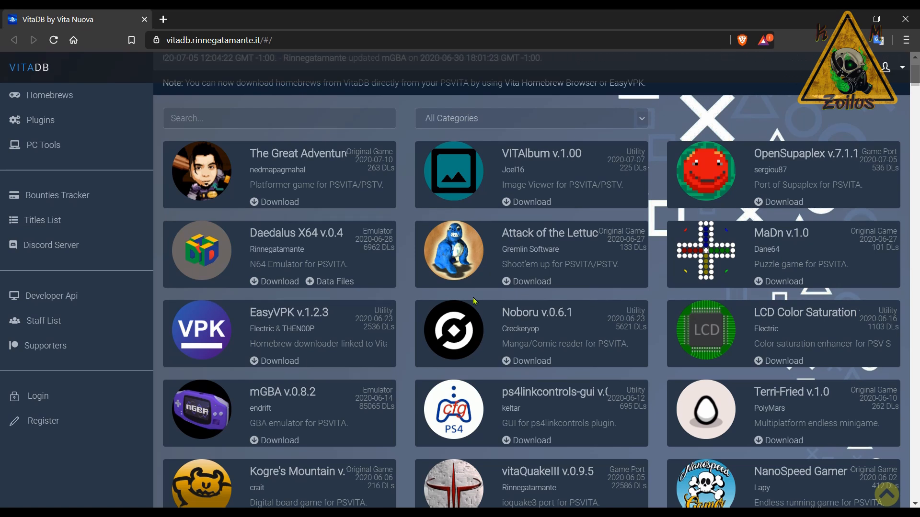
mouse_move(272, 317)
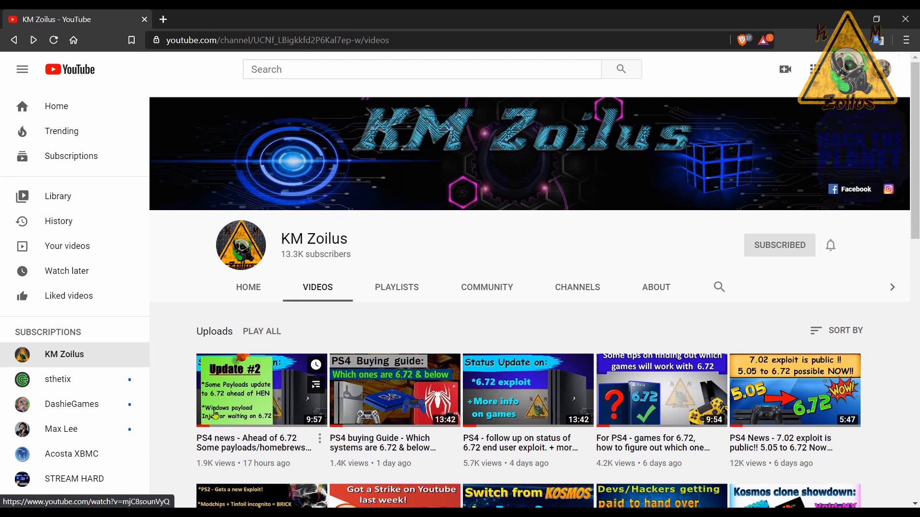
mouse_move(181, 344)
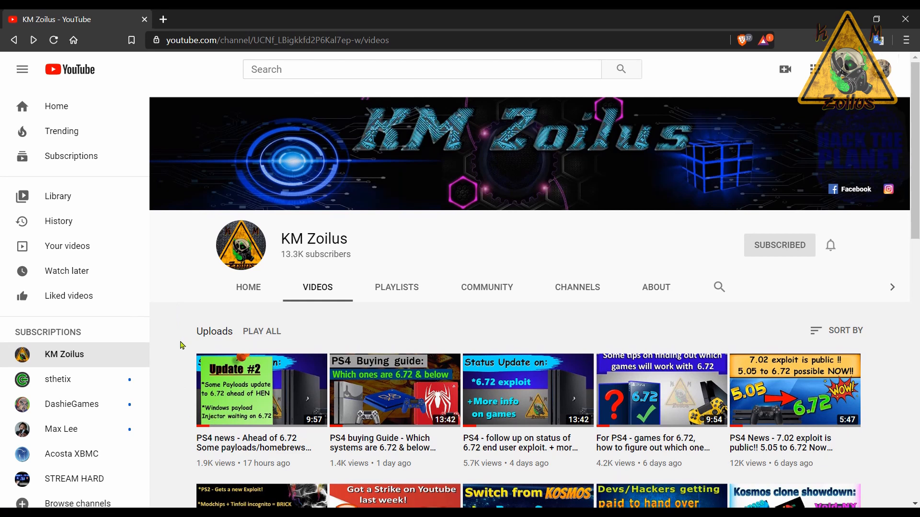
mouse_move(604, 340)
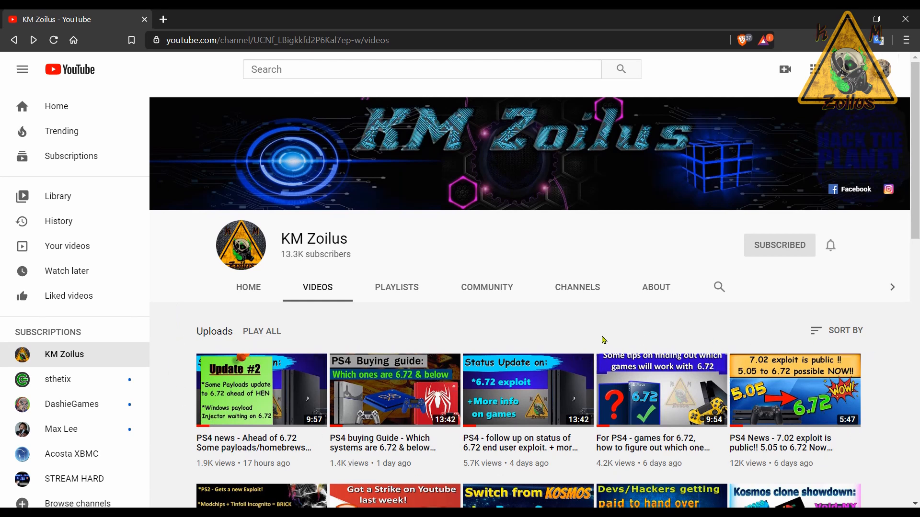
mouse_move(820, 336)
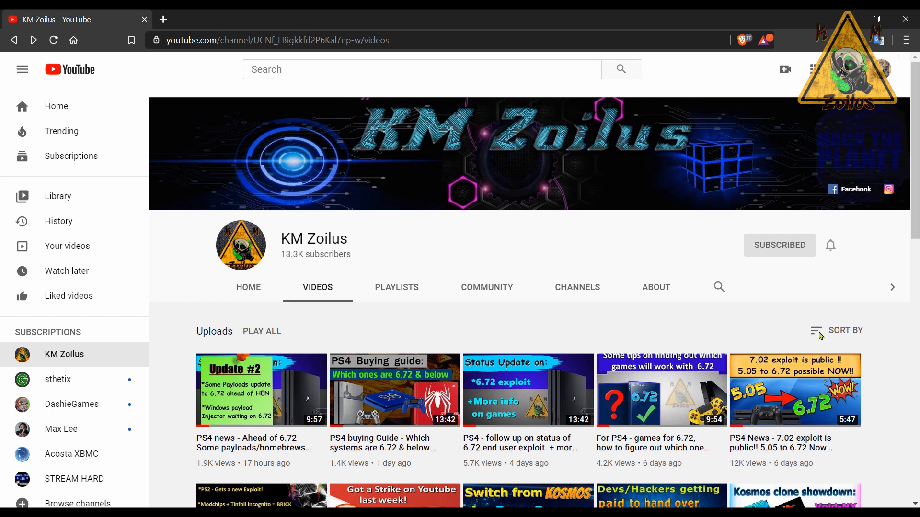
mouse_move(731, 328)
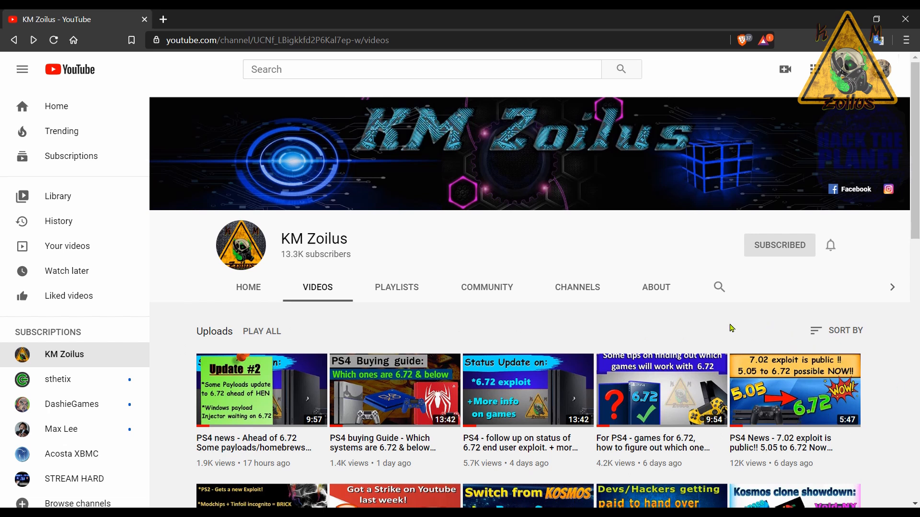
mouse_move(659, 398)
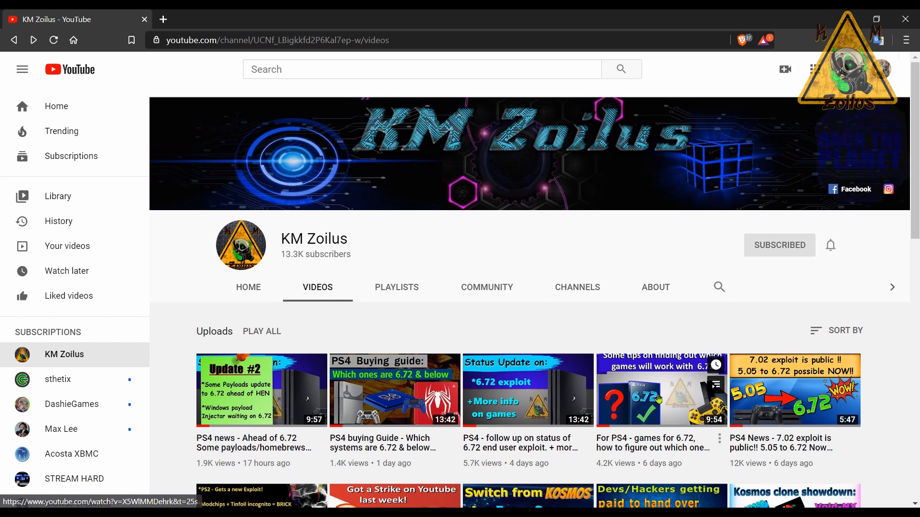
mouse_move(655, 399)
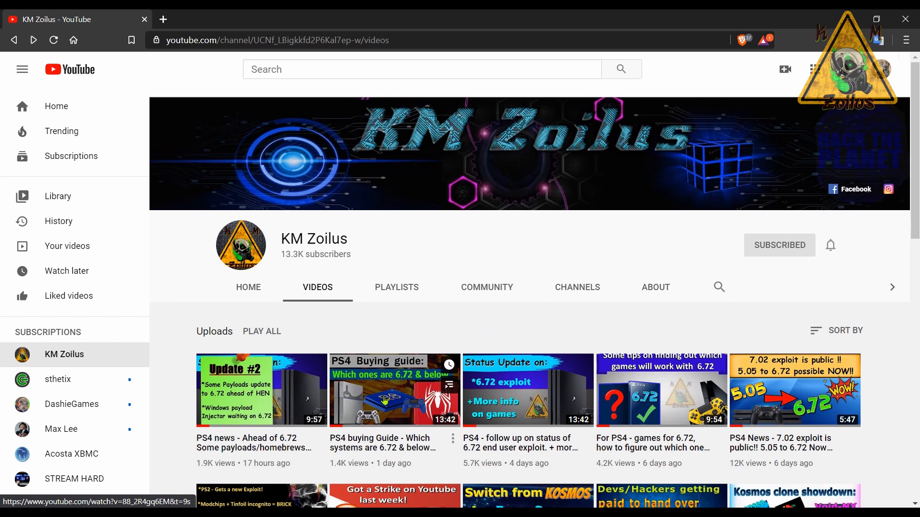
mouse_move(393, 388)
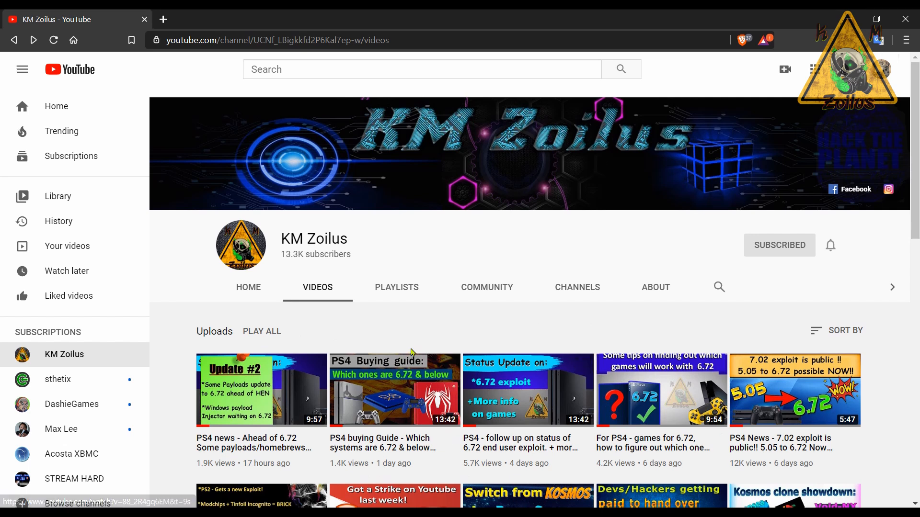
mouse_move(514, 351)
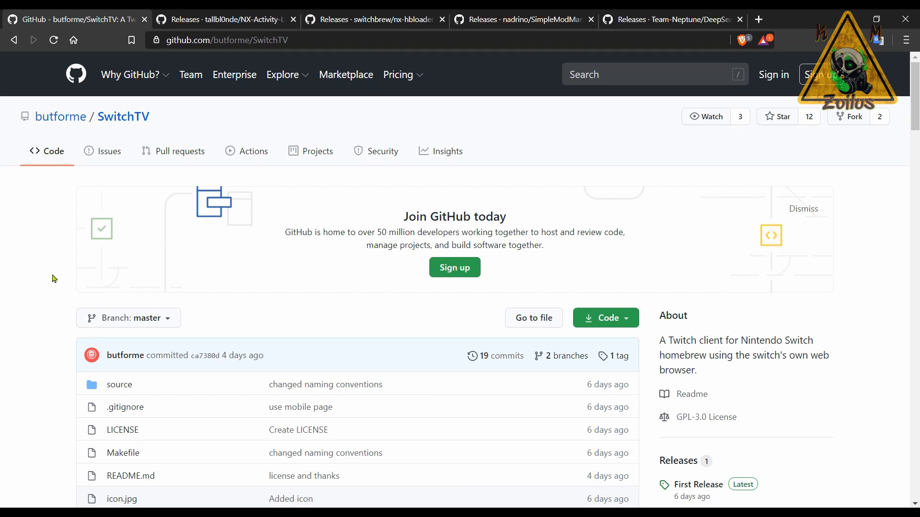
Scroll down through the SwitchTV README to read the project overview
scroll(down, 3)
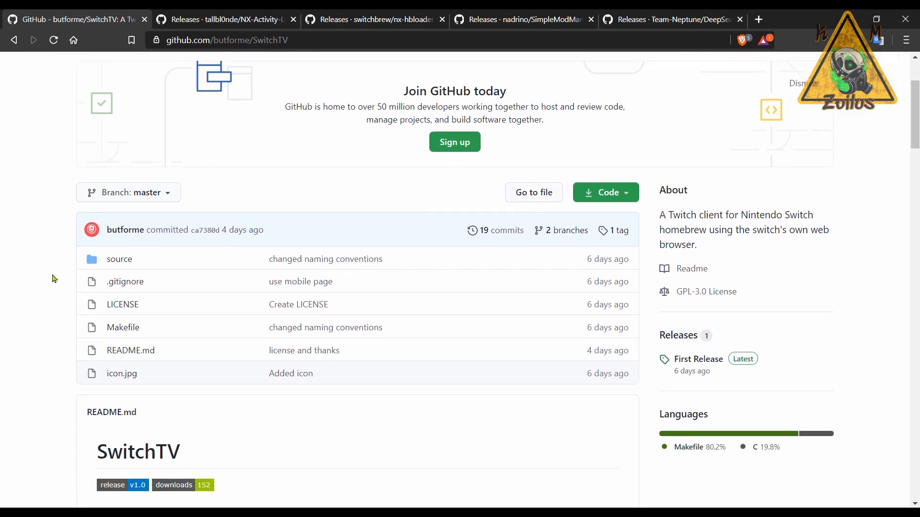
scroll(down, 3)
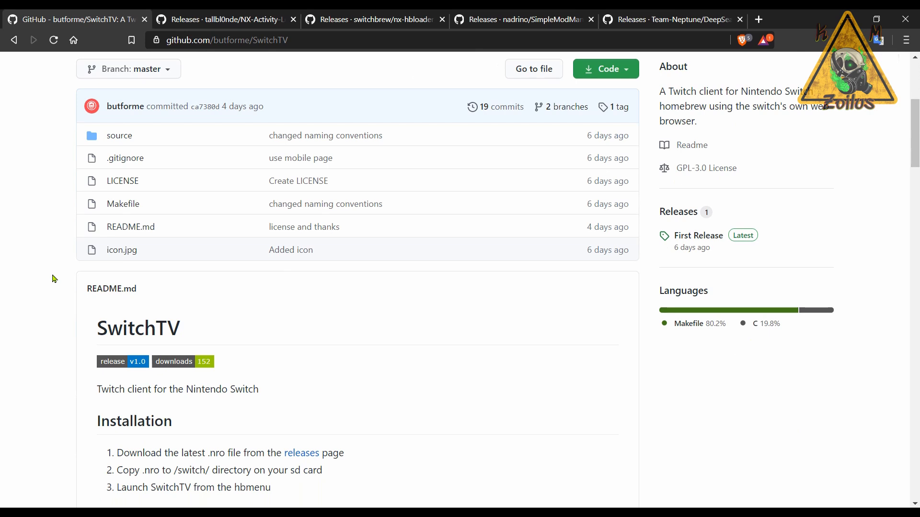
scroll(down, 3)
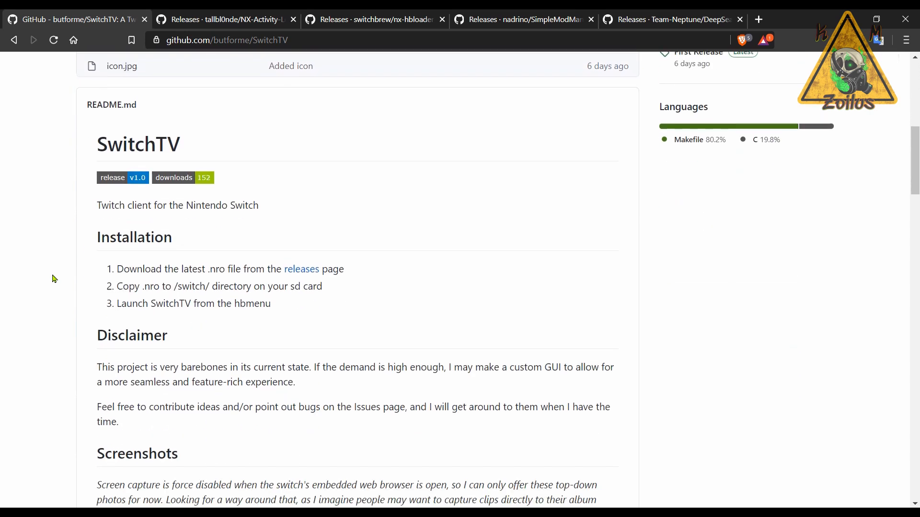
scroll(down, 3)
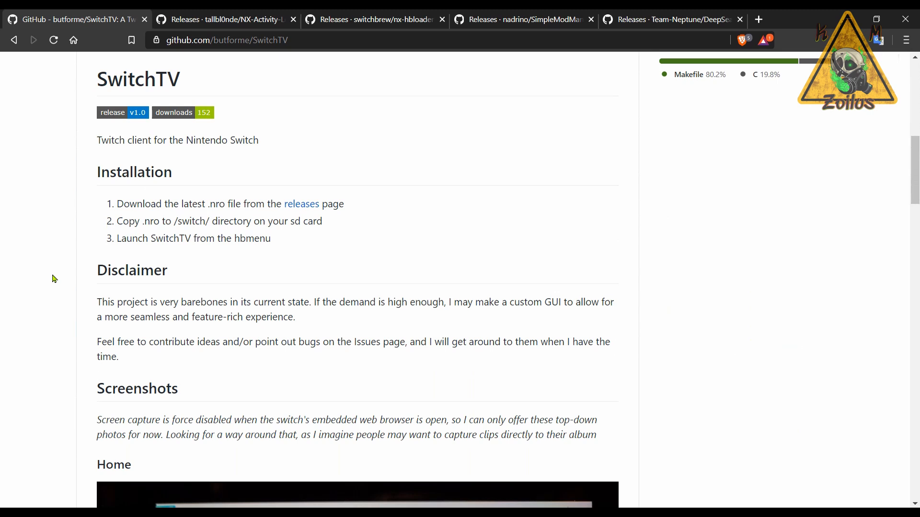
scroll(down, 3)
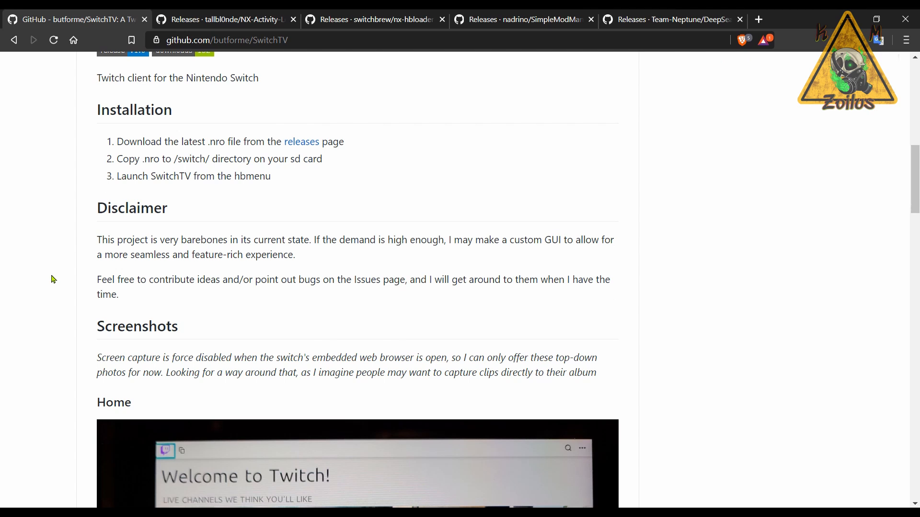
scroll(down, 3)
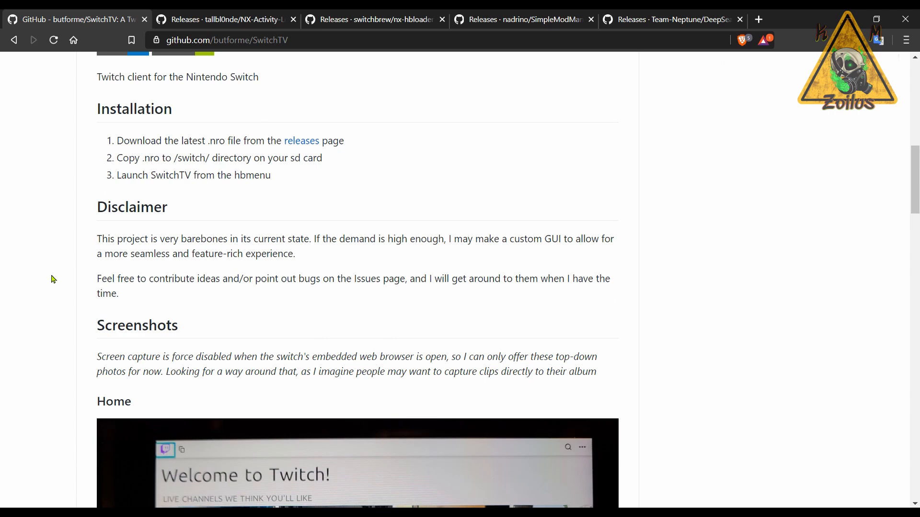
scroll(down, 3)
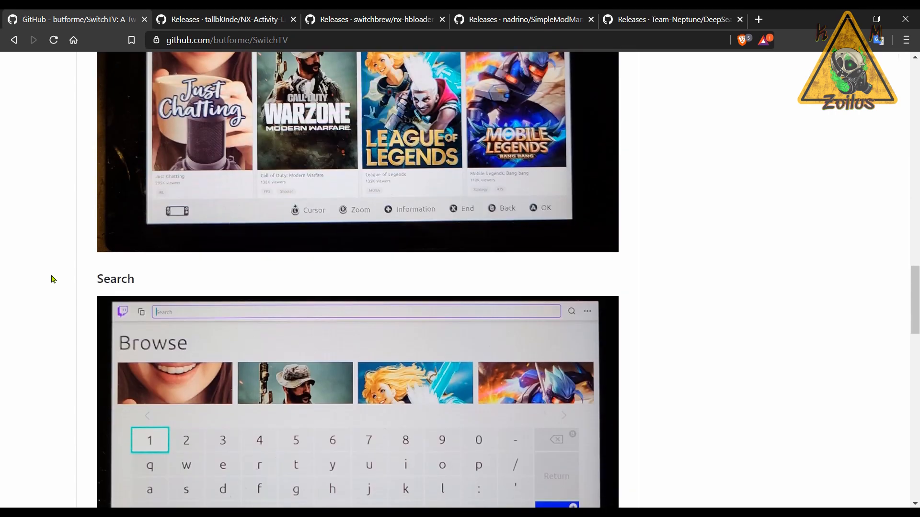
scroll(down, 3)
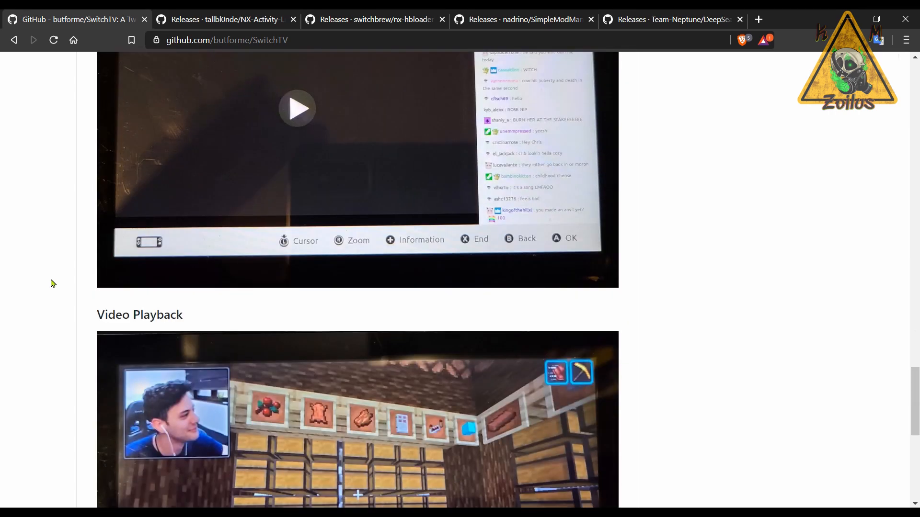
scroll(down, 3)
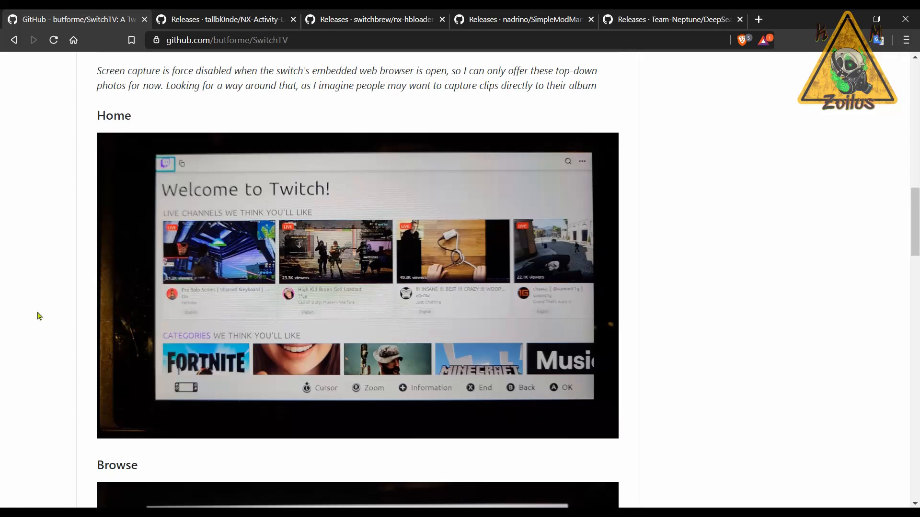
Return to the top and open SwitchTV's First Release v1.0 page
scroll(up, 3)
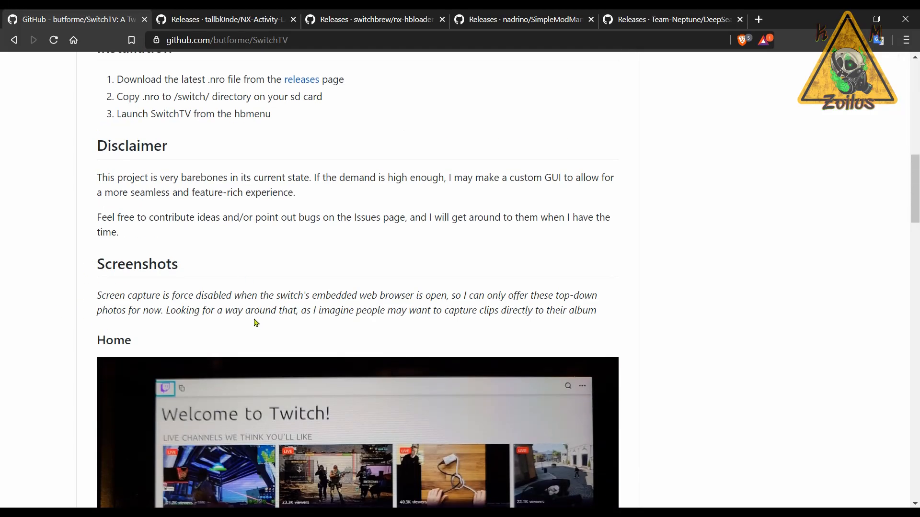
mouse_move(305, 325)
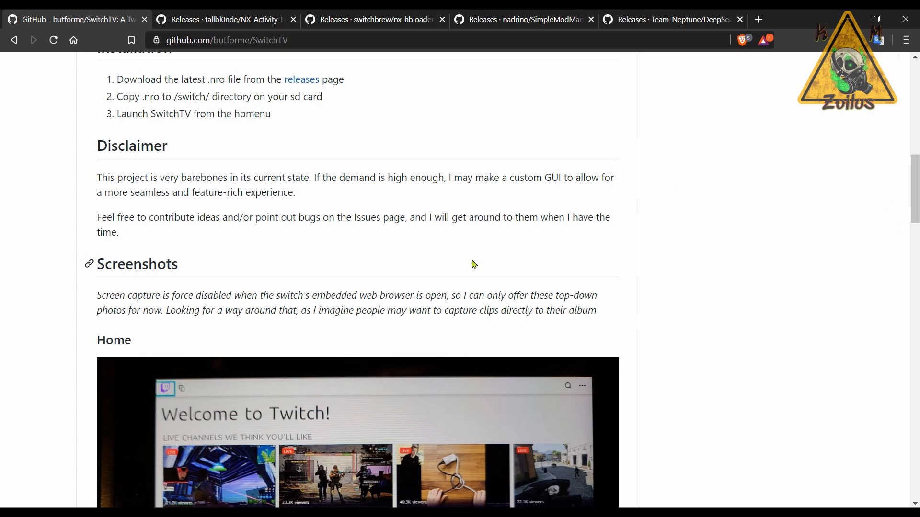
scroll(up, 3)
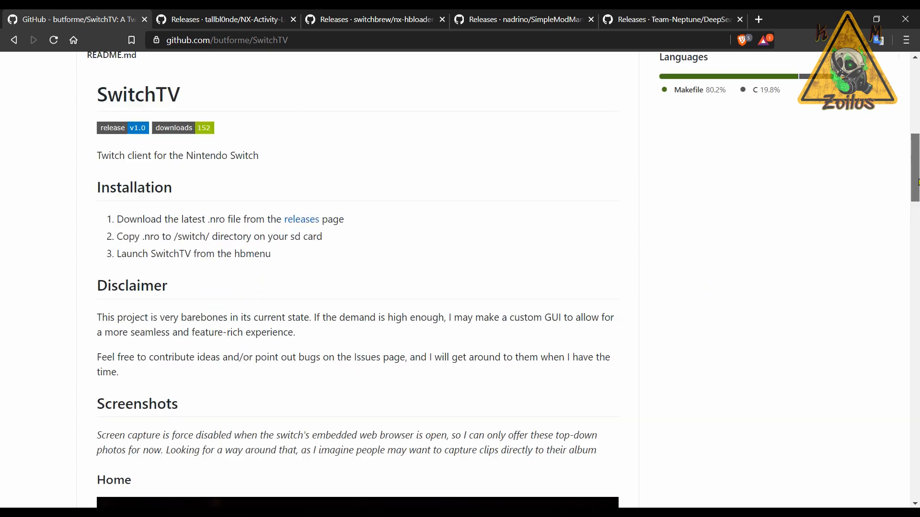
scroll(up, 3)
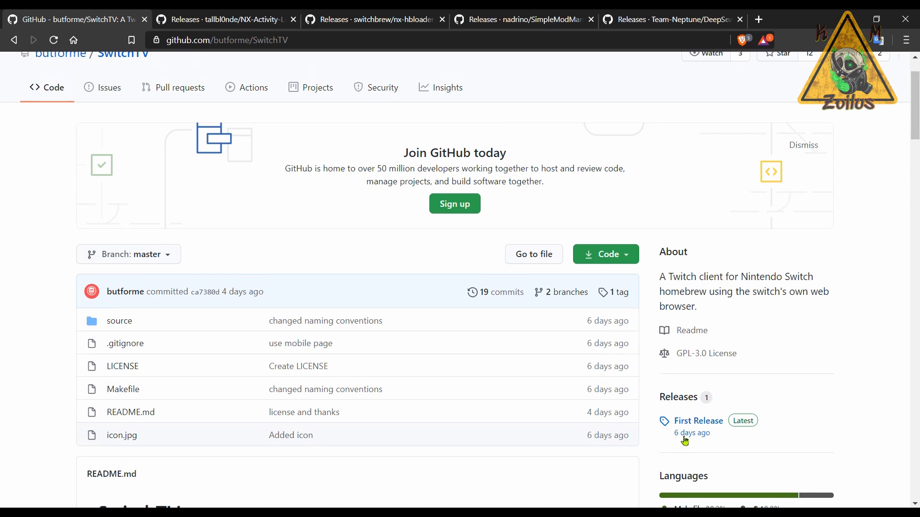
click(698, 421)
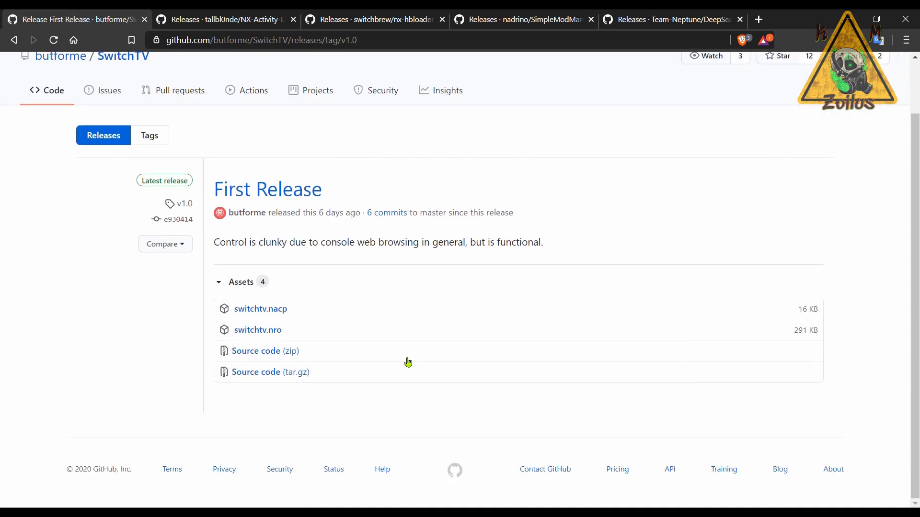
mouse_move(271, 333)
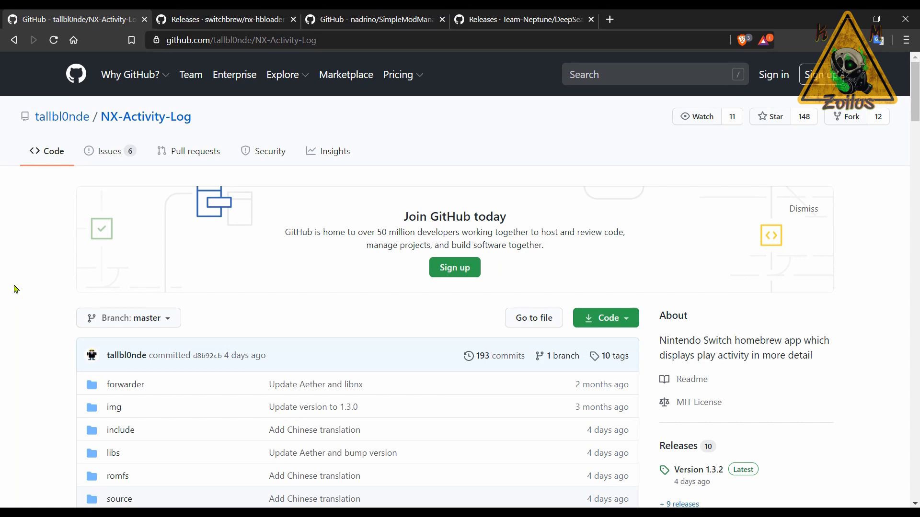
mouse_move(72, 283)
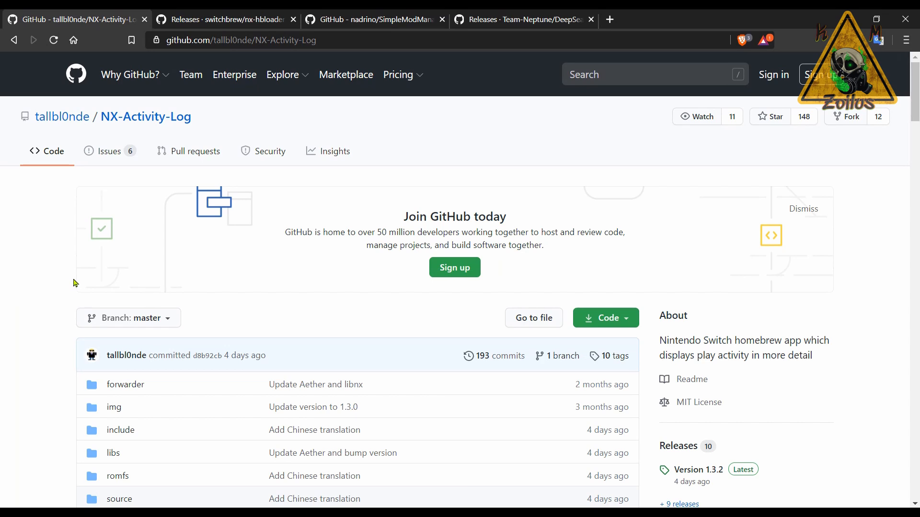
Scroll through the NX-Activity-Log README and return toward the top
scroll(down, 3)
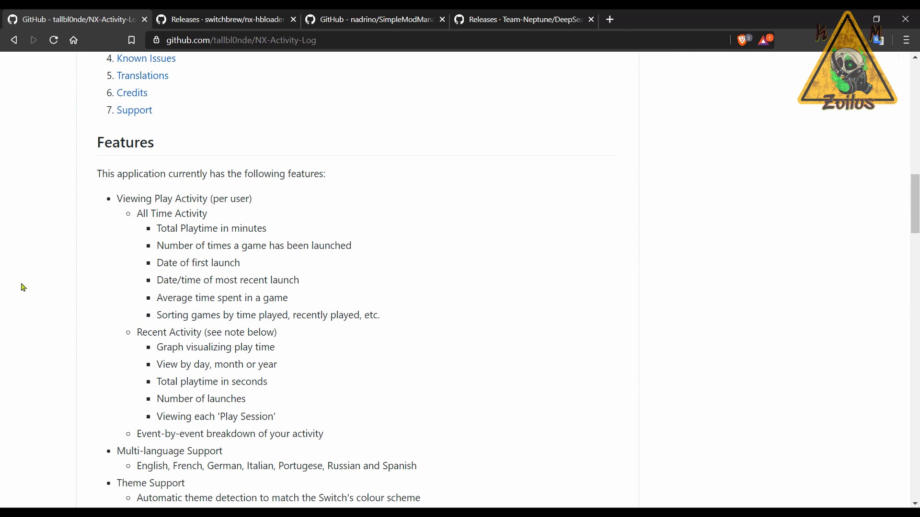
scroll(down, 3)
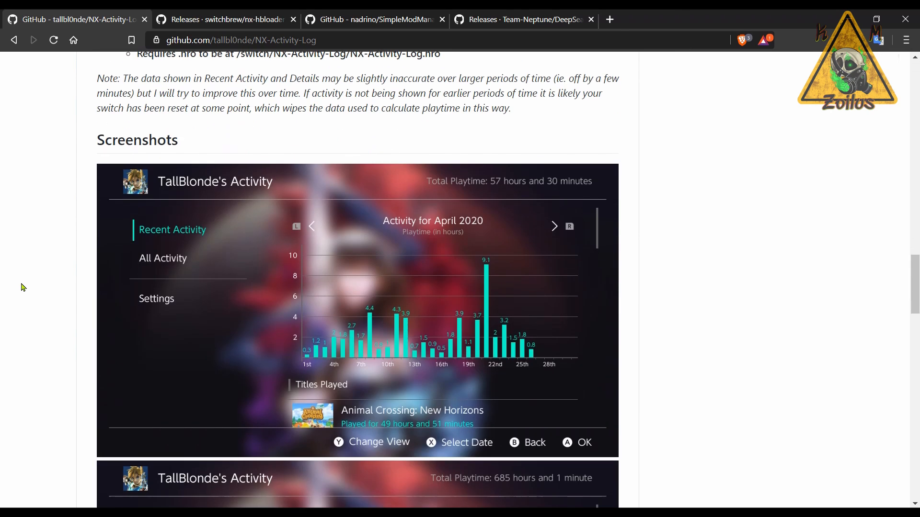
scroll(down, 3)
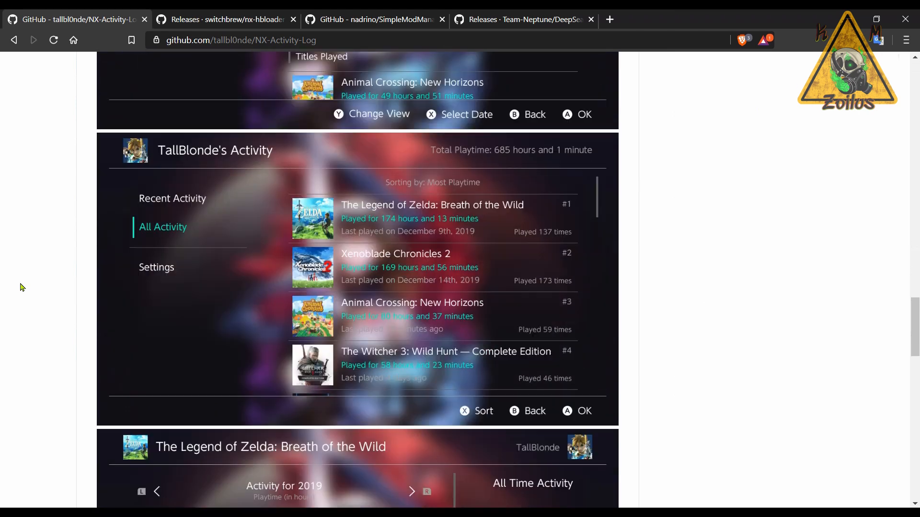
scroll(down, 3)
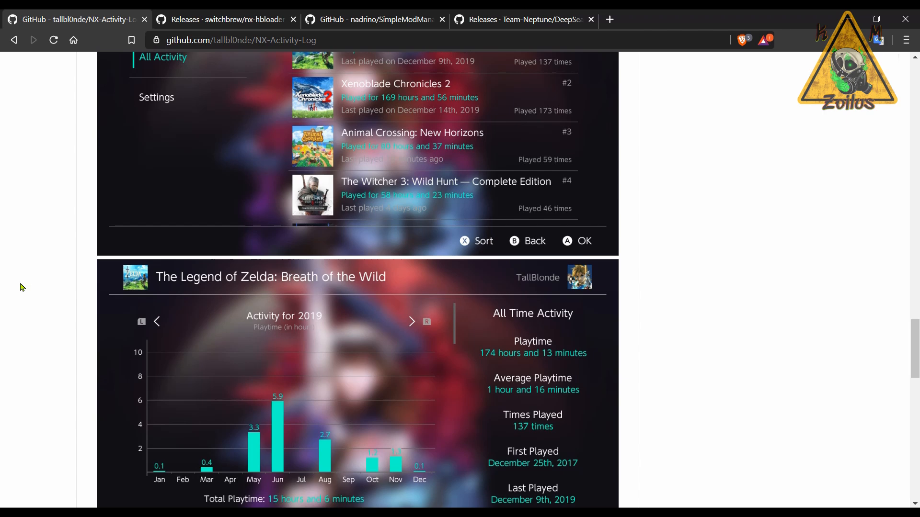
scroll(down, 3)
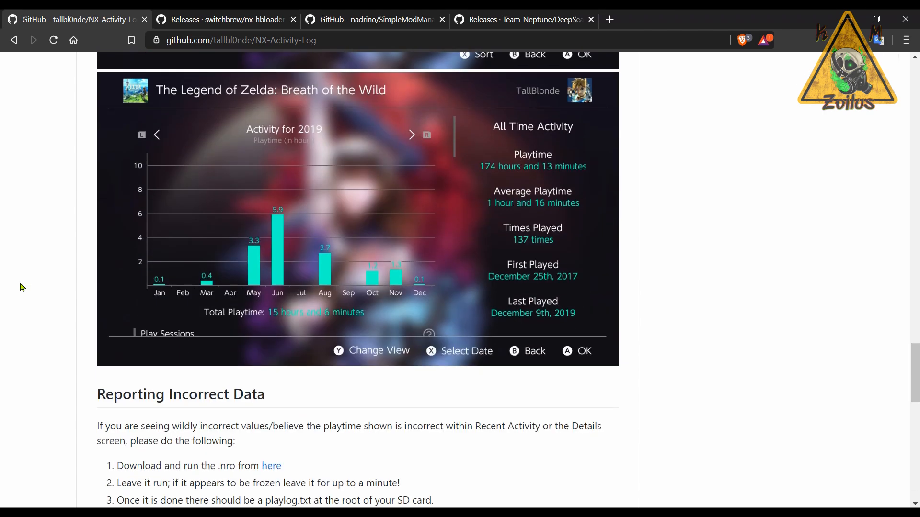
scroll(up, 3)
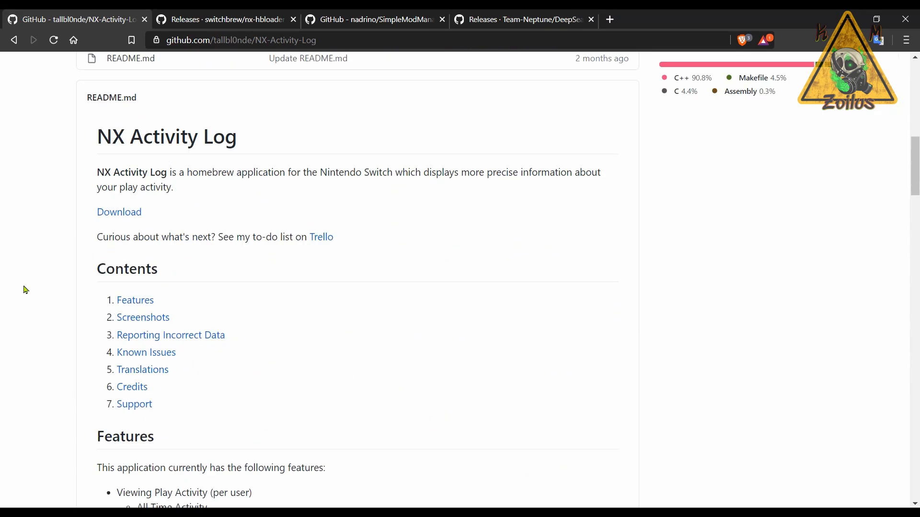
scroll(up, 3)
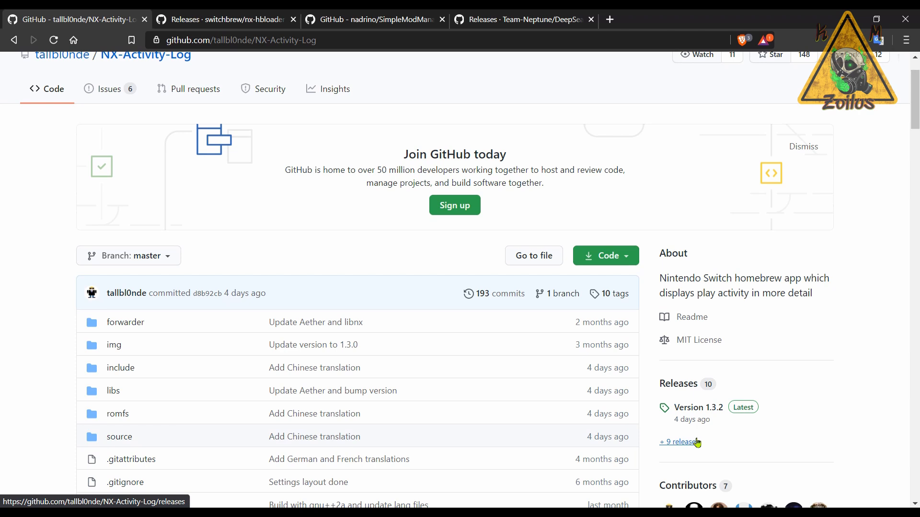
mouse_move(685, 447)
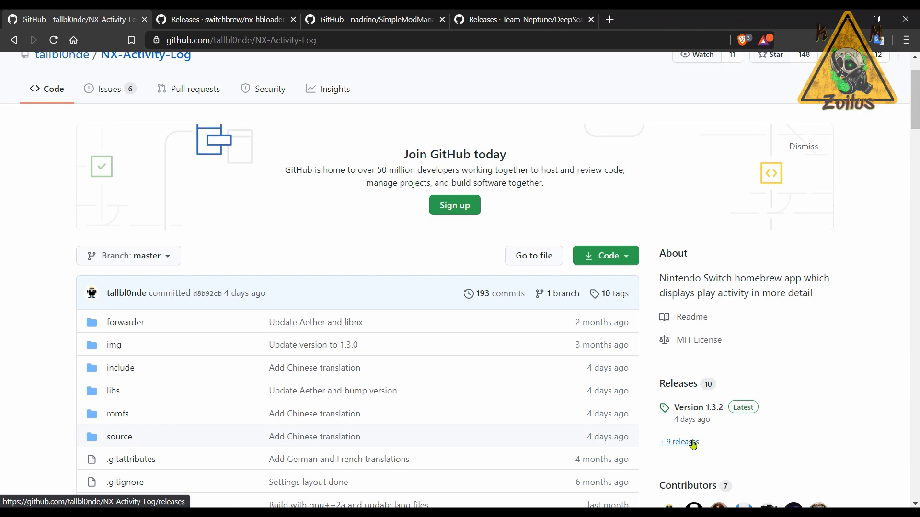
Show all NX-Activity-Log releases, then switch to the nx-hbloader releases page
click(677, 442)
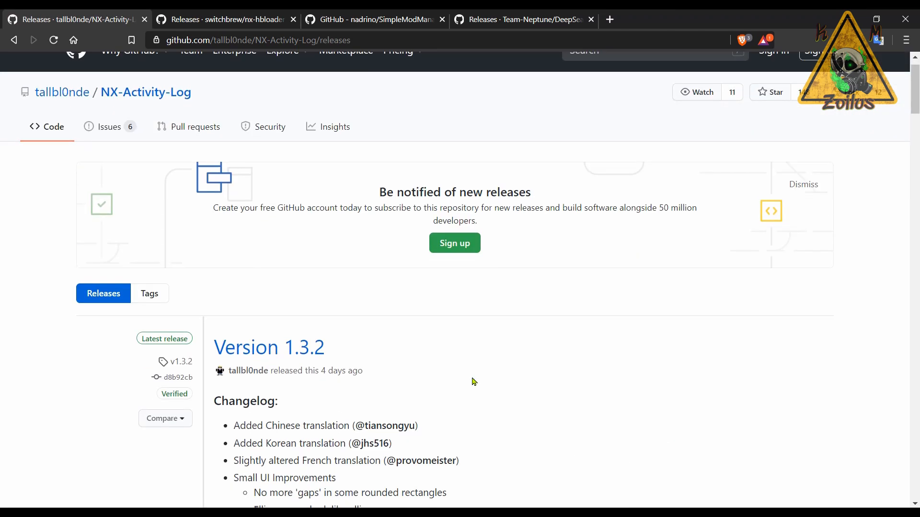
scroll(down, 3)
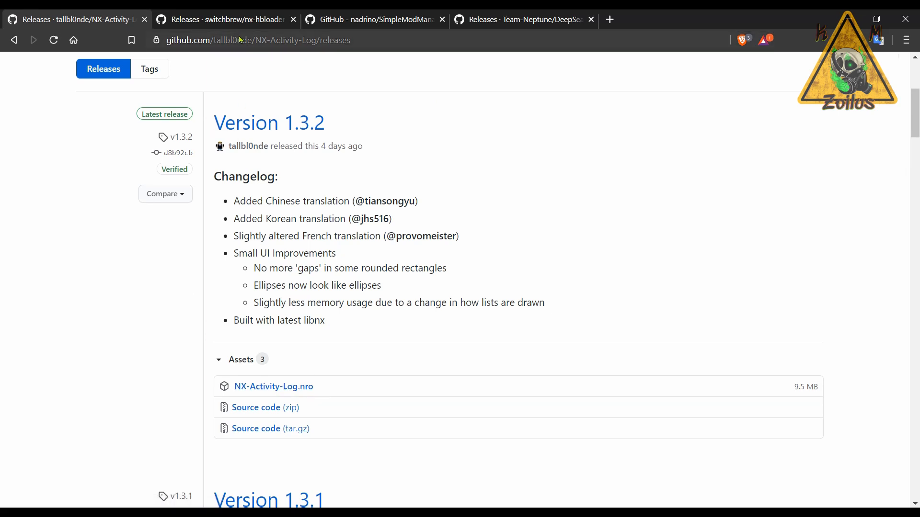
click(226, 19)
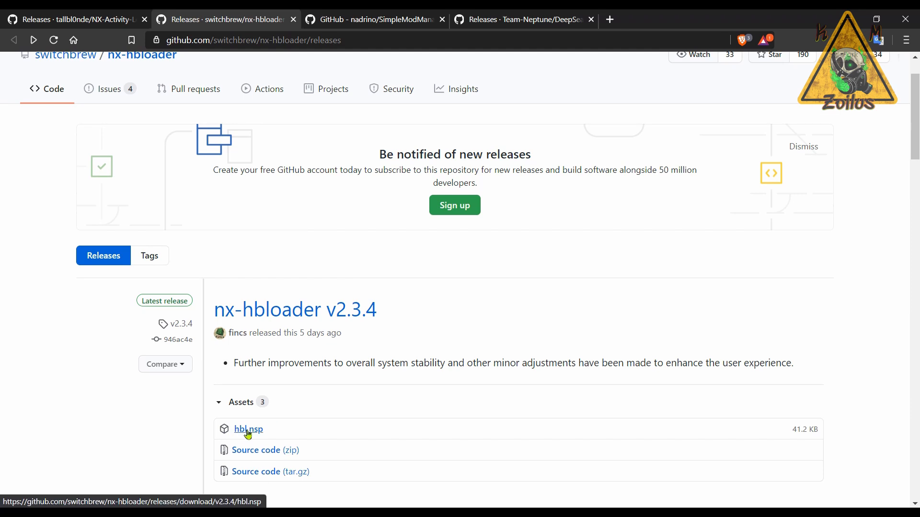
mouse_move(249, 437)
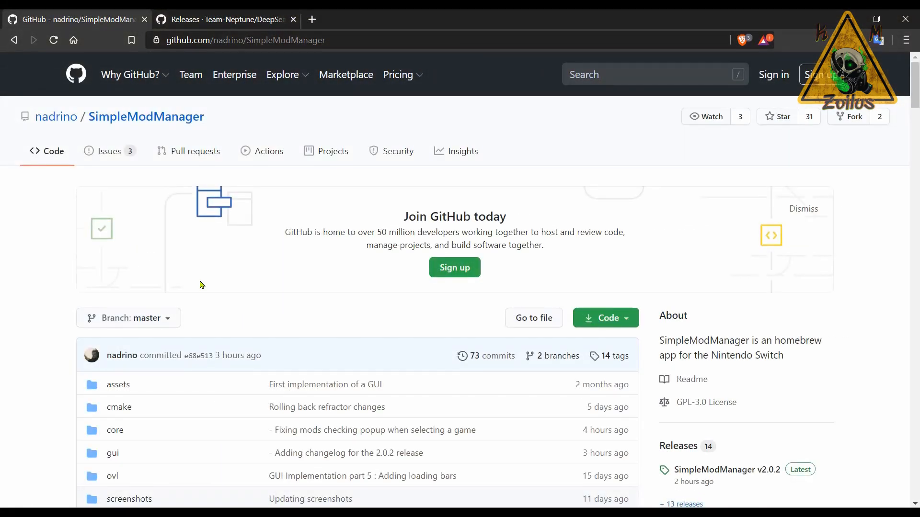
Scroll through the SimpleModManager repository README
scroll(down, 3)
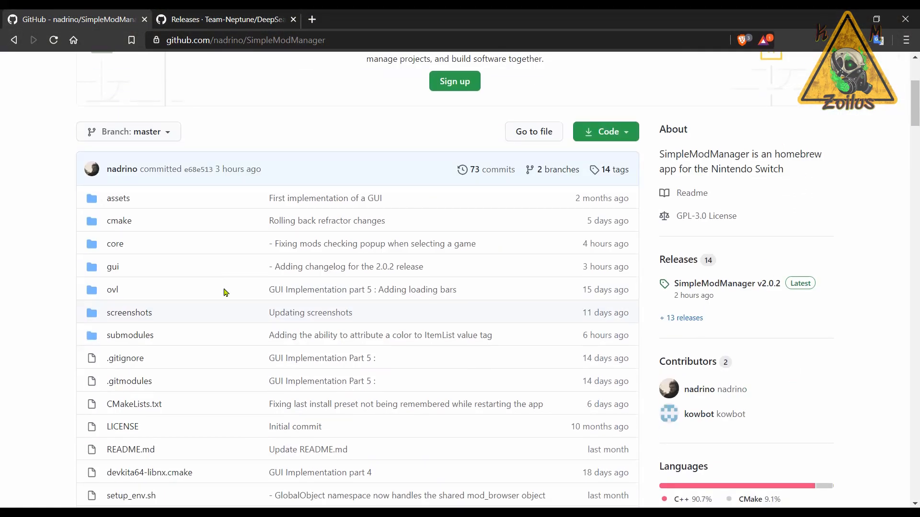
scroll(down, 3)
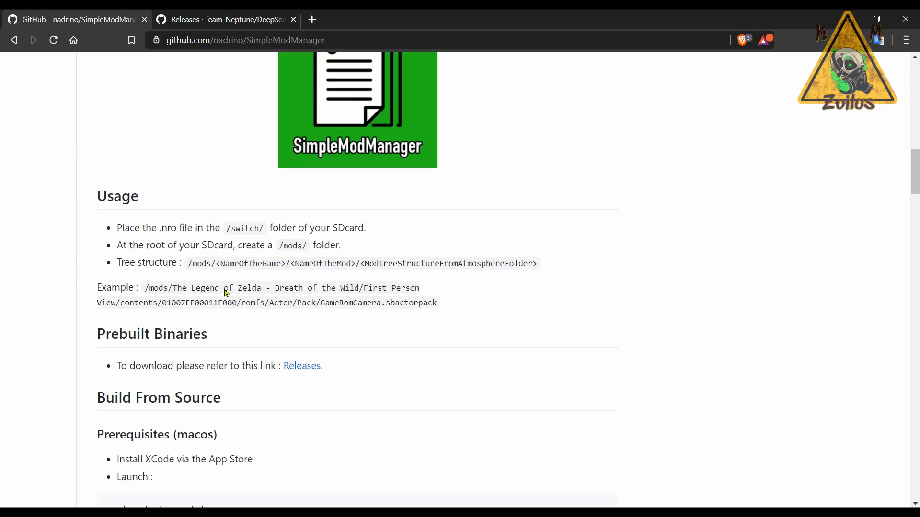
scroll(down, 3)
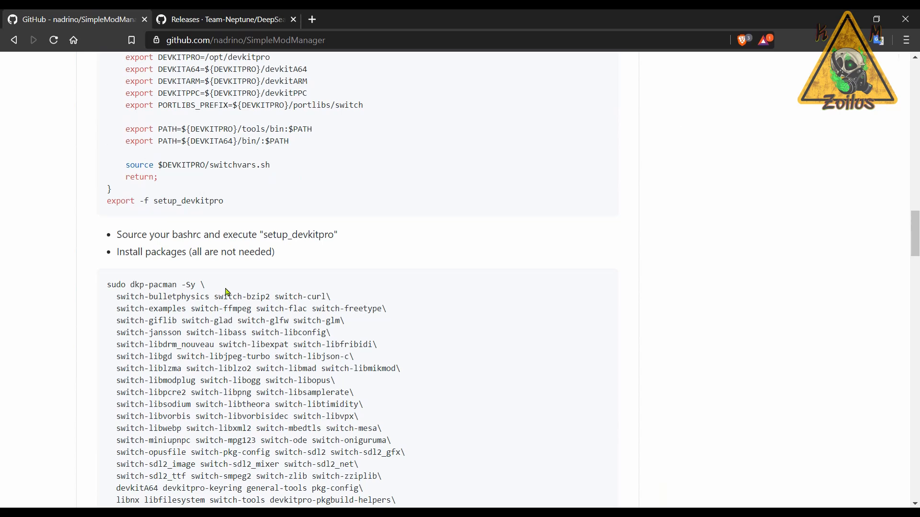
scroll(down, 3)
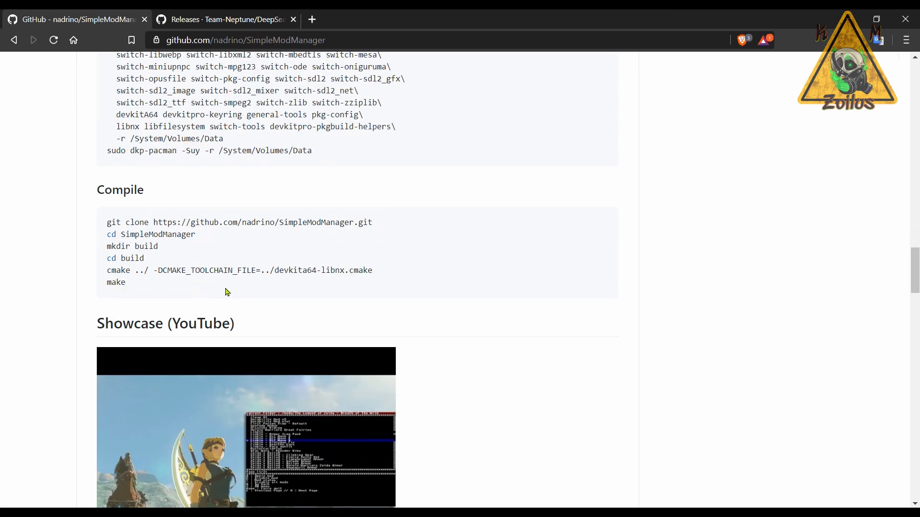
scroll(down, 3)
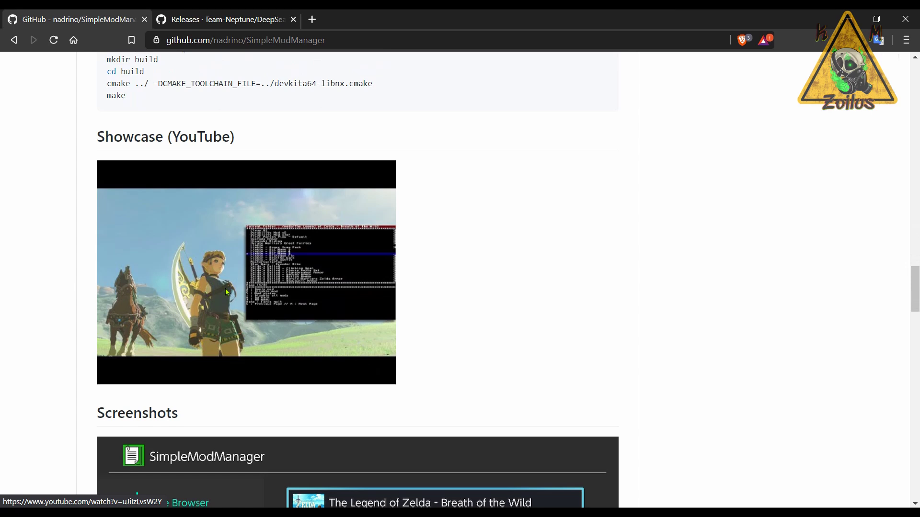
scroll(down, 3)
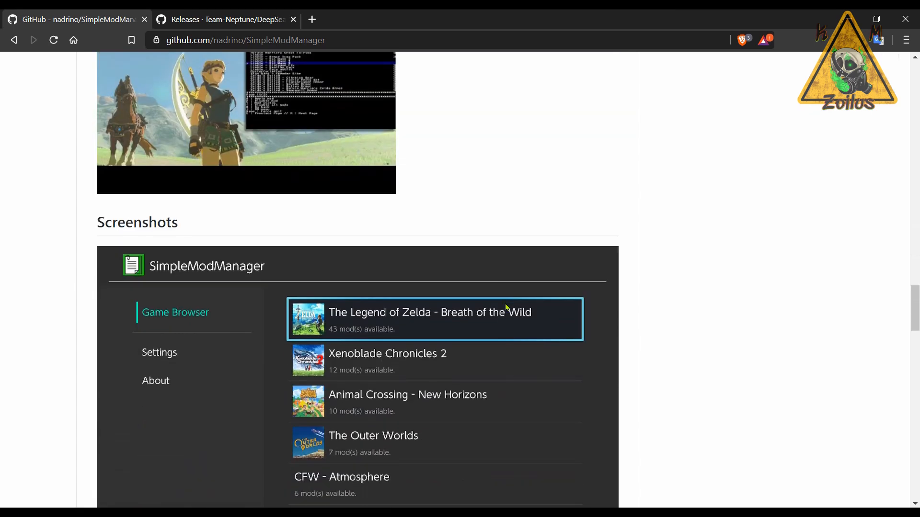
scroll(down, 3)
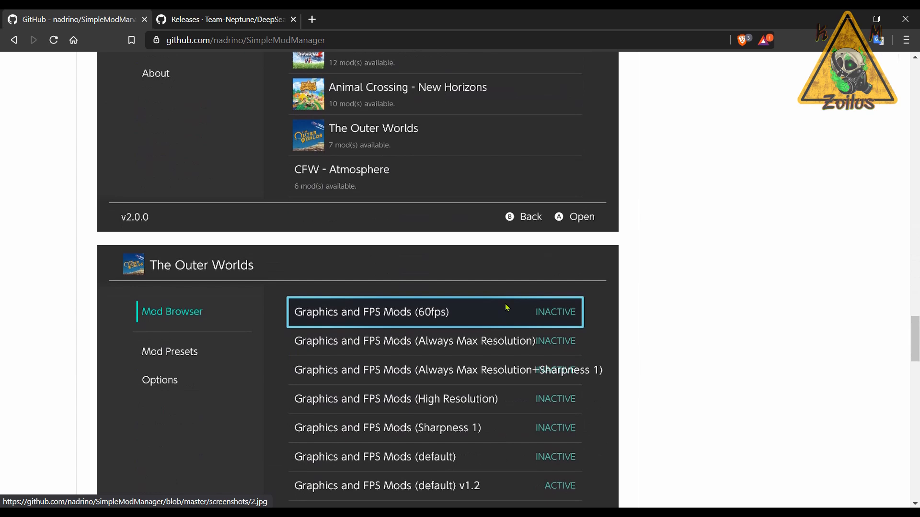
scroll(down, 3)
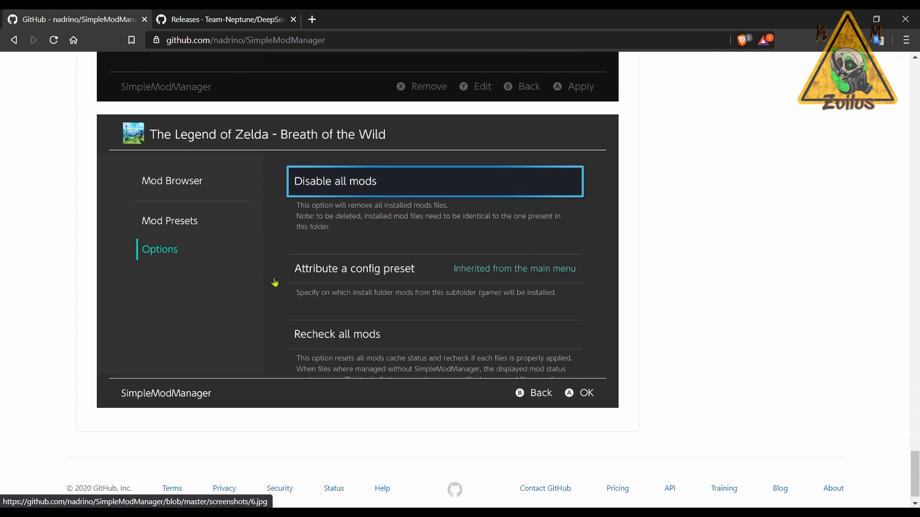
scroll(down, 3)
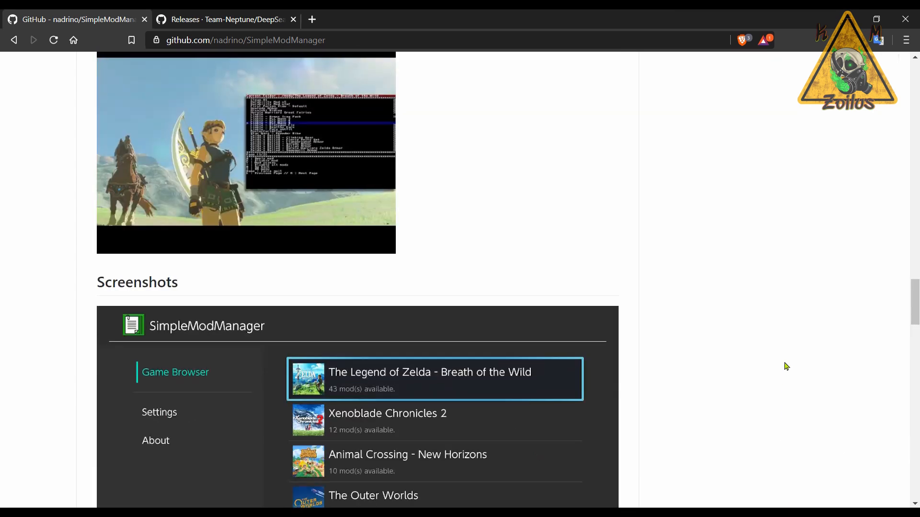
scroll(up, 3)
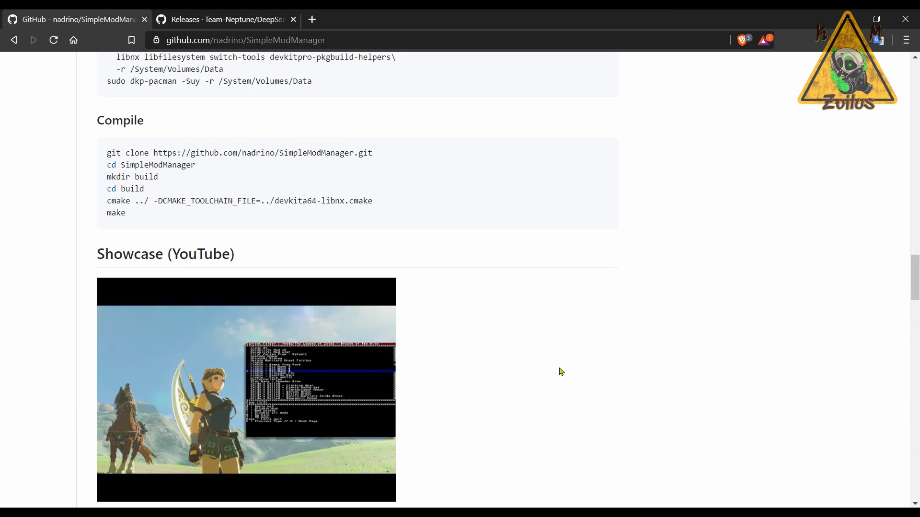
scroll(down, 3)
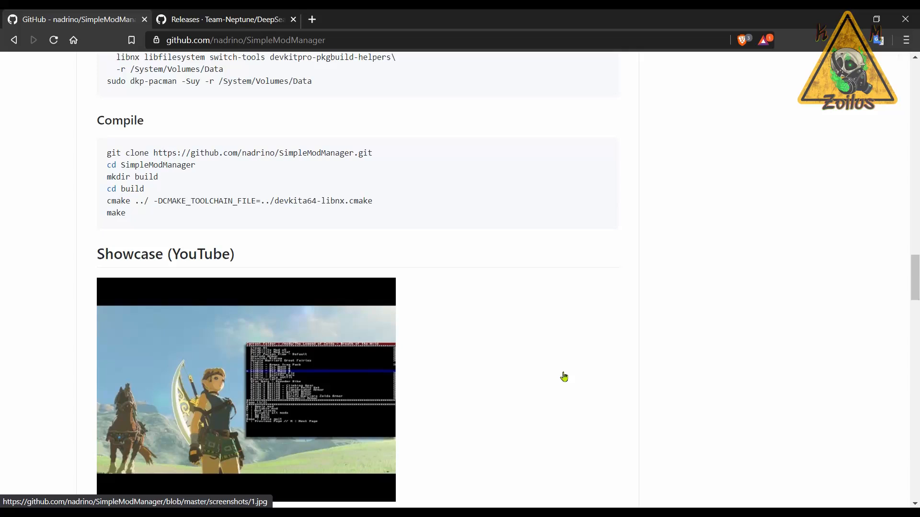
scroll(up, 3)
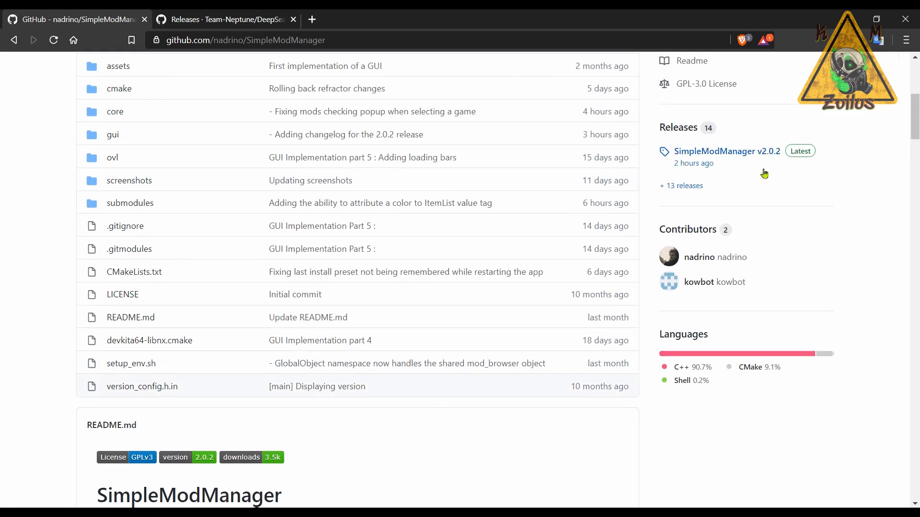
Open the latest SimpleModManager release, v2.0.2
click(728, 151)
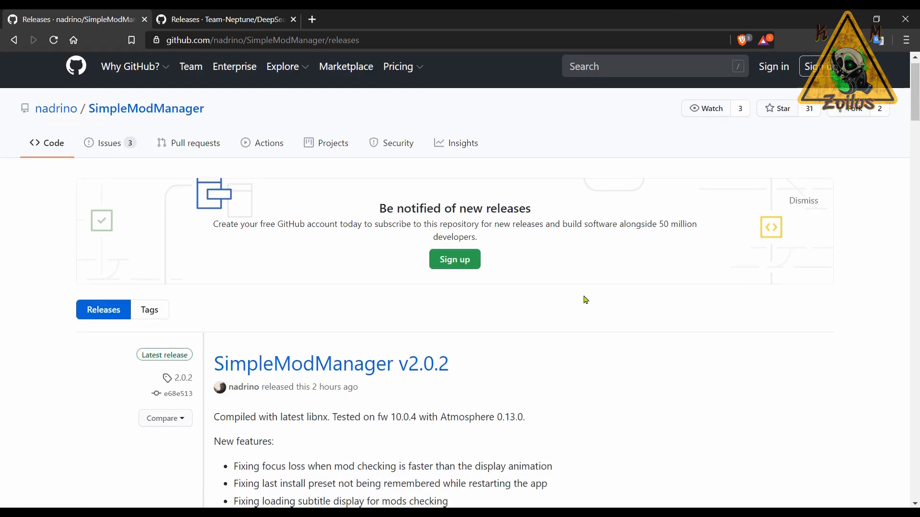
Scroll to the v2.0.2 assets, then switch to the DeepSea releases page
scroll(down, 3)
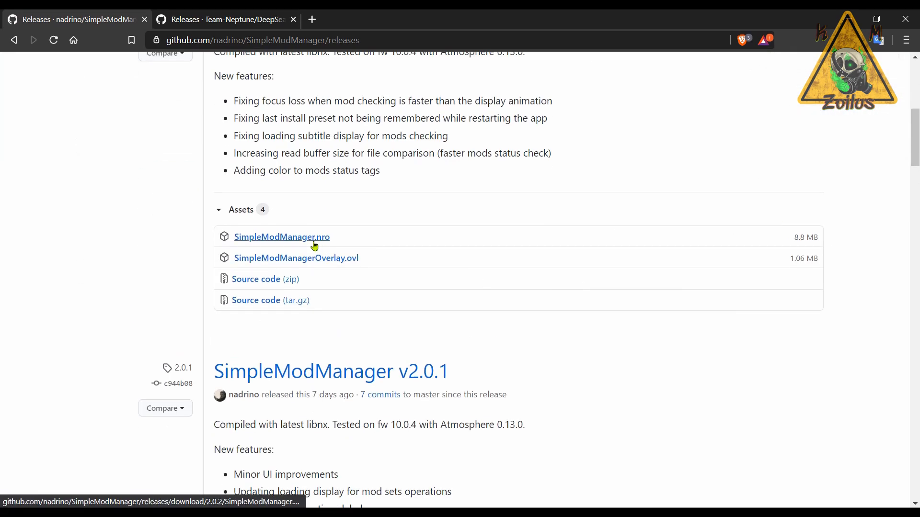
mouse_move(343, 266)
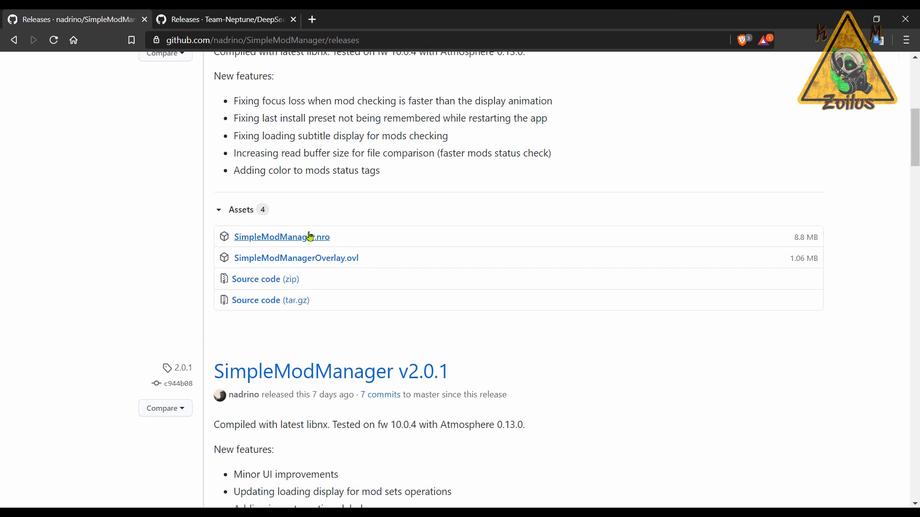
mouse_move(279, 261)
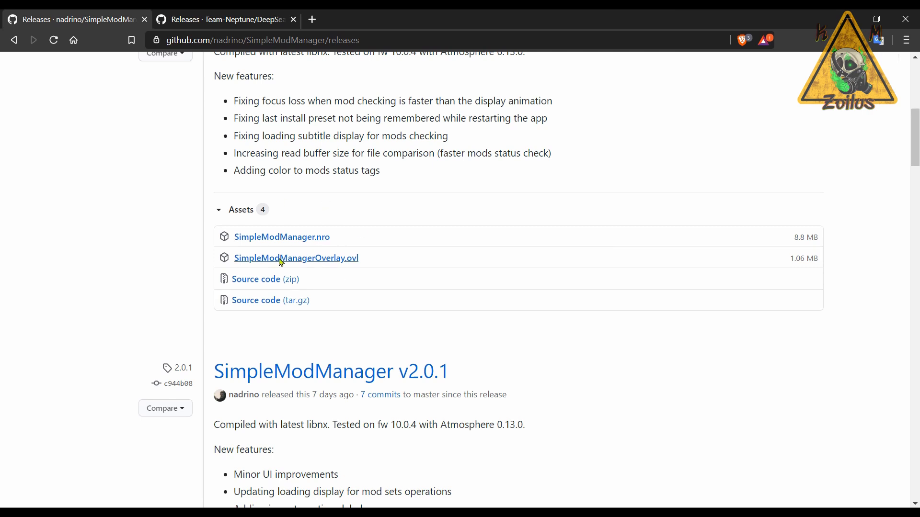
mouse_move(364, 251)
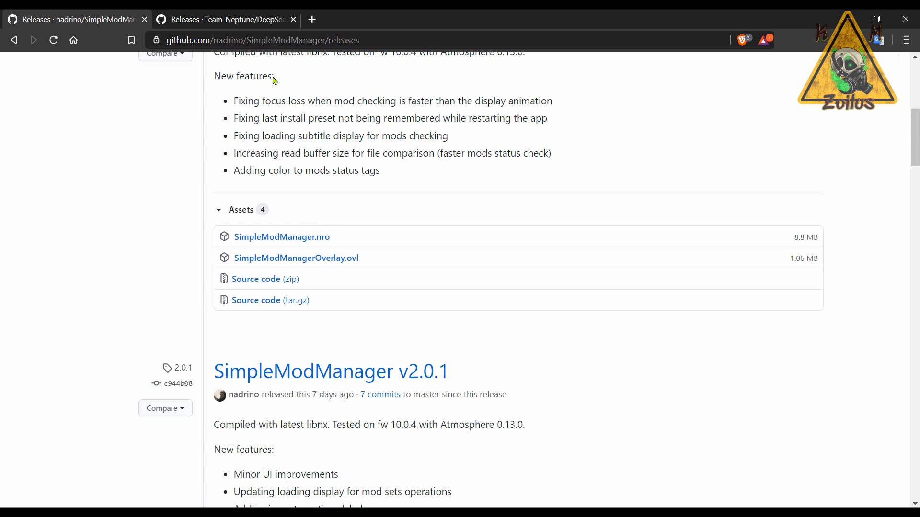
click(231, 20)
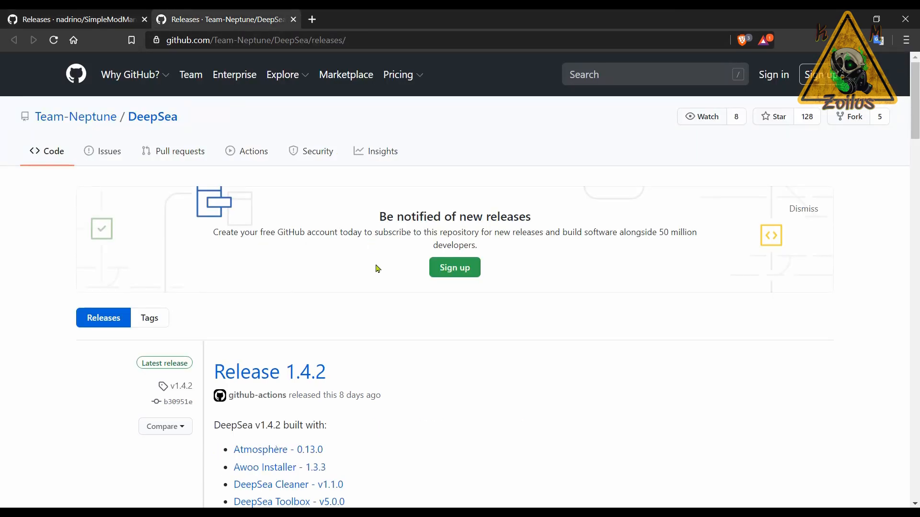
Scroll down the DeepSea Release 1.4.2 notes to its assets and DMCA note
scroll(down, 3)
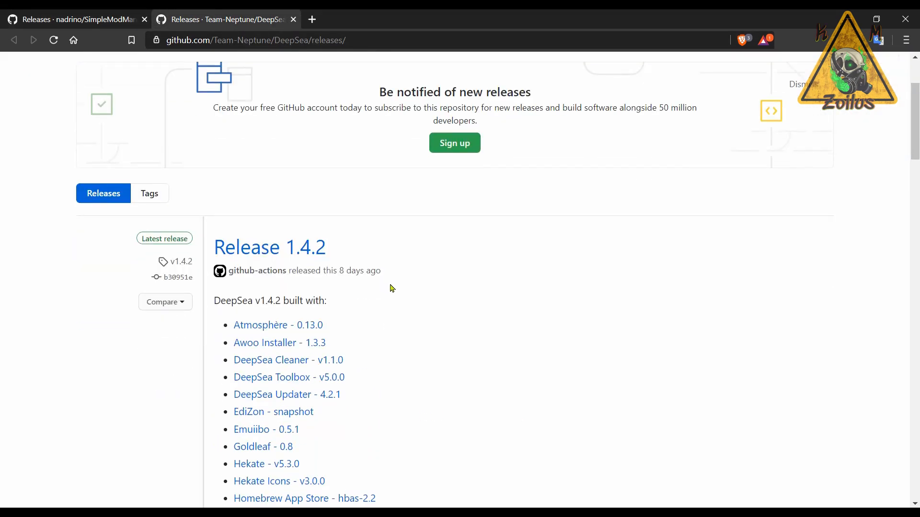
scroll(down, 3)
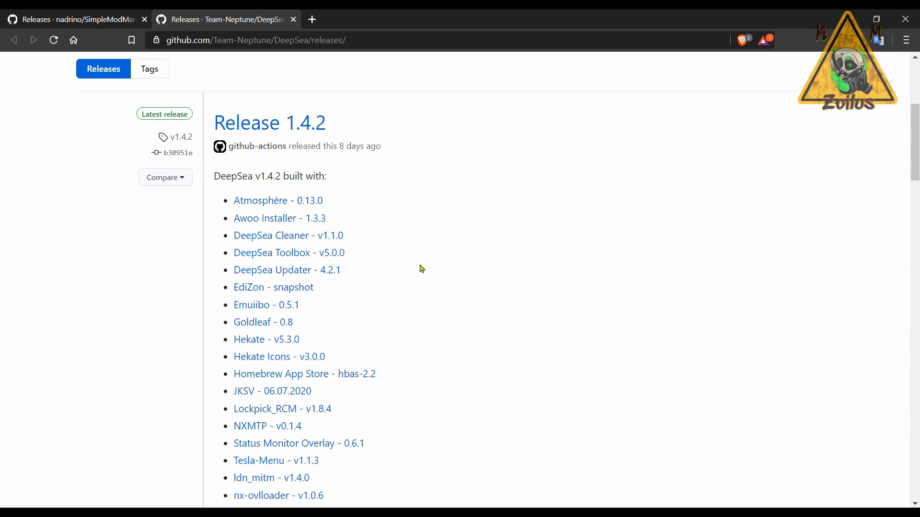
scroll(down, 3)
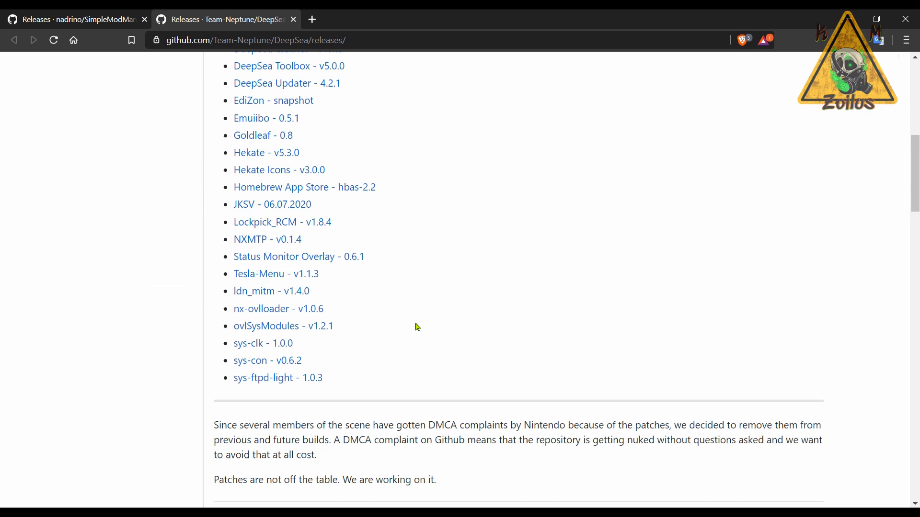
scroll(down, 3)
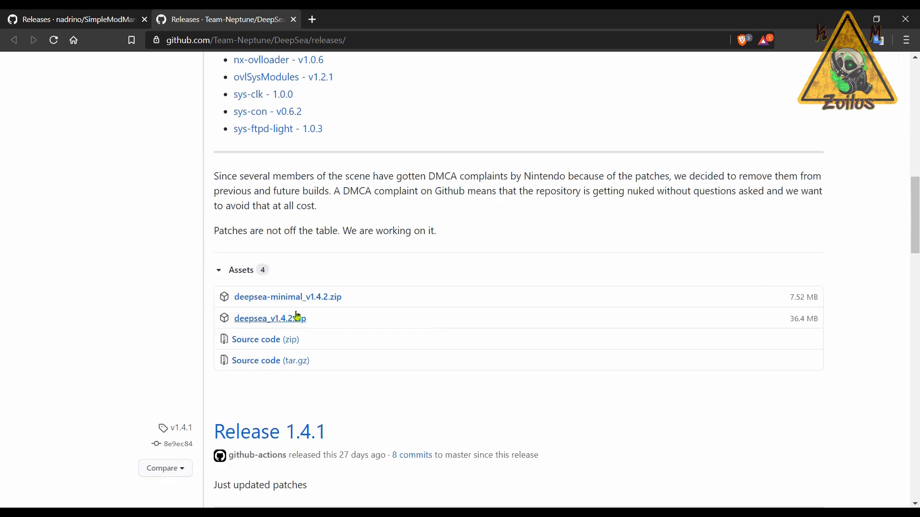
mouse_move(321, 324)
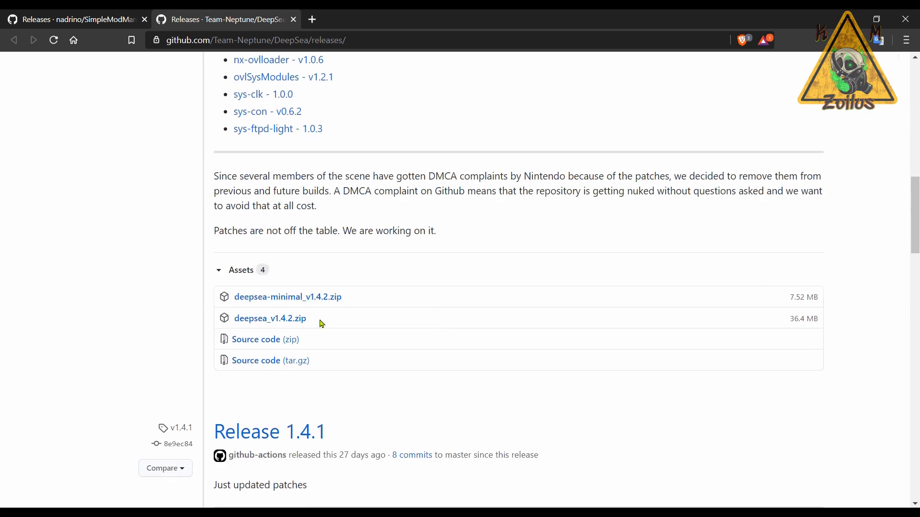
mouse_move(321, 332)
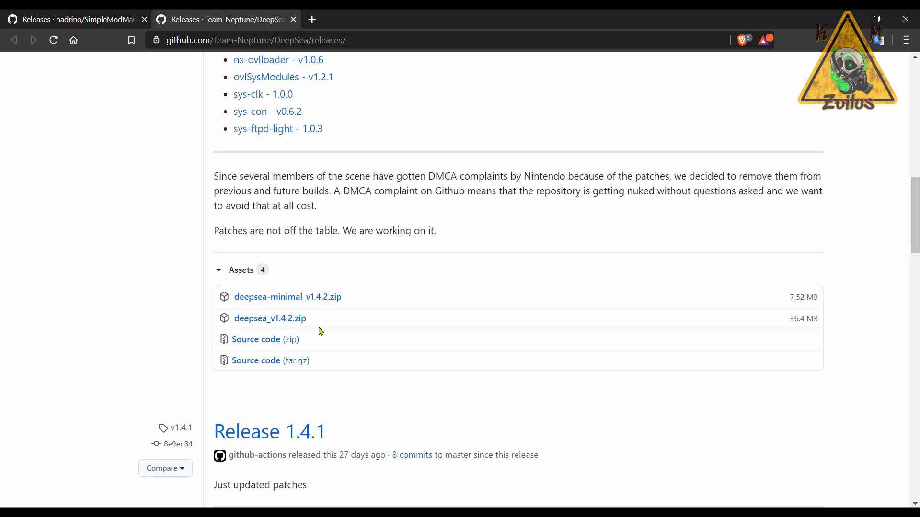
mouse_move(245, 333)
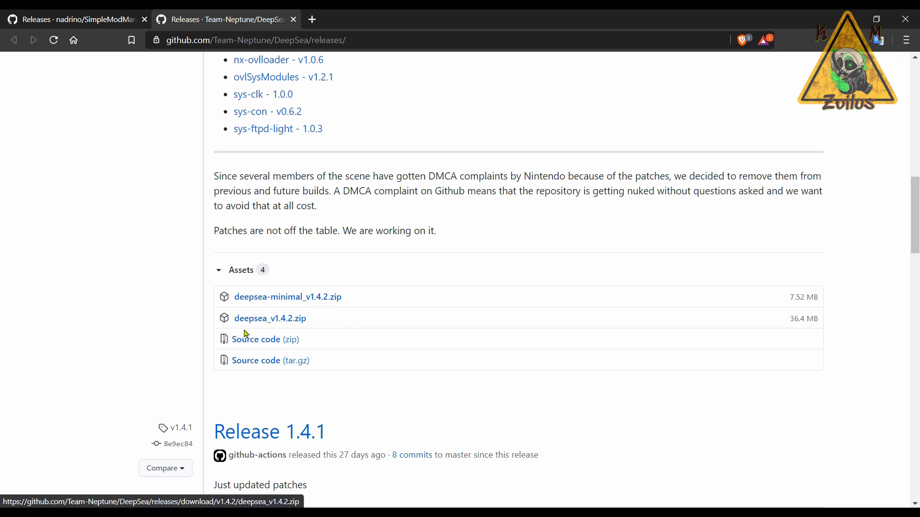
mouse_move(288, 323)
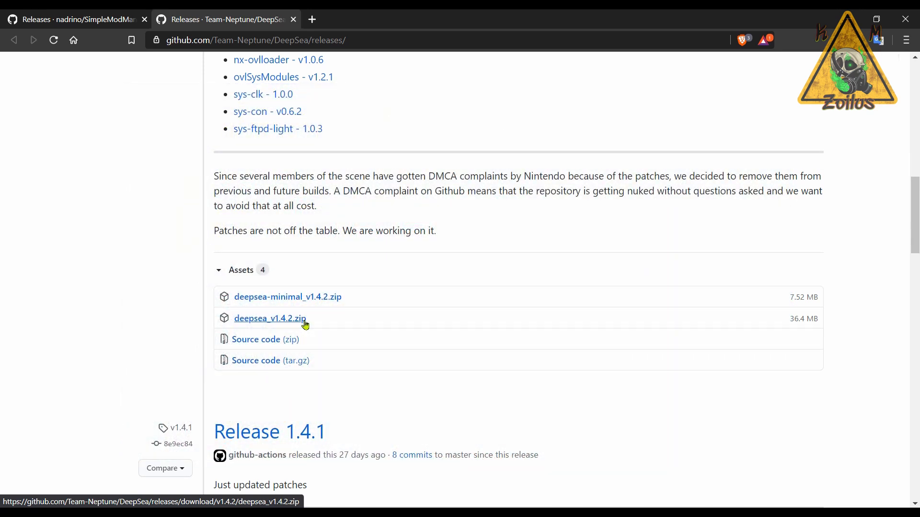
mouse_move(332, 332)
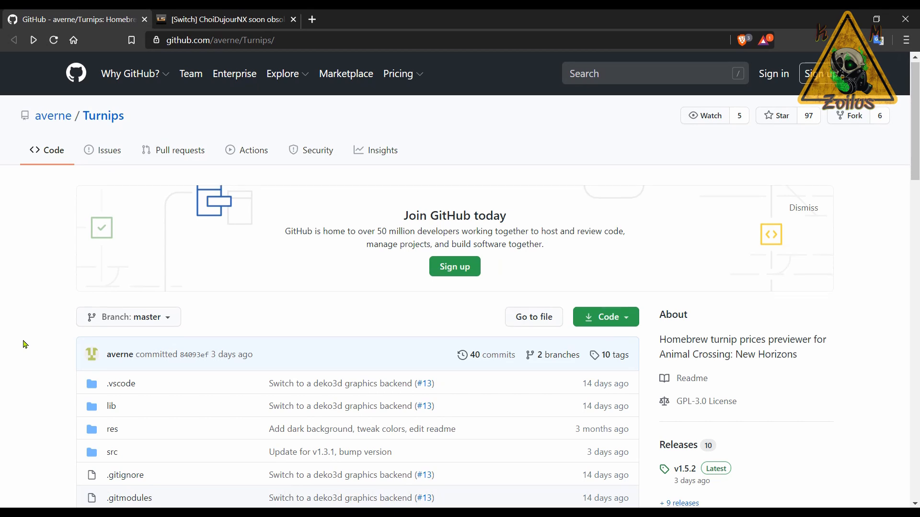
scroll(down, 3)
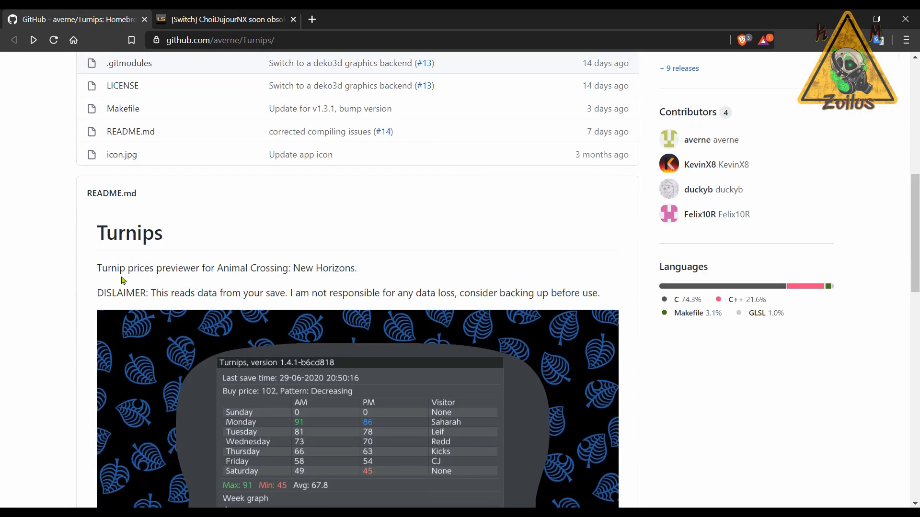
mouse_move(146, 269)
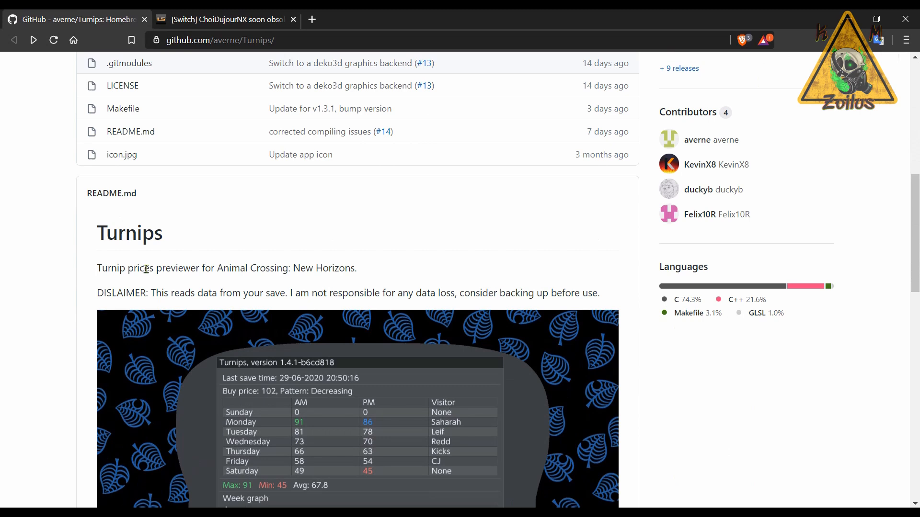
mouse_move(201, 283)
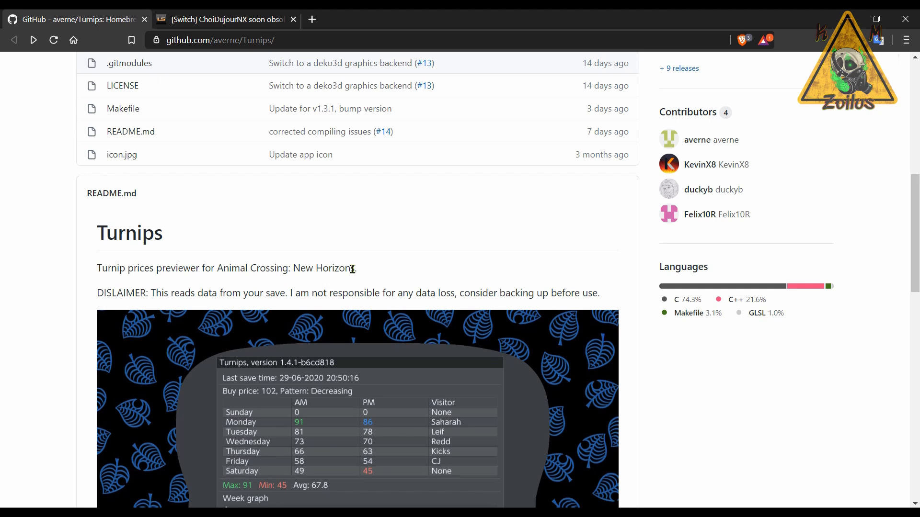
scroll(down, 3)
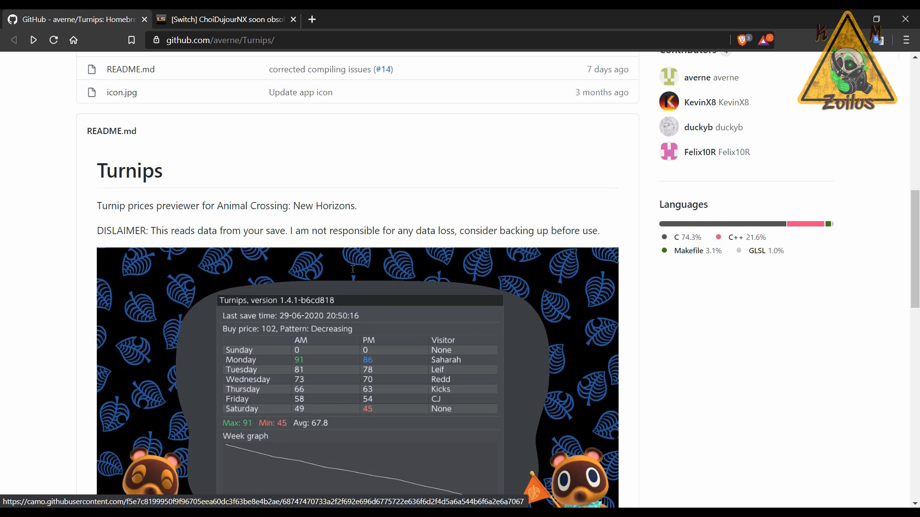
scroll(down, 3)
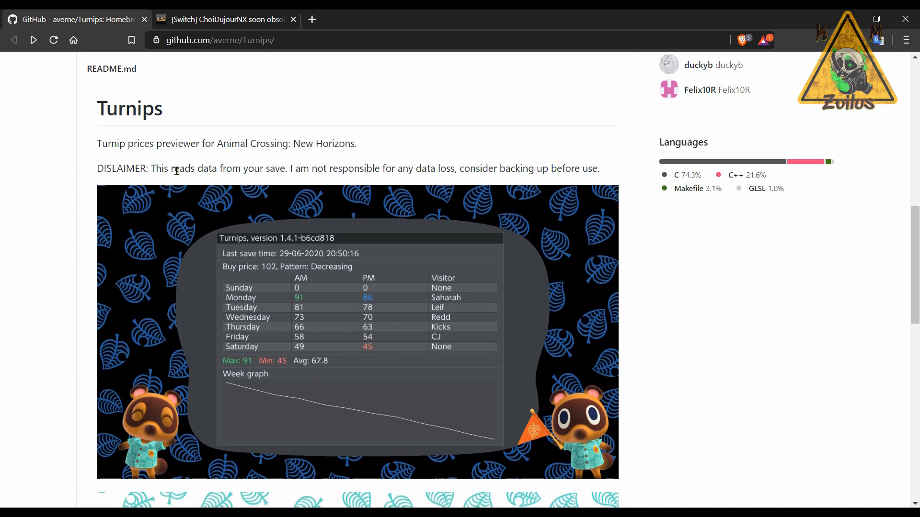
mouse_move(227, 191)
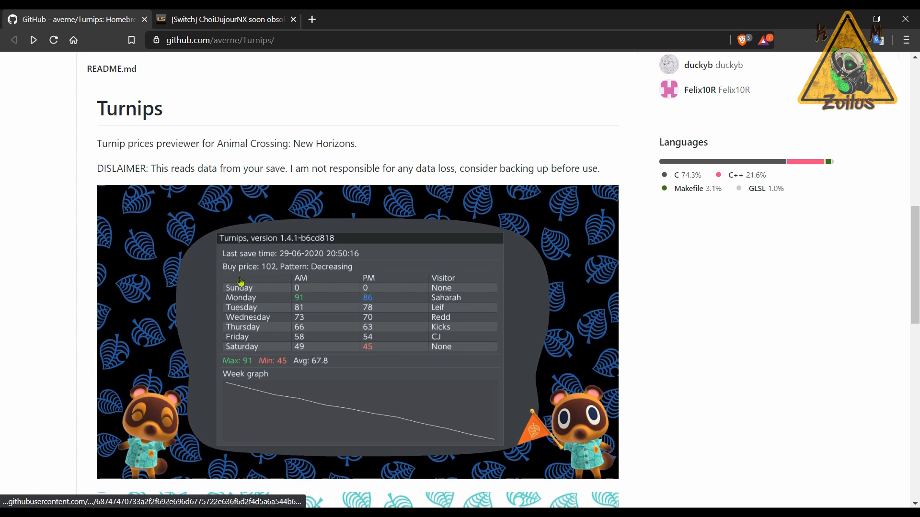
scroll(down, 3)
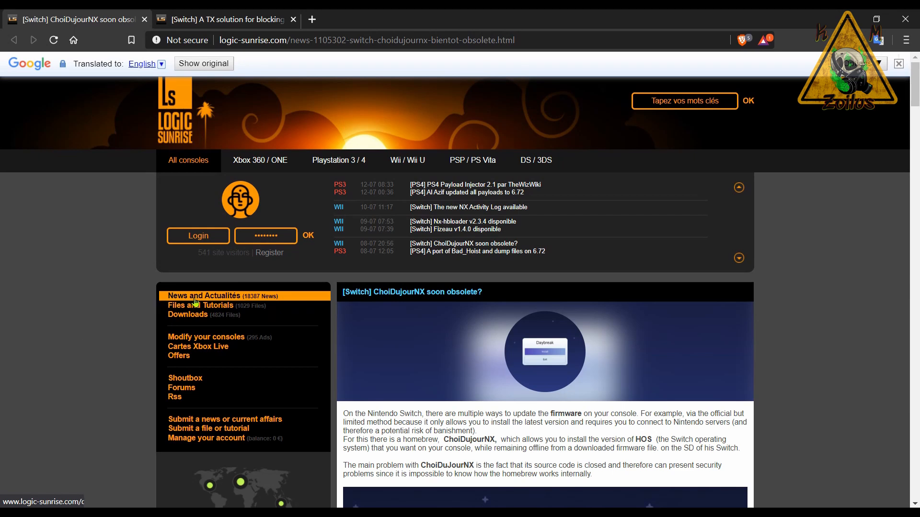
mouse_move(849, 275)
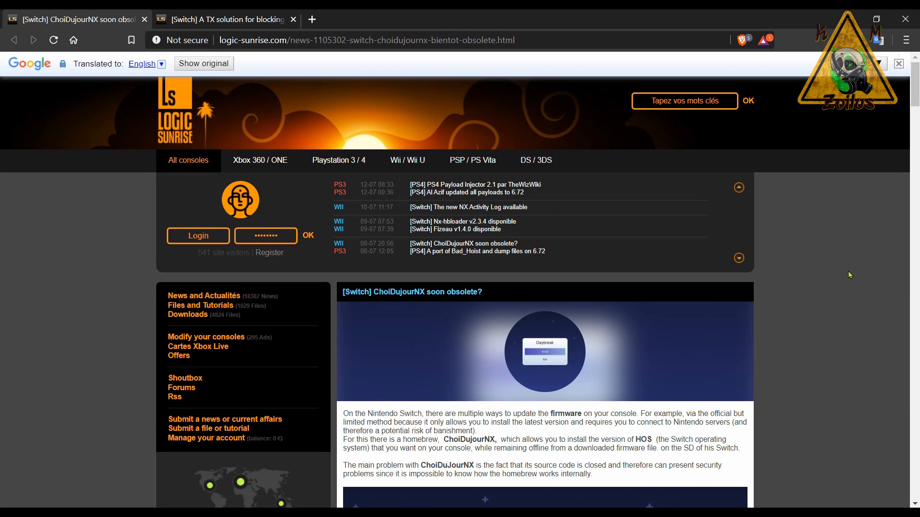
Scroll through the ChoiDujourNX article screenshots, then close its tab
scroll(down, 3)
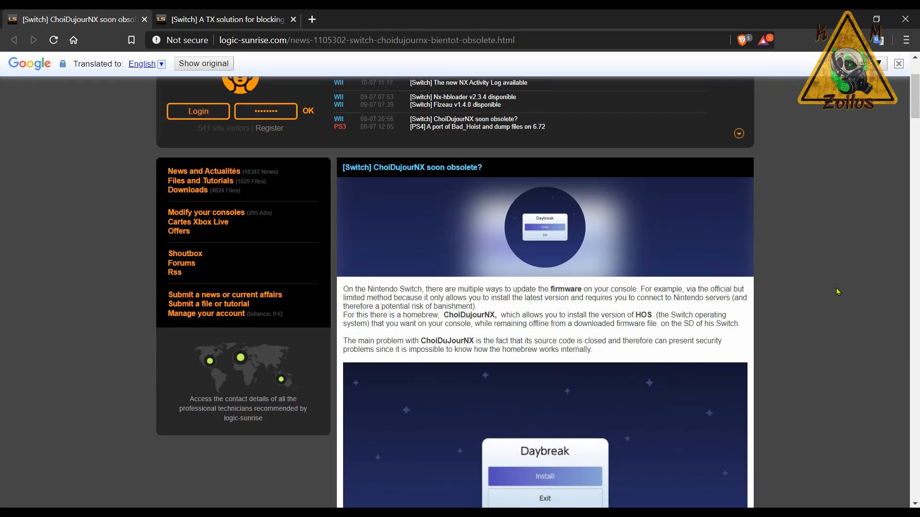
mouse_move(877, 179)
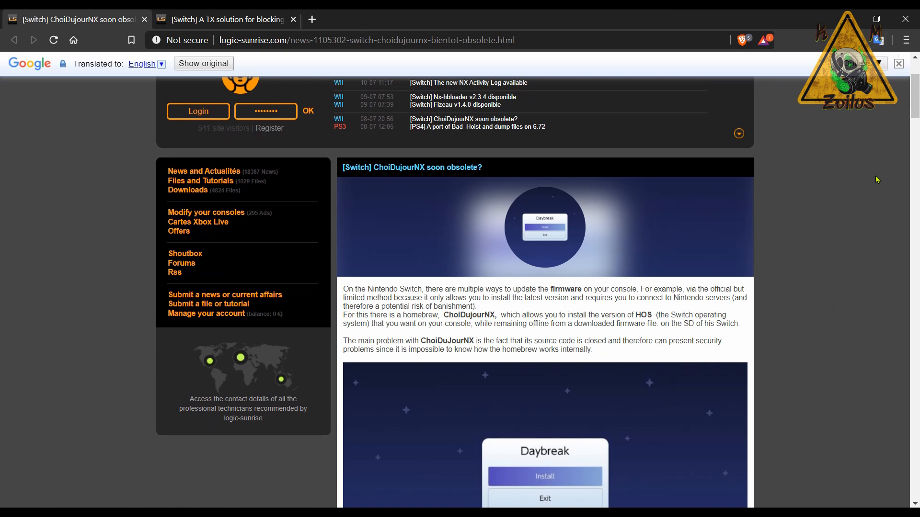
mouse_move(836, 208)
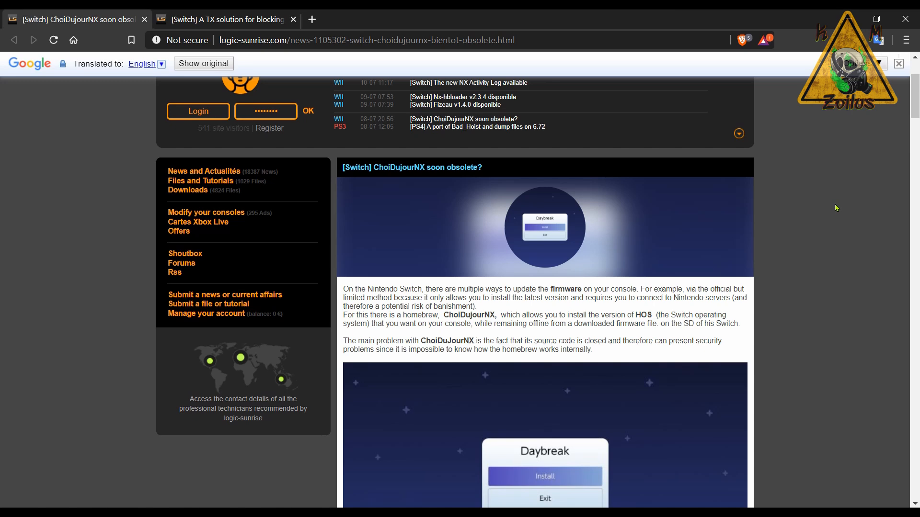
scroll(down, 3)
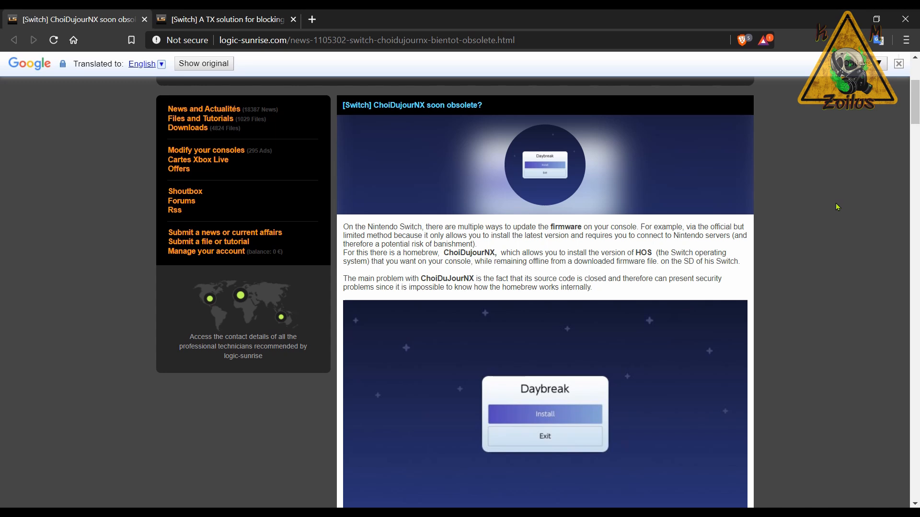
scroll(down, 3)
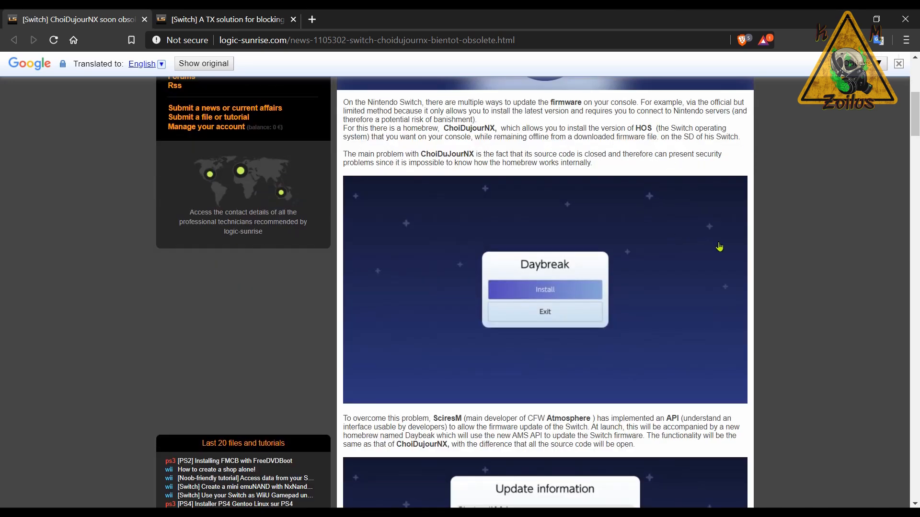
scroll(down, 3)
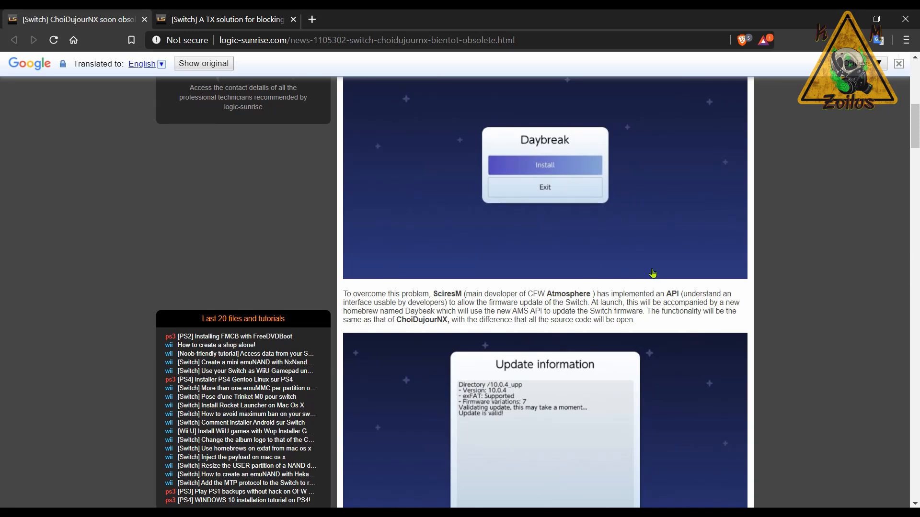
mouse_move(662, 276)
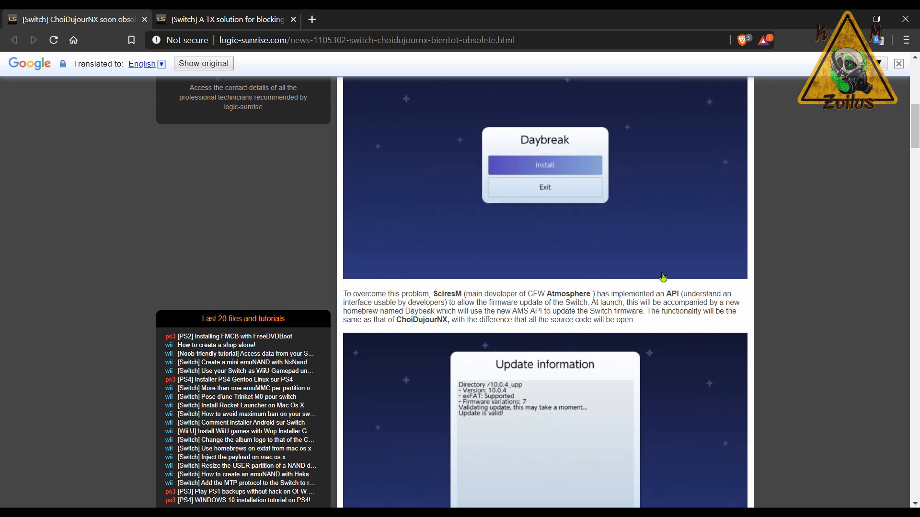
scroll(down, 3)
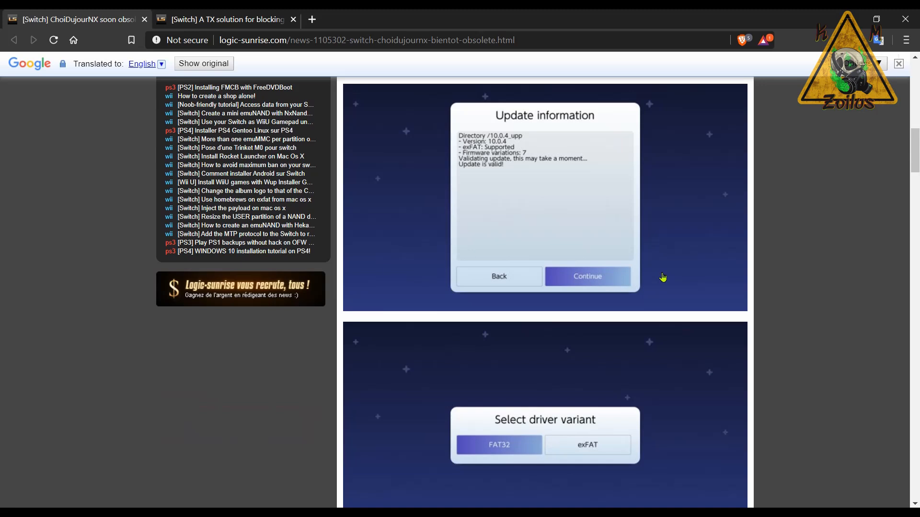
scroll(down, 3)
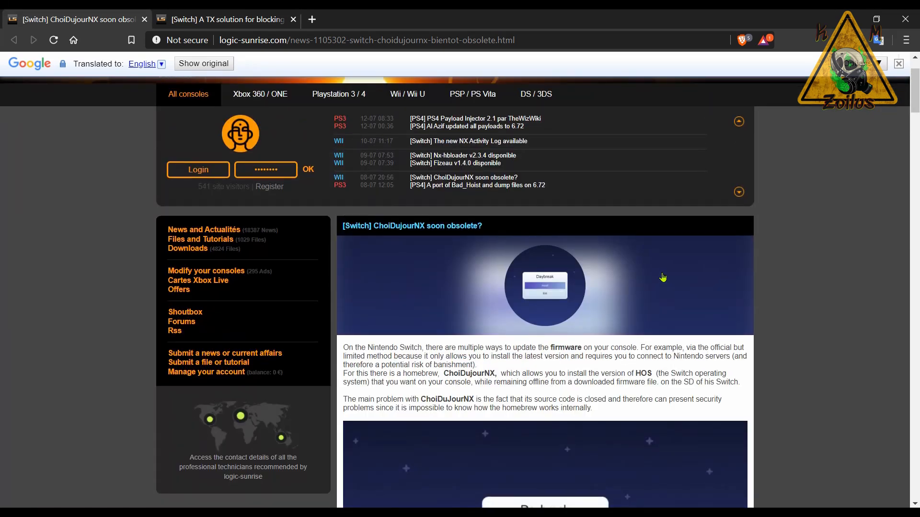
scroll(down, 3)
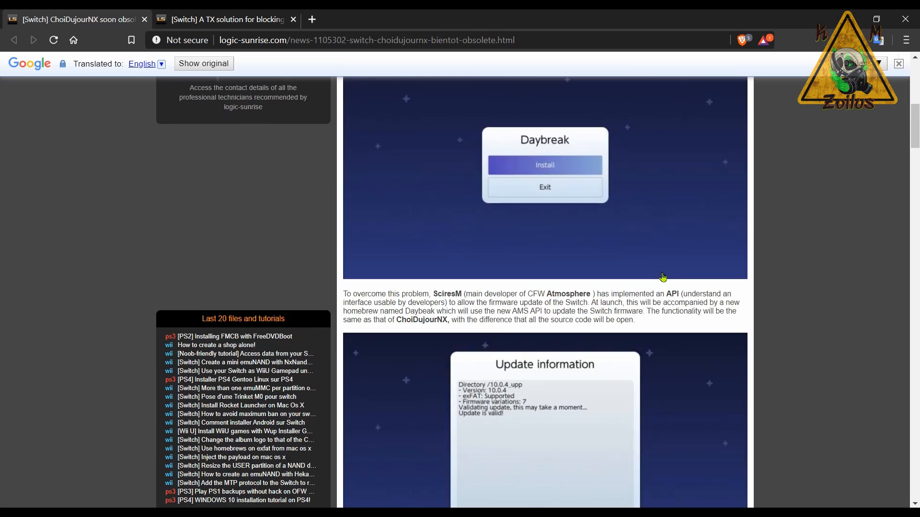
scroll(down, 3)
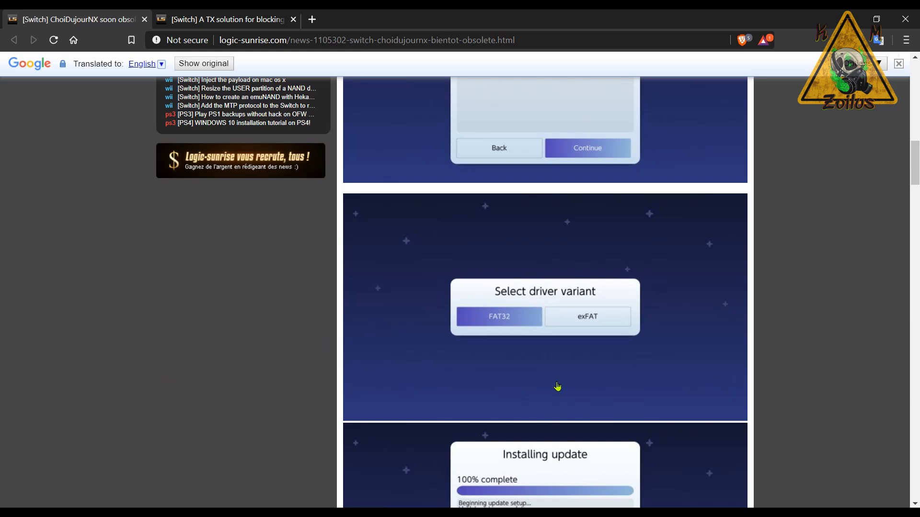
scroll(down, 3)
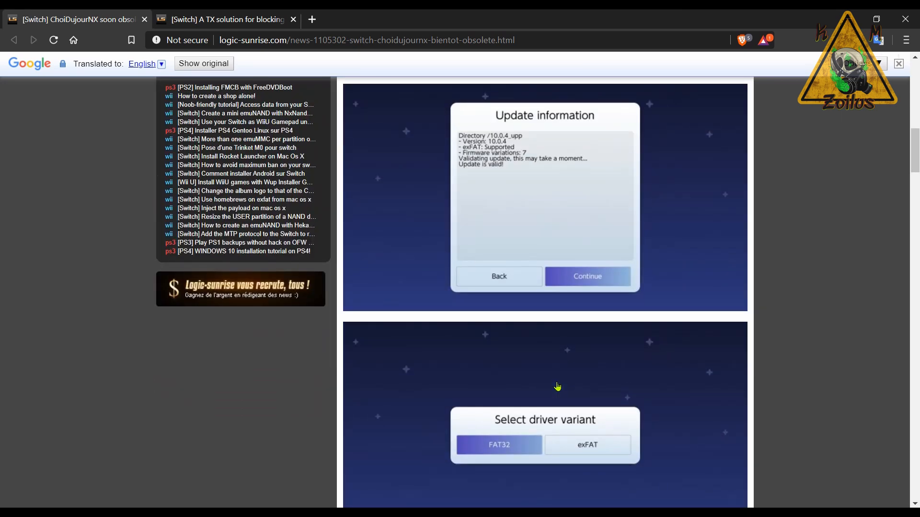
click(145, 19)
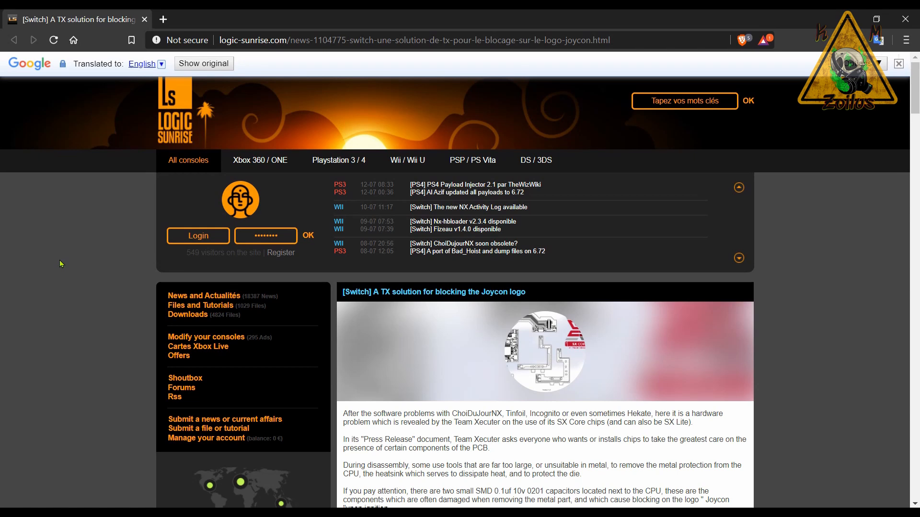
mouse_move(794, 421)
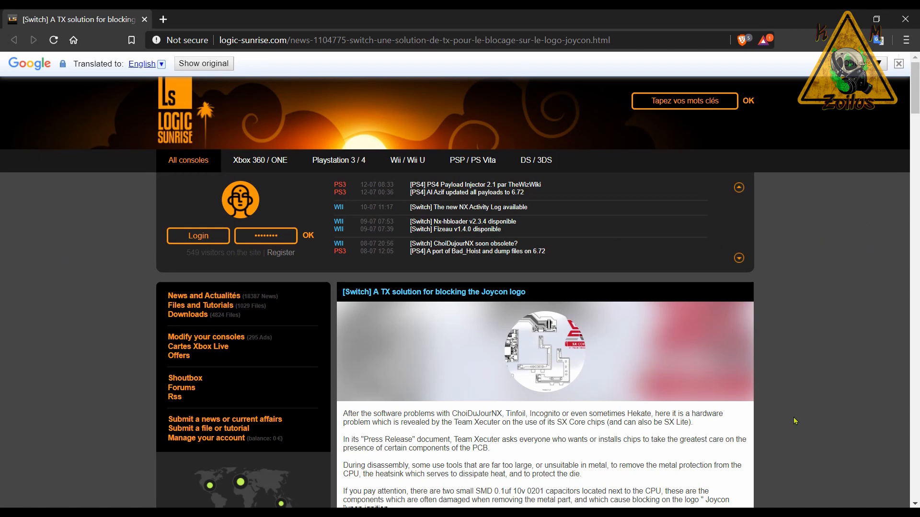
mouse_move(811, 292)
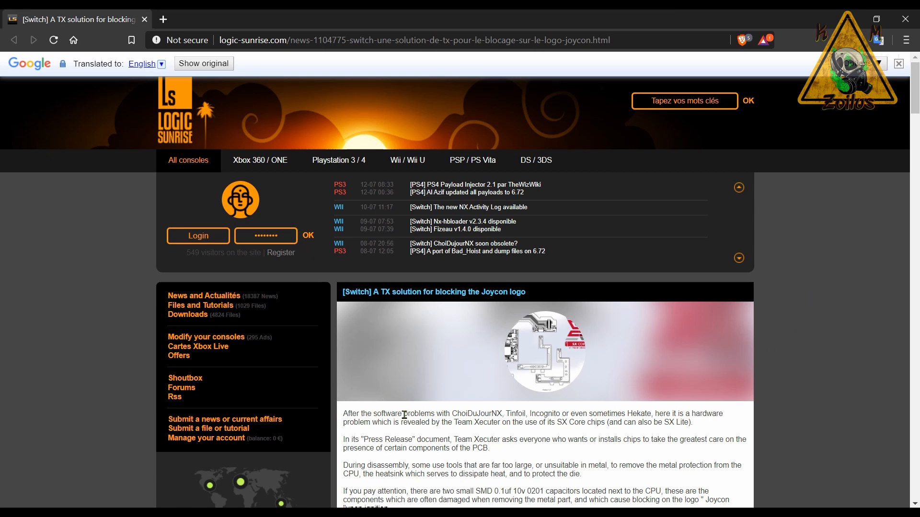
mouse_move(728, 394)
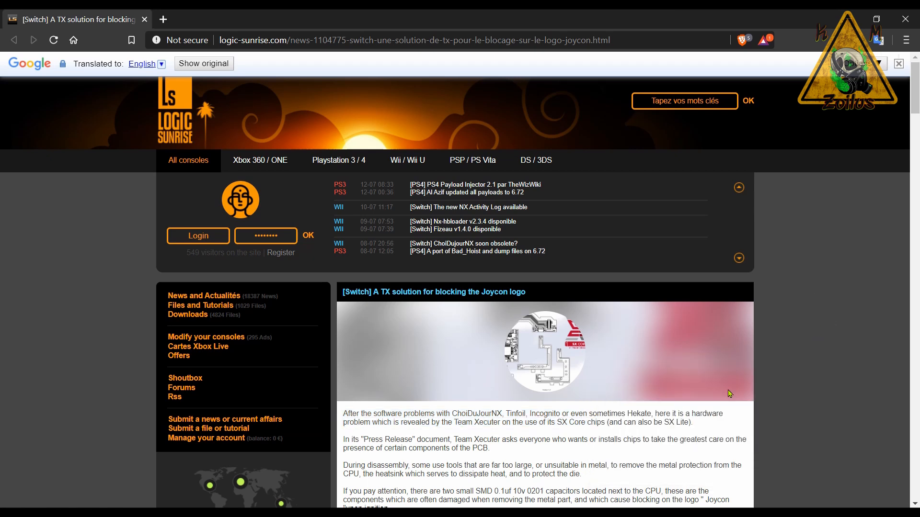
mouse_move(862, 332)
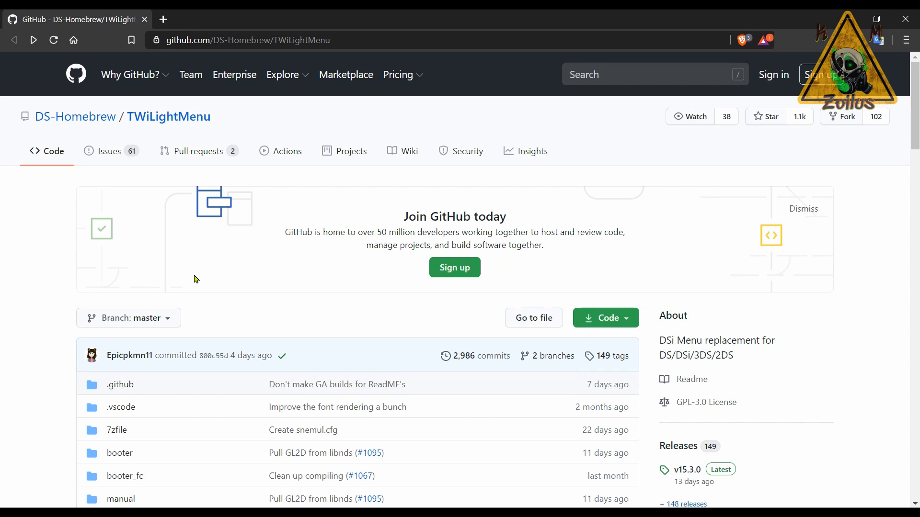
Scroll down the TWiLightMenu repository files to the README
scroll(down, 3)
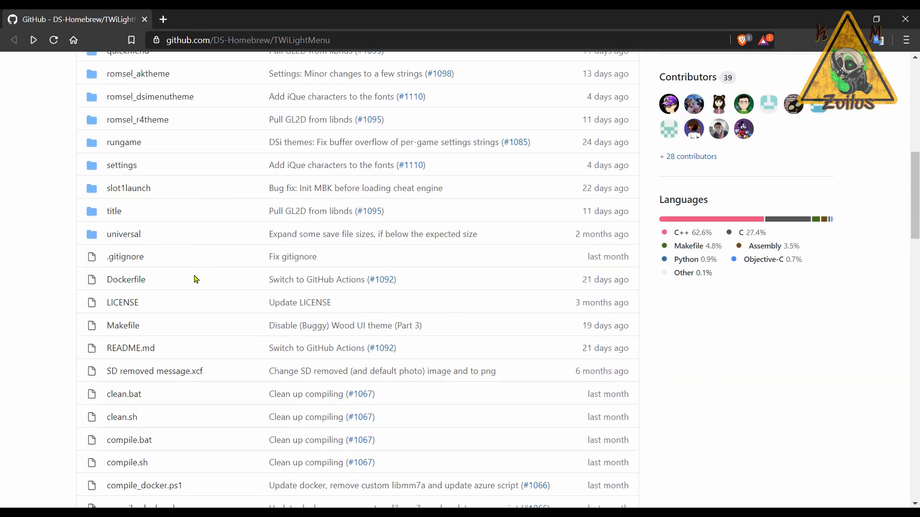
scroll(down, 3)
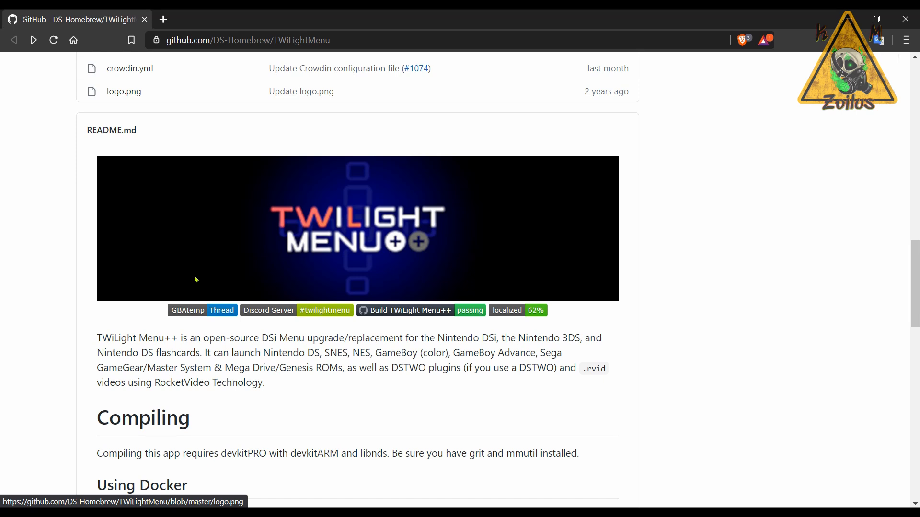
mouse_move(201, 333)
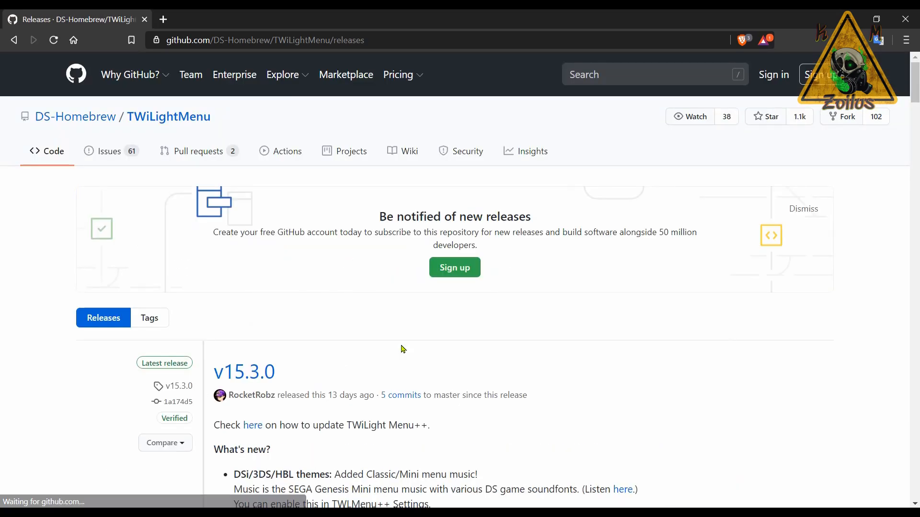
Scroll down the TWiLightMenu v15.3.0 release notes to its assets list
scroll(down, 3)
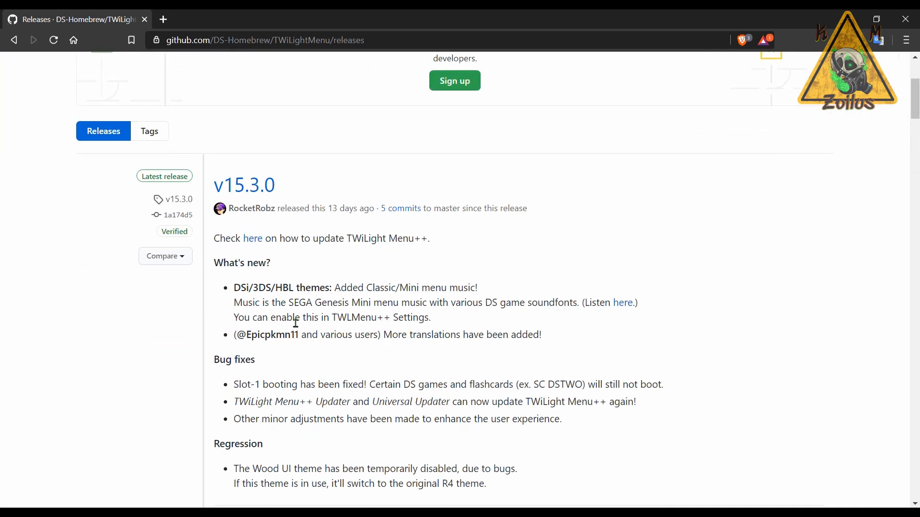
scroll(down, 3)
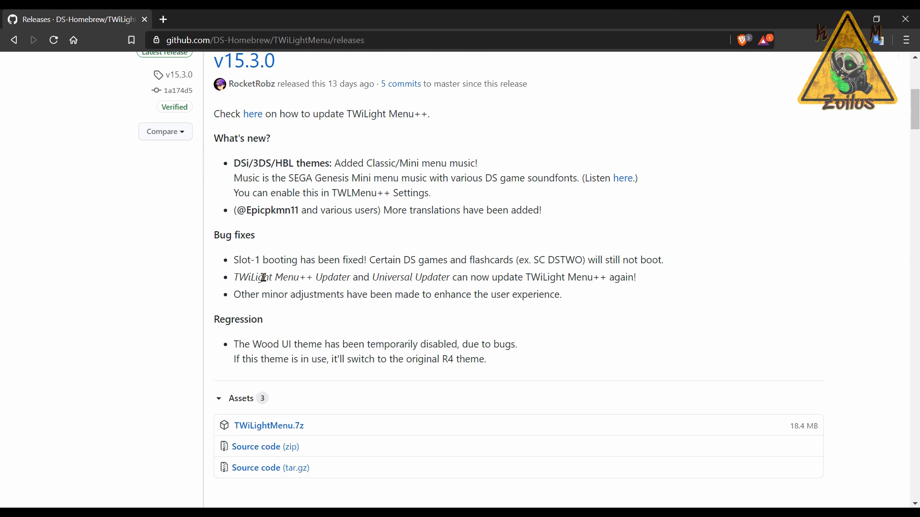
mouse_move(279, 426)
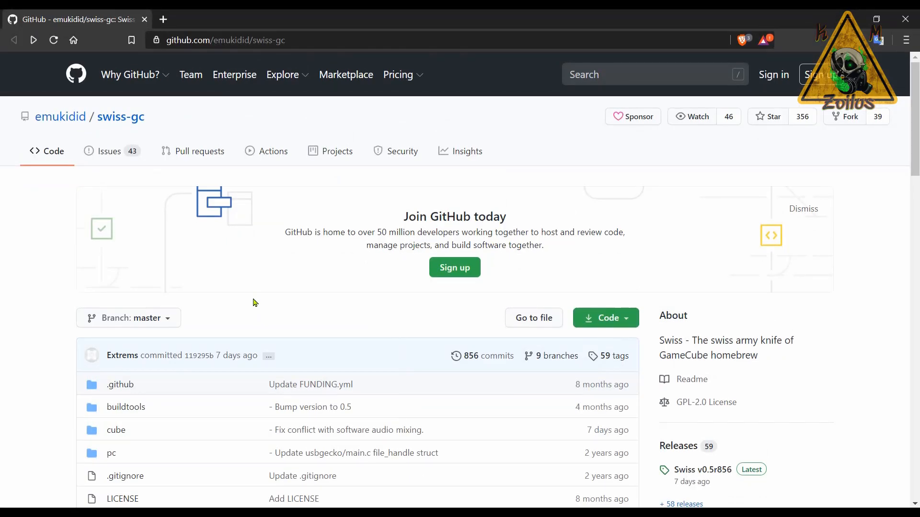
Scroll the swiss-gc README through its features and usage steps to the Navigating Swiss controls
scroll(down, 3)
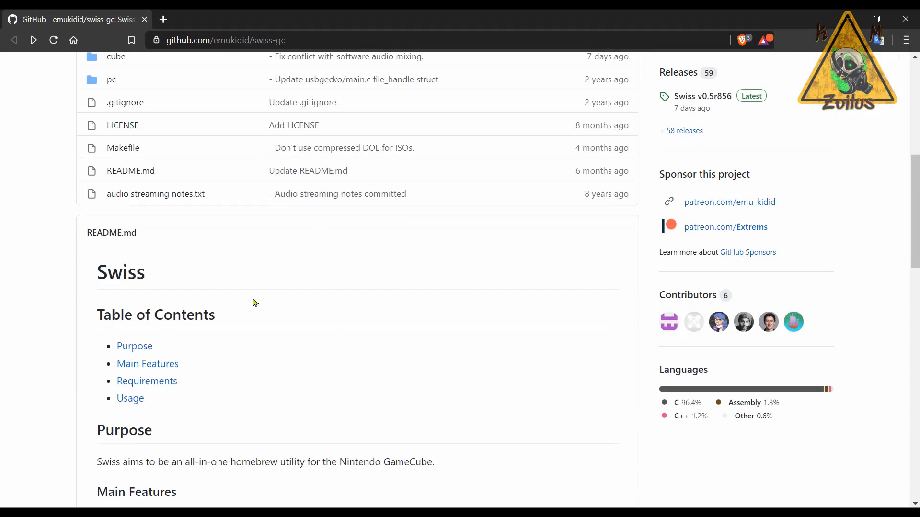
scroll(down, 3)
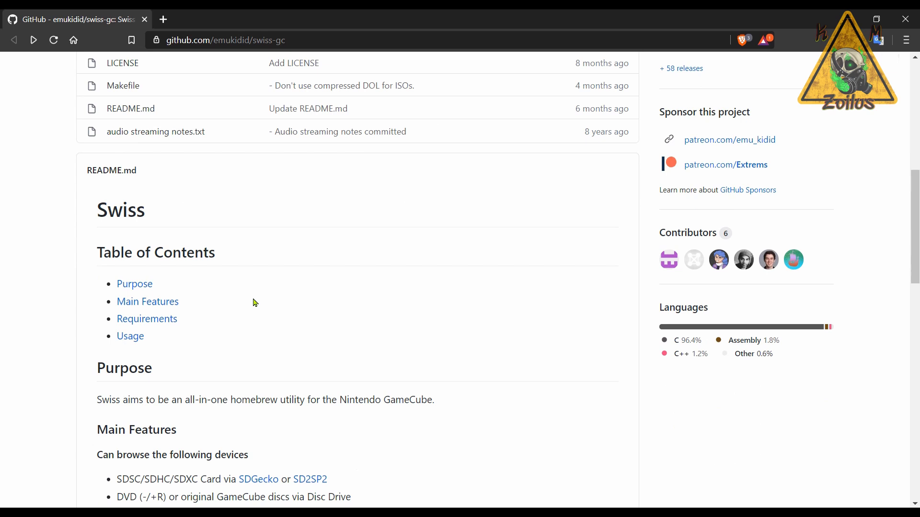
scroll(down, 3)
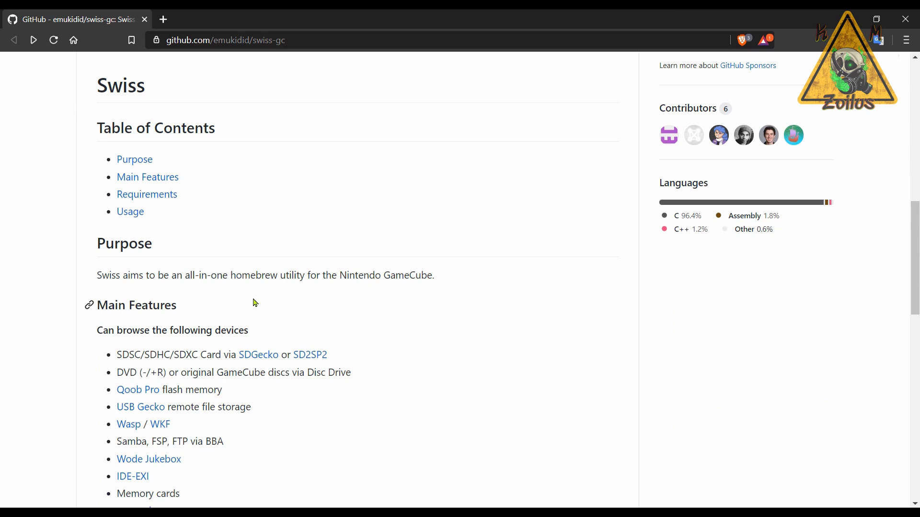
scroll(down, 3)
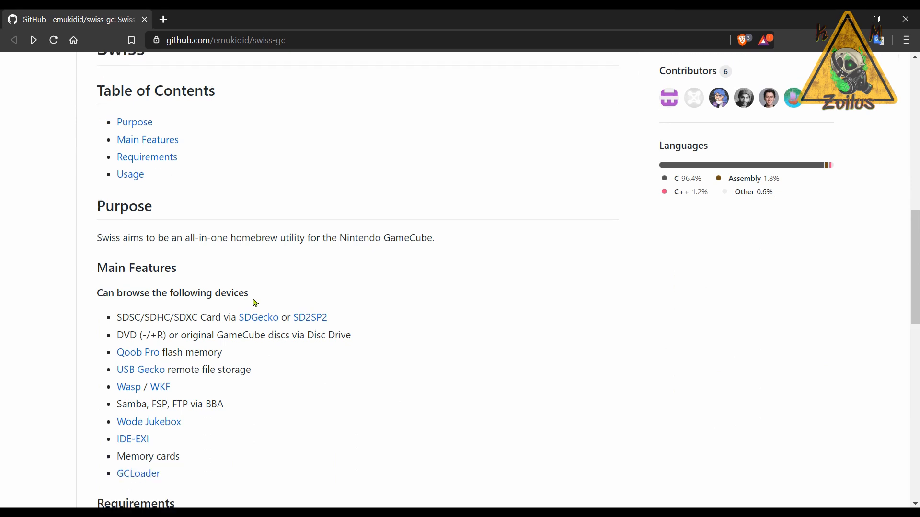
scroll(down, 3)
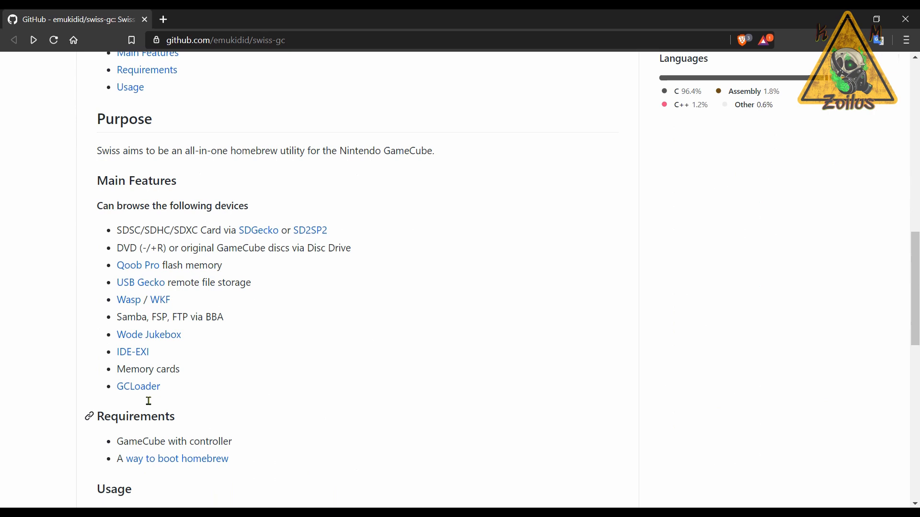
scroll(down, 3)
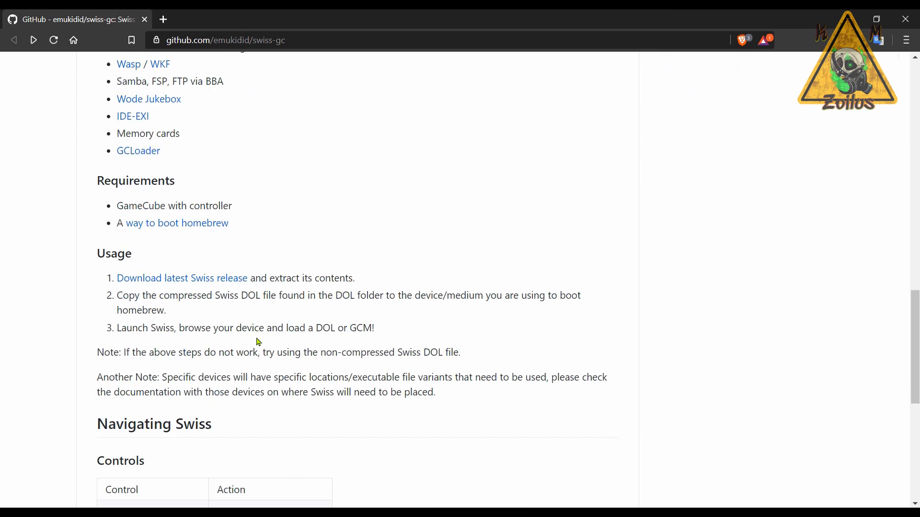
scroll(down, 3)
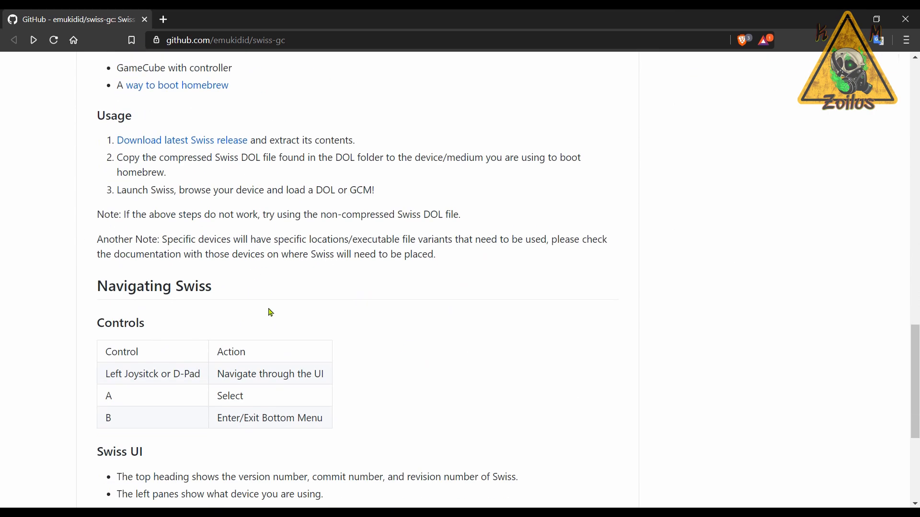
scroll(down, 3)
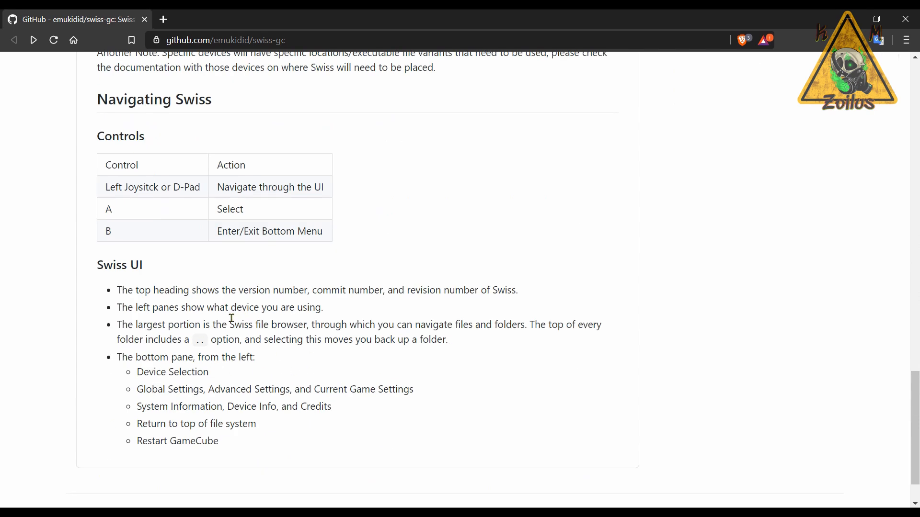
scroll(up, 3)
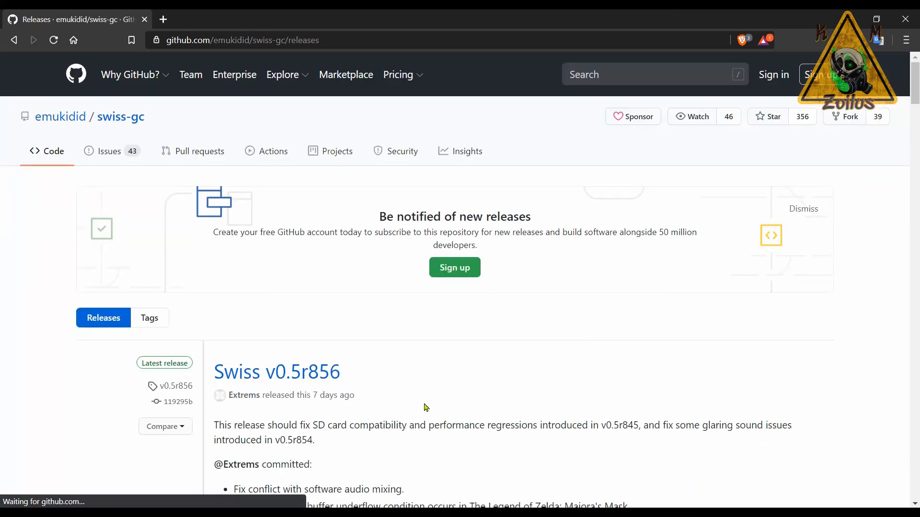
scroll(down, 3)
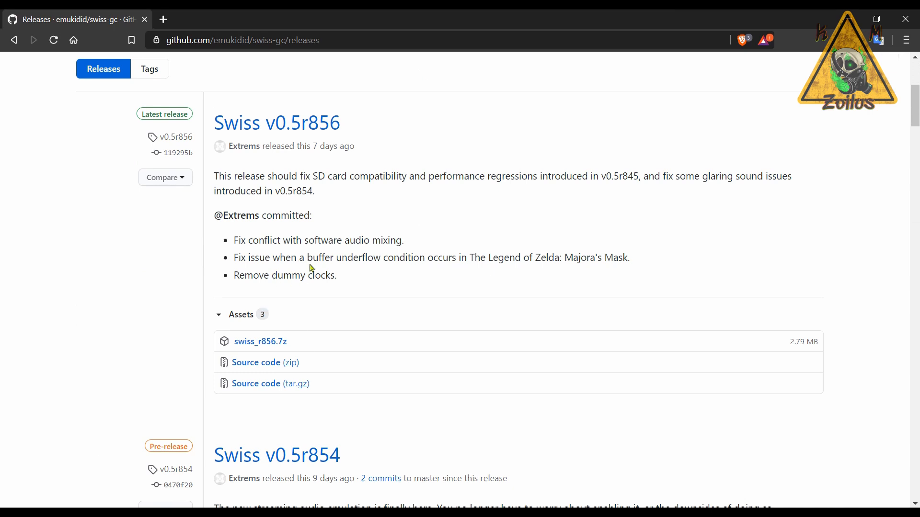
mouse_move(301, 233)
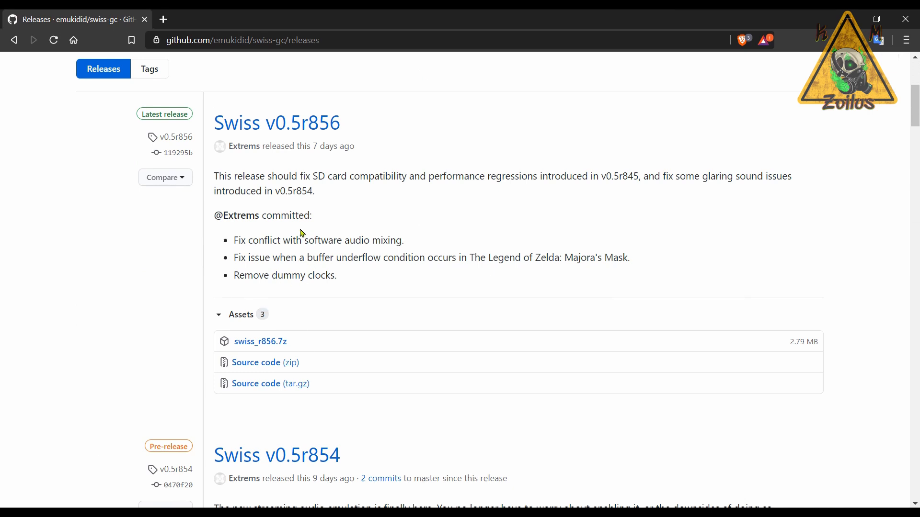
mouse_move(349, 253)
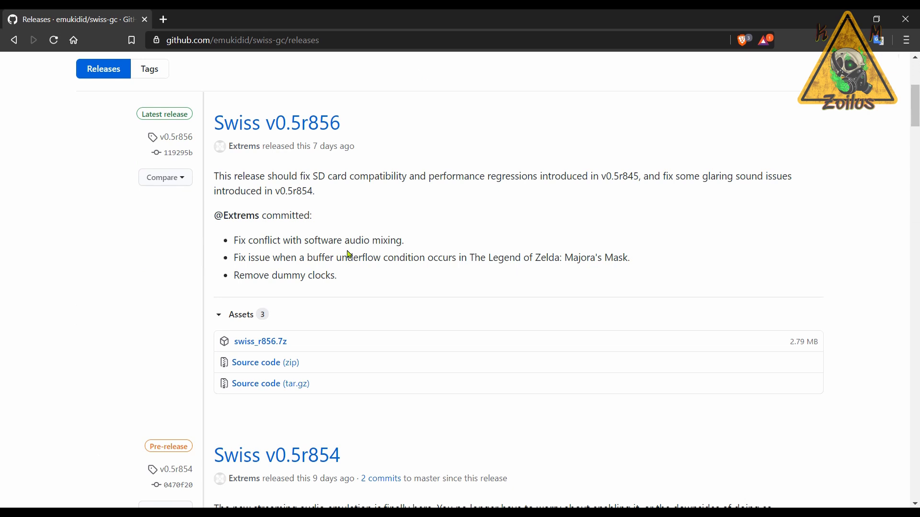
mouse_move(283, 219)
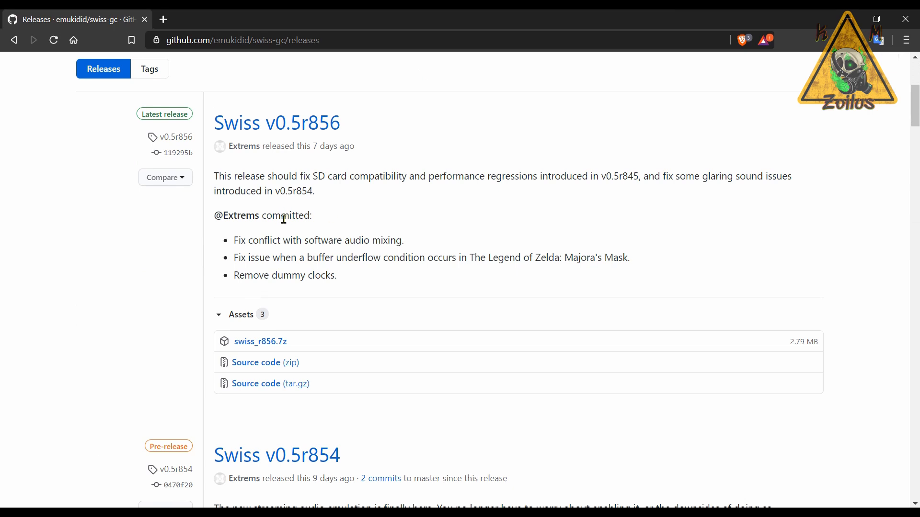
mouse_move(358, 181)
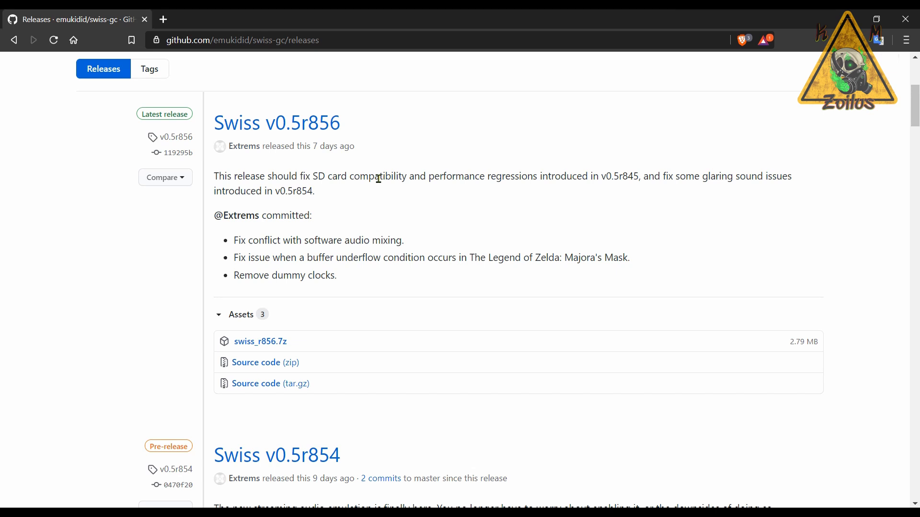
mouse_move(268, 240)
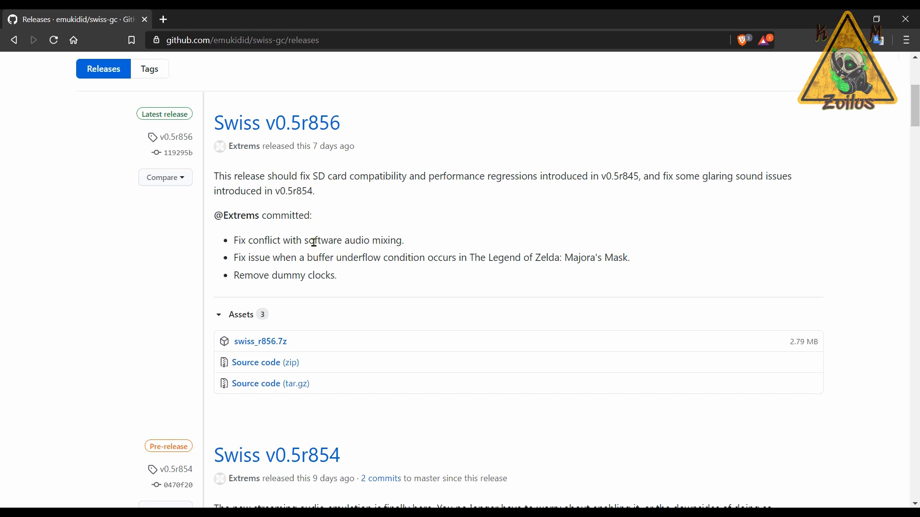
mouse_move(587, 261)
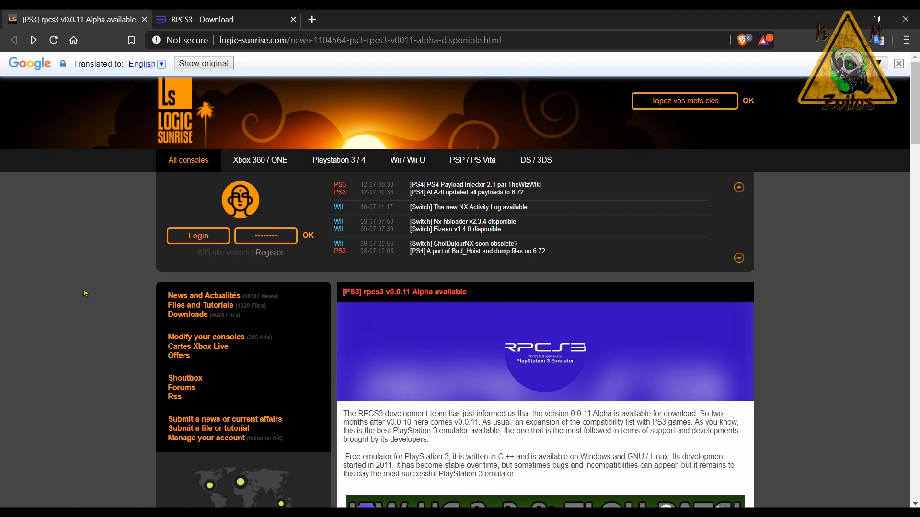
Scroll through the translated RPCS3 v0.0.11 Alpha article and its embedded demo videos
scroll(down, 3)
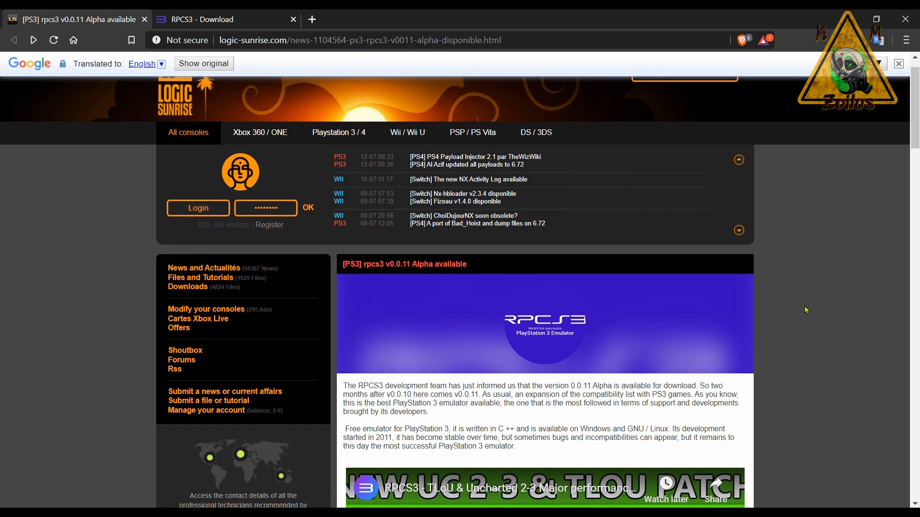
scroll(down, 3)
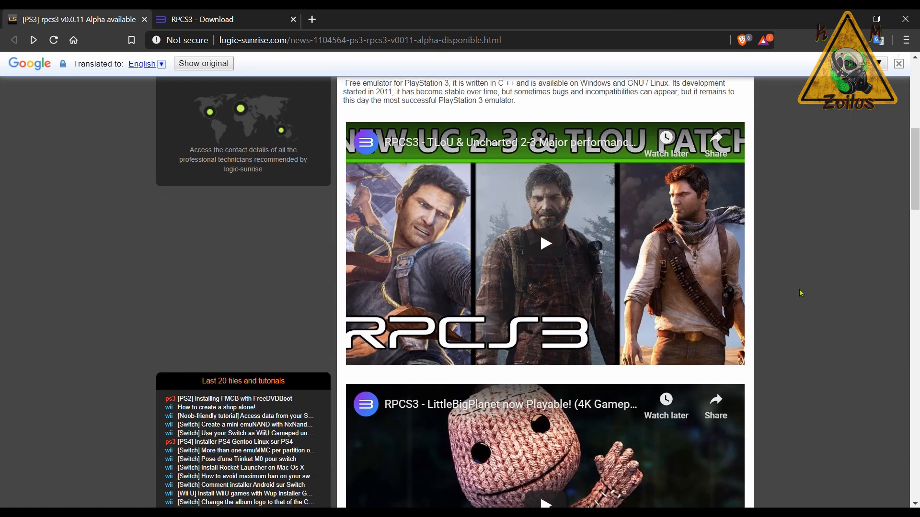
scroll(down, 3)
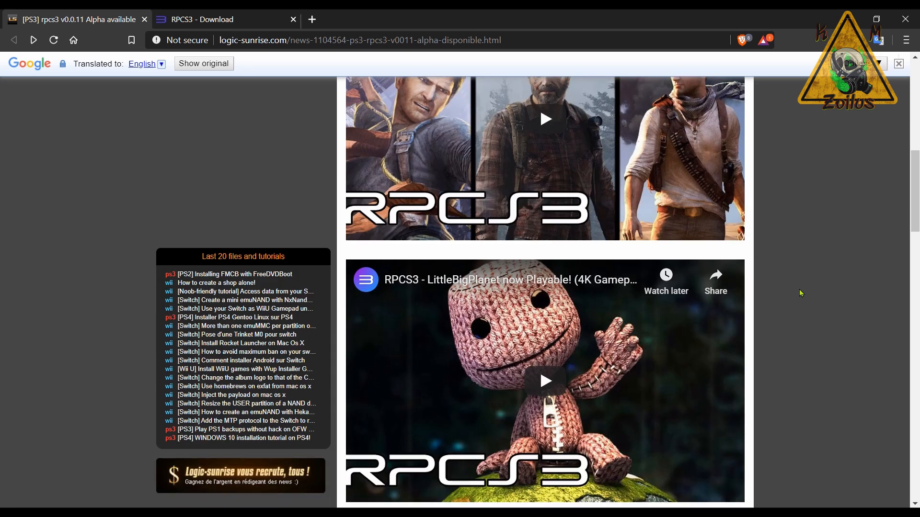
mouse_move(762, 265)
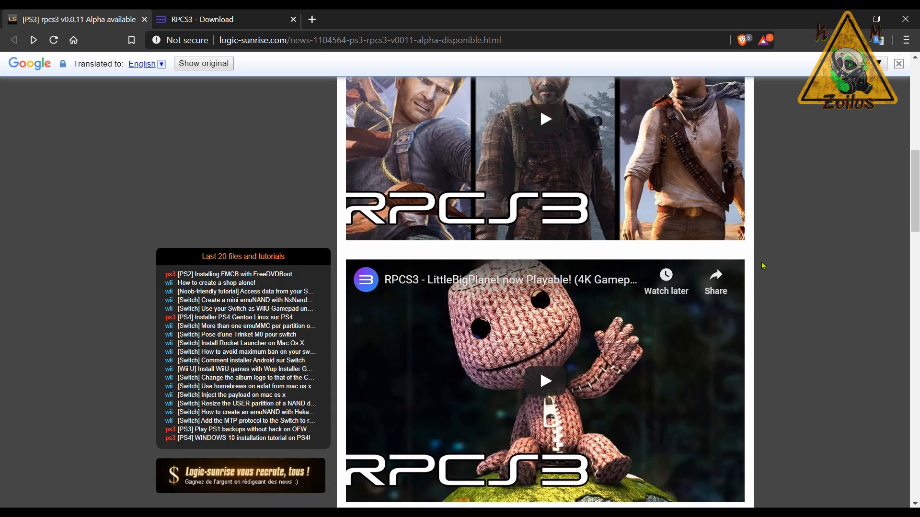
scroll(up, 3)
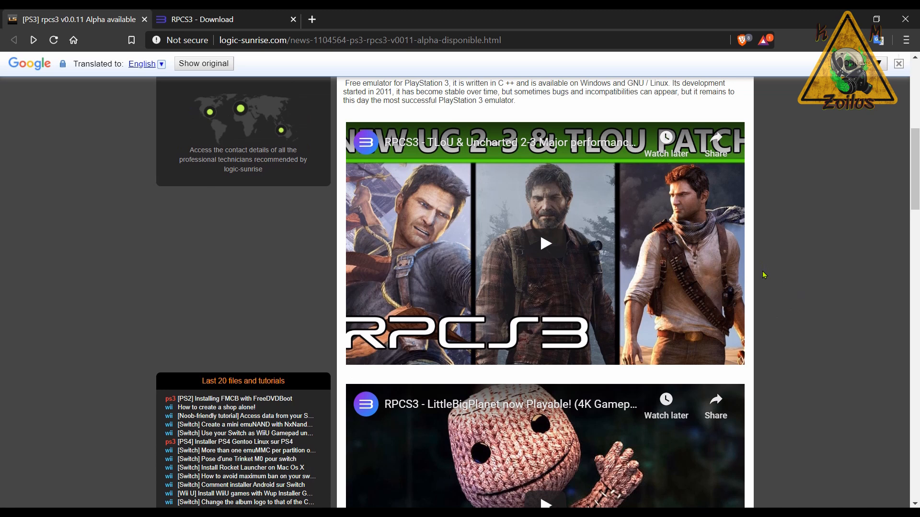
scroll(down, 3)
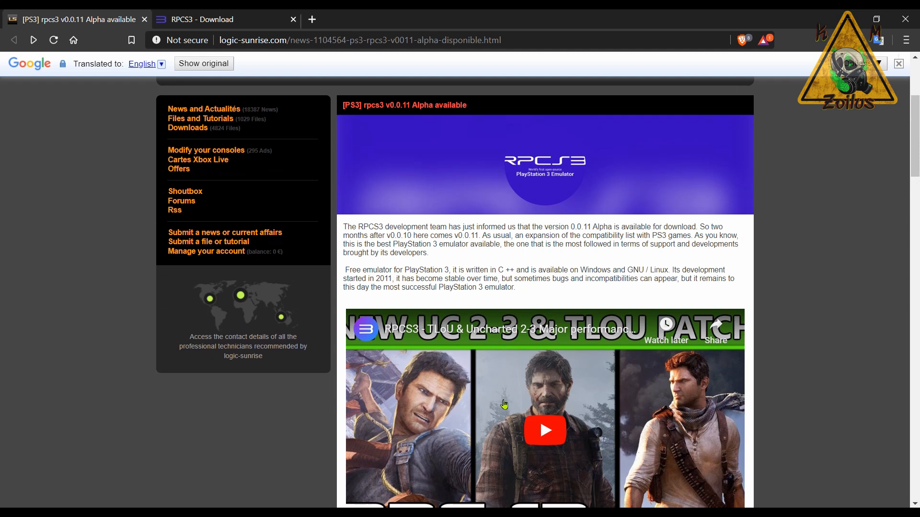
scroll(down, 3)
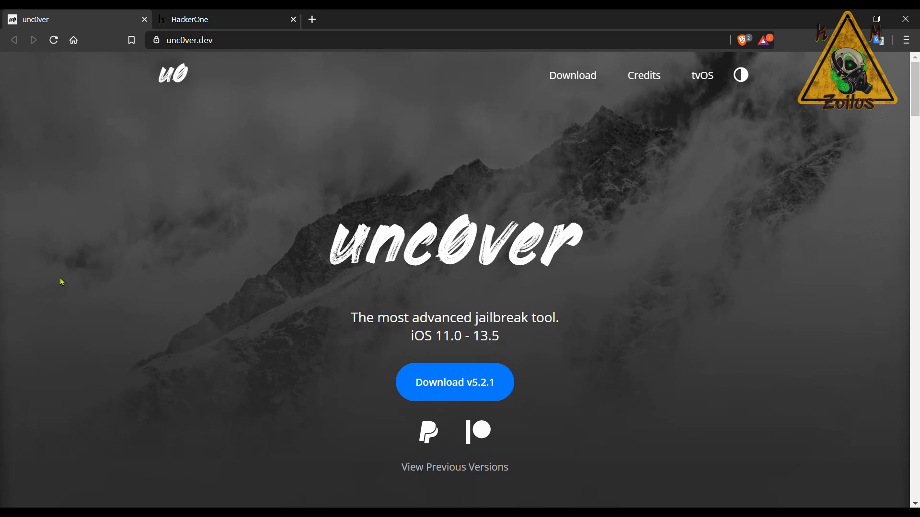
mouse_move(260, 322)
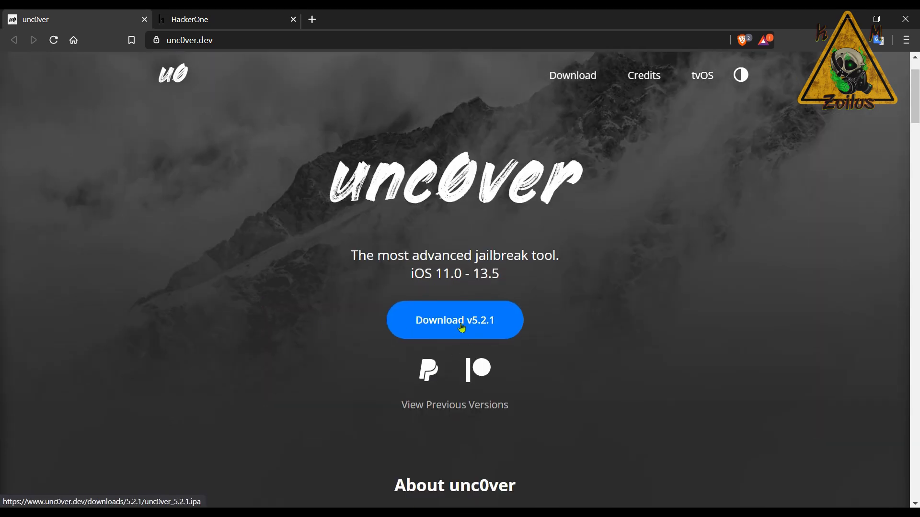
Scroll past unc0ver's Installation Guide to the What's New fixes, then move to the HackerOne tab
scroll(down, 3)
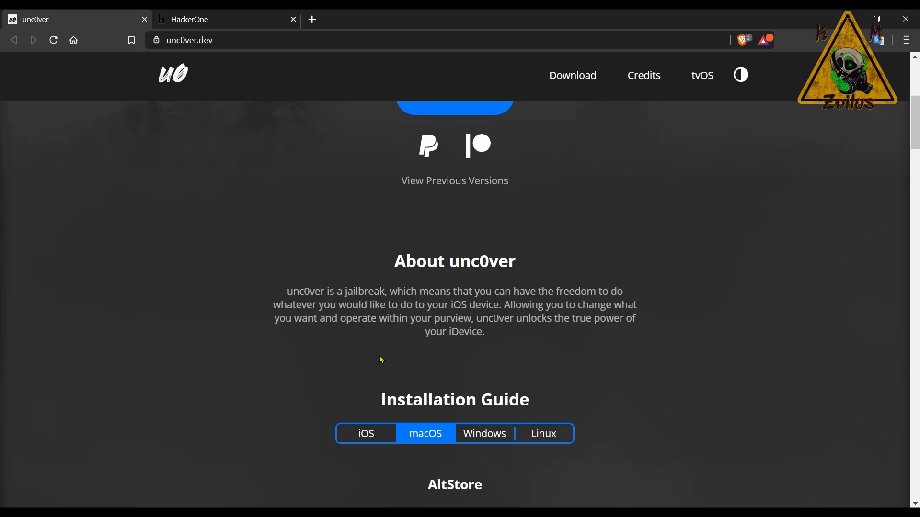
scroll(down, 3)
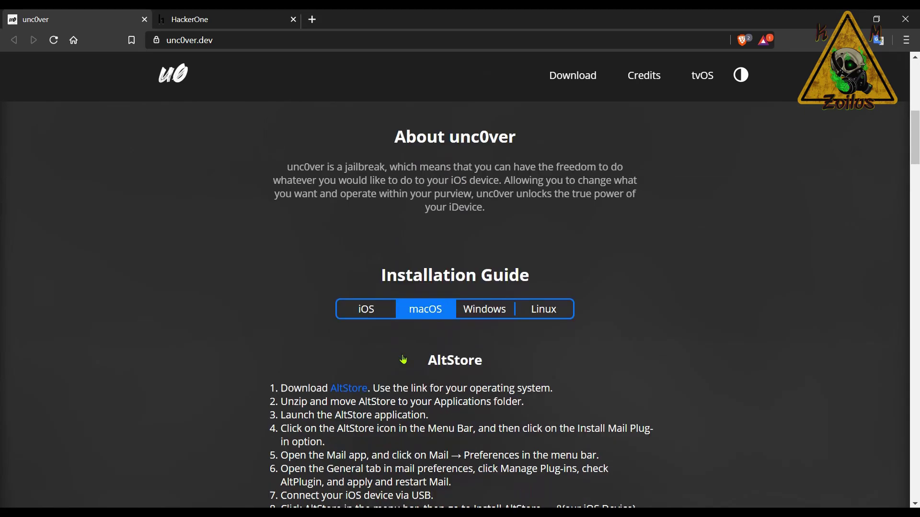
scroll(down, 3)
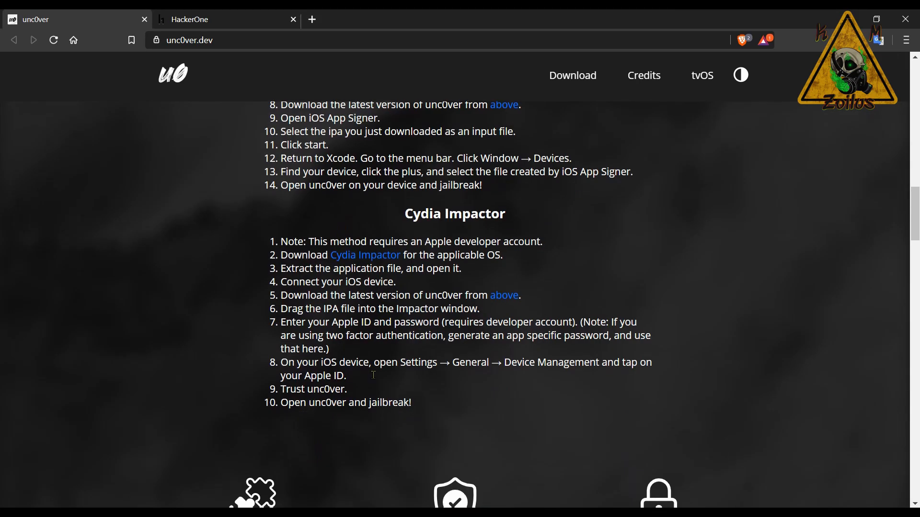
scroll(up, 3)
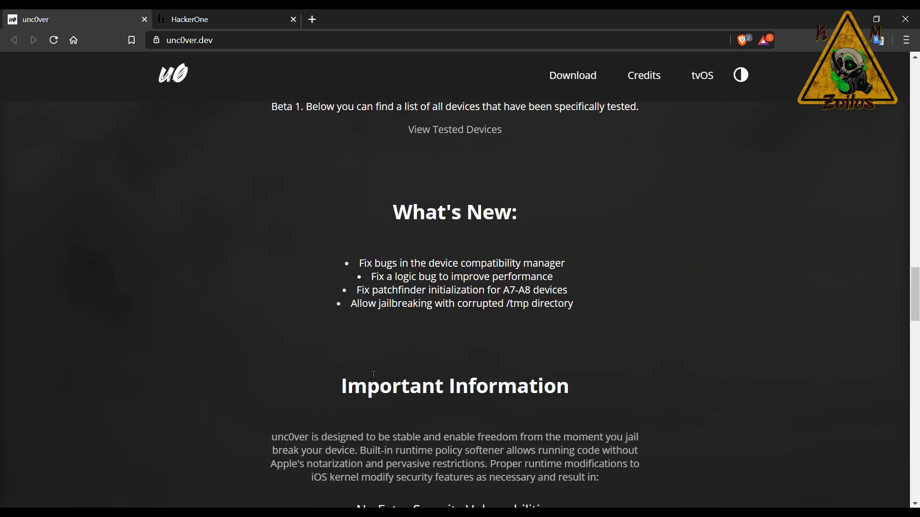
mouse_move(460, 214)
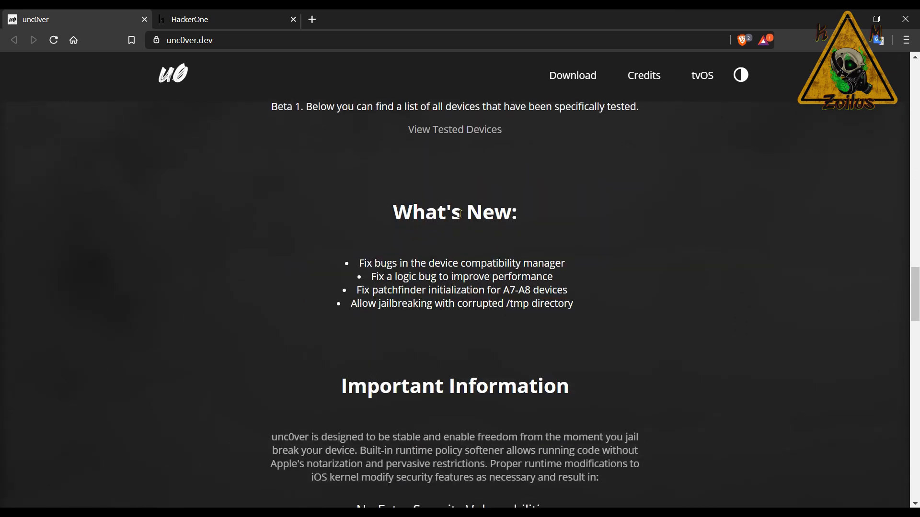
mouse_move(417, 262)
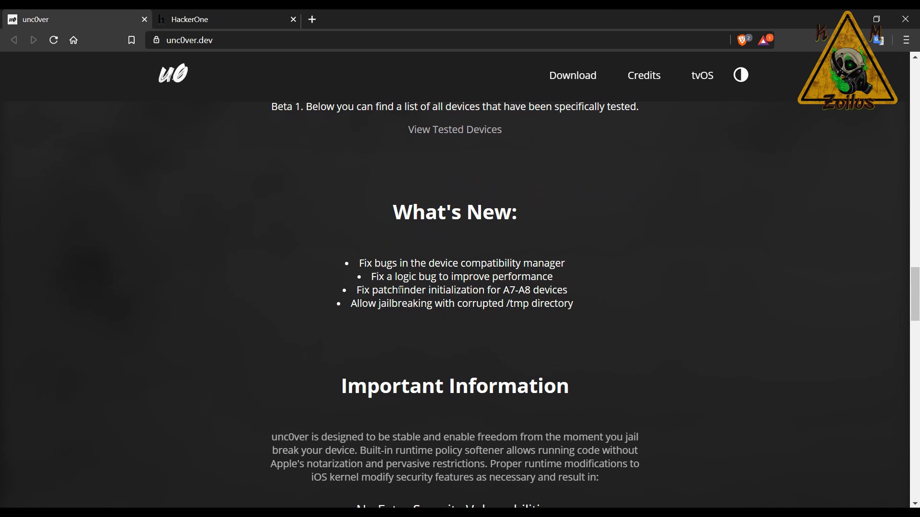
mouse_move(348, 310)
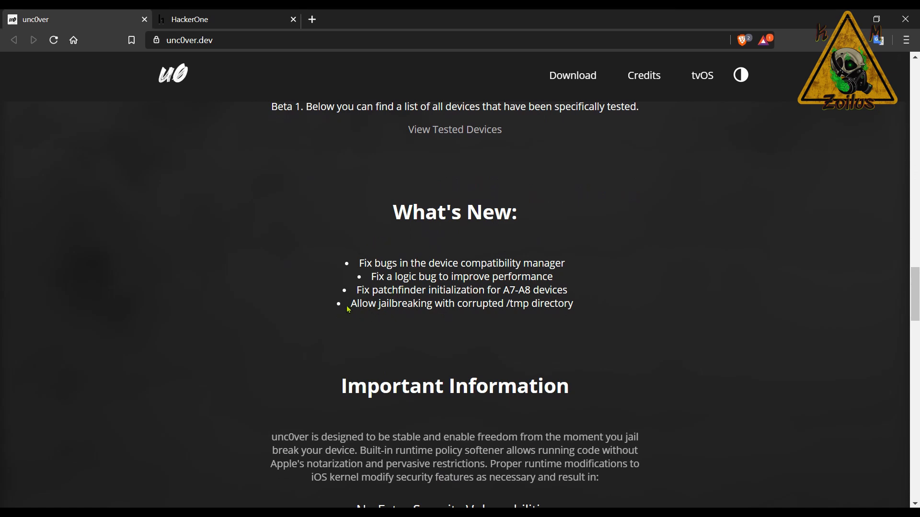
mouse_move(473, 325)
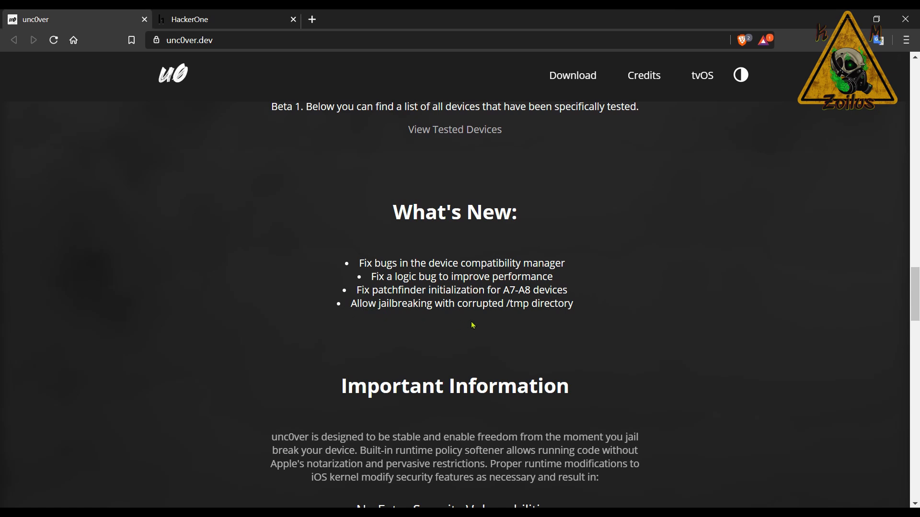
mouse_move(520, 334)
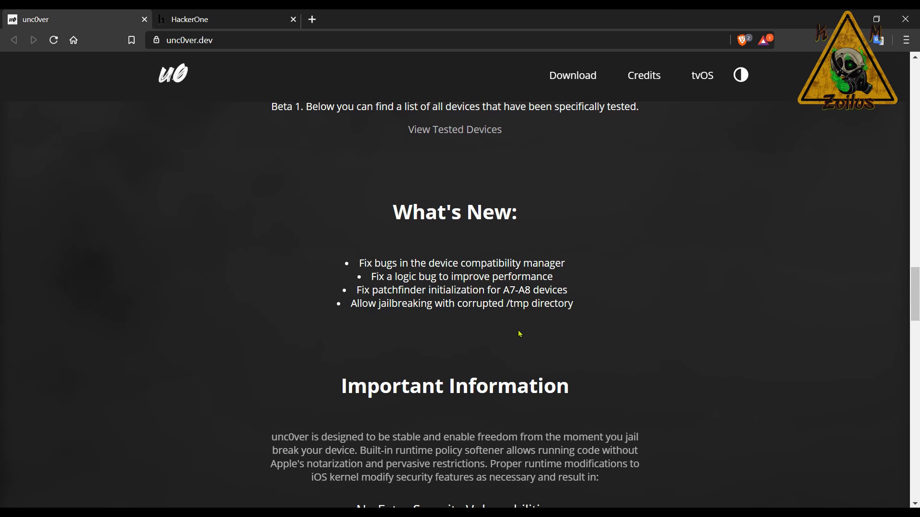
click(201, 19)
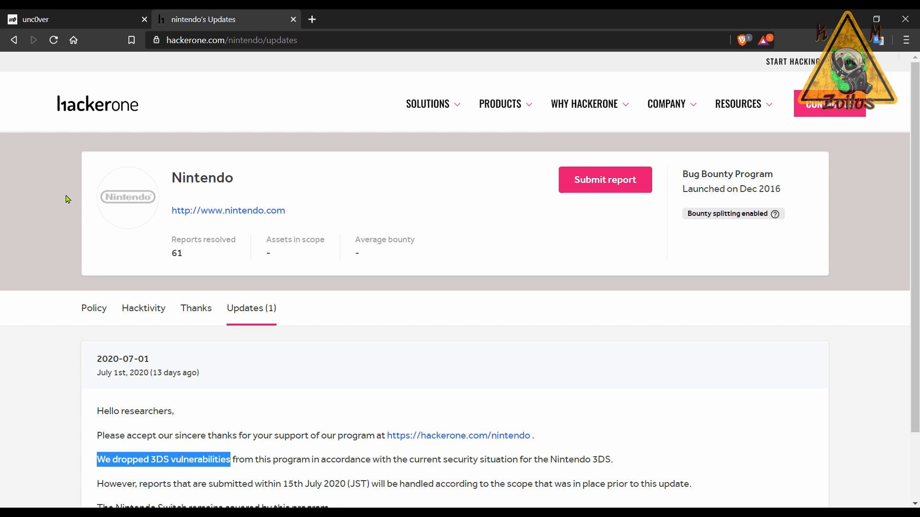
mouse_move(39, 204)
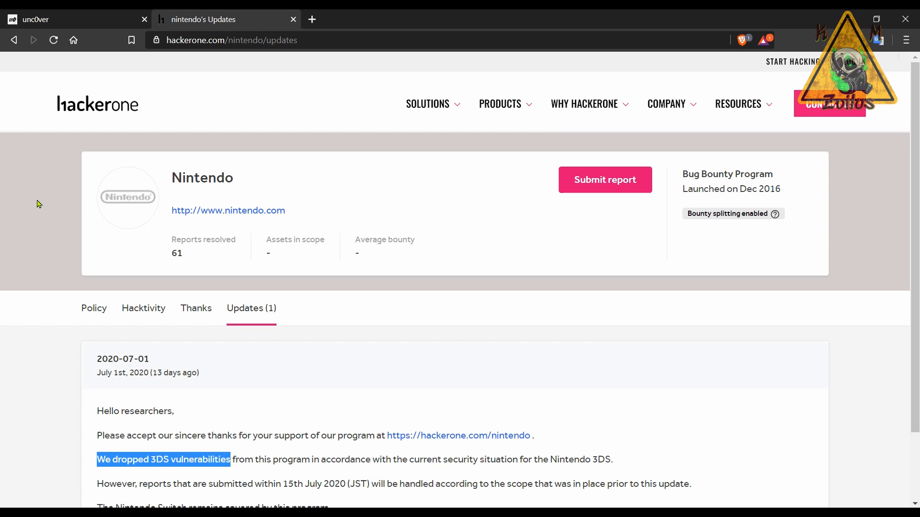
Scroll to read Nintendo's 2020-07-01 announcement dropping 3DS while keeping the Switch covered
scroll(down, 3)
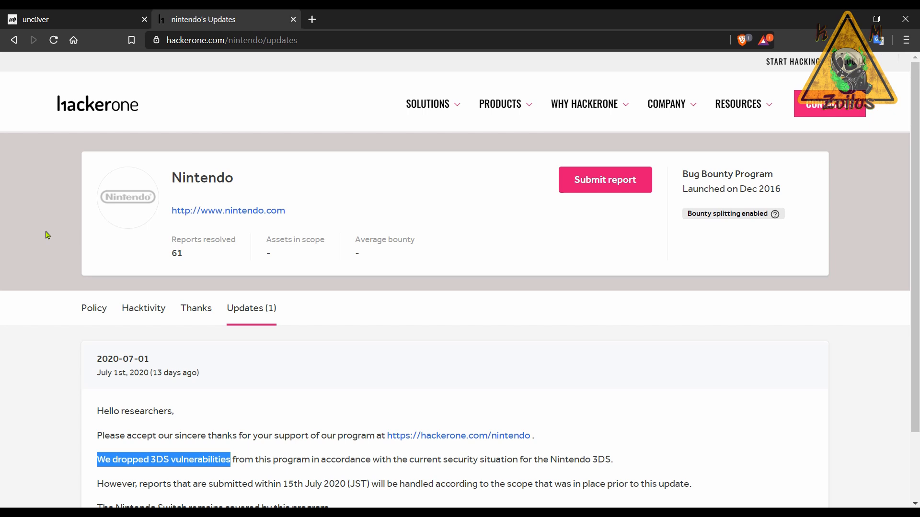
scroll(down, 3)
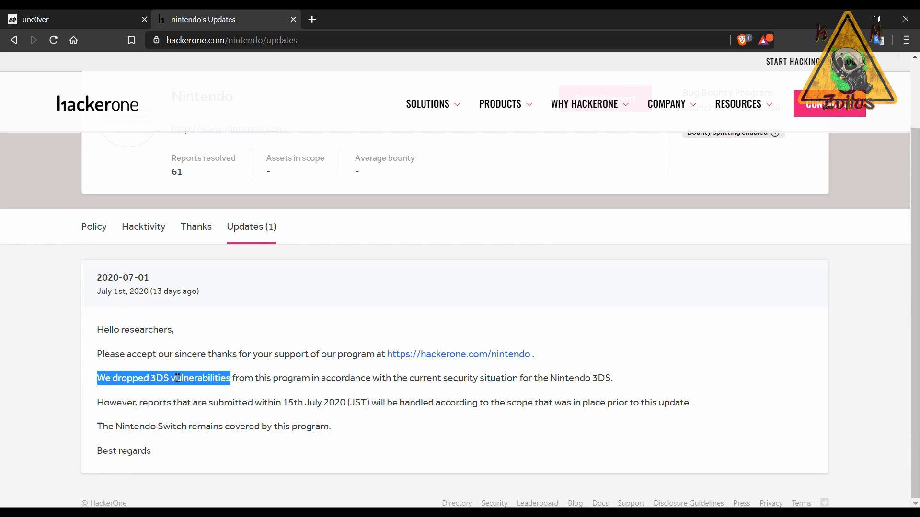
Open Nintendo's Policy page and highlight the $20,000 top reward in the Rewards section
click(94, 227)
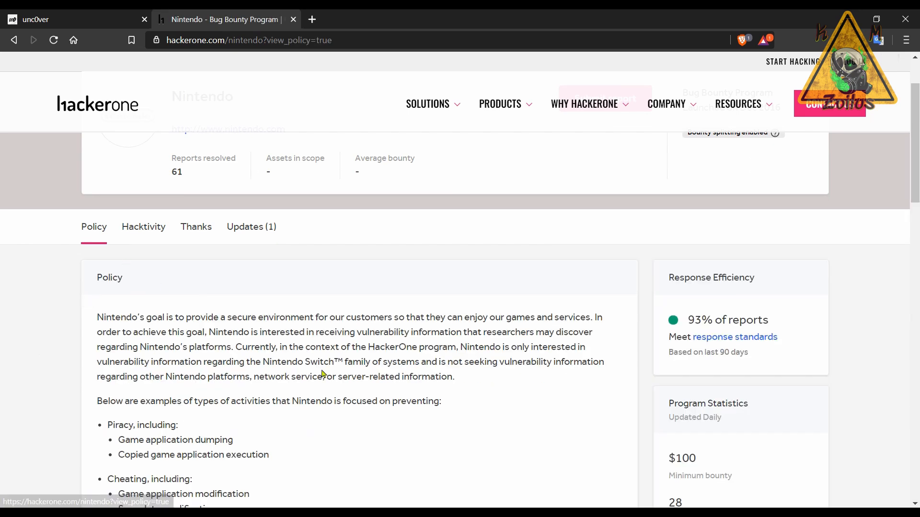
scroll(down, 3)
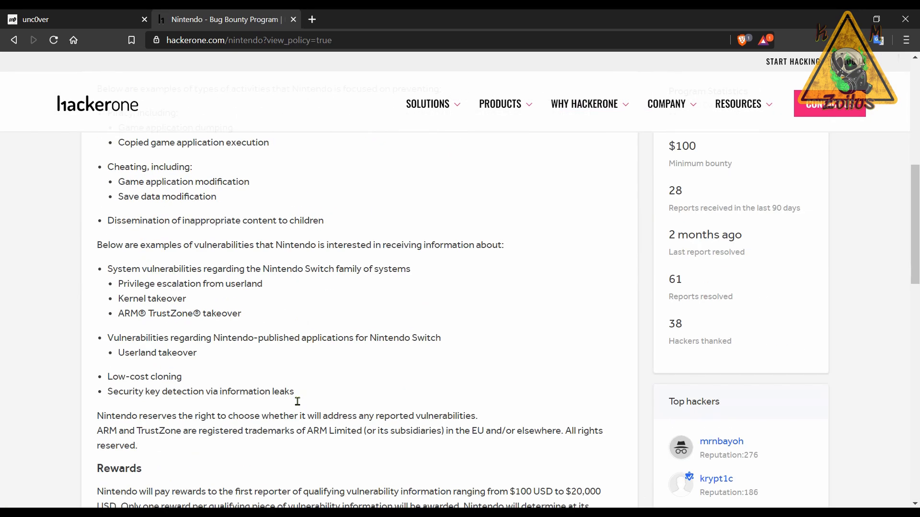
scroll(down, 3)
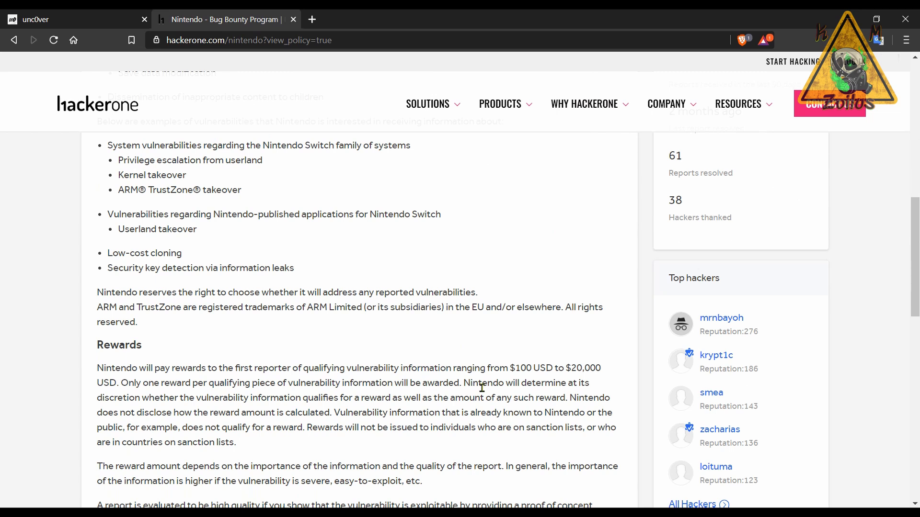
mouse_move(567, 381)
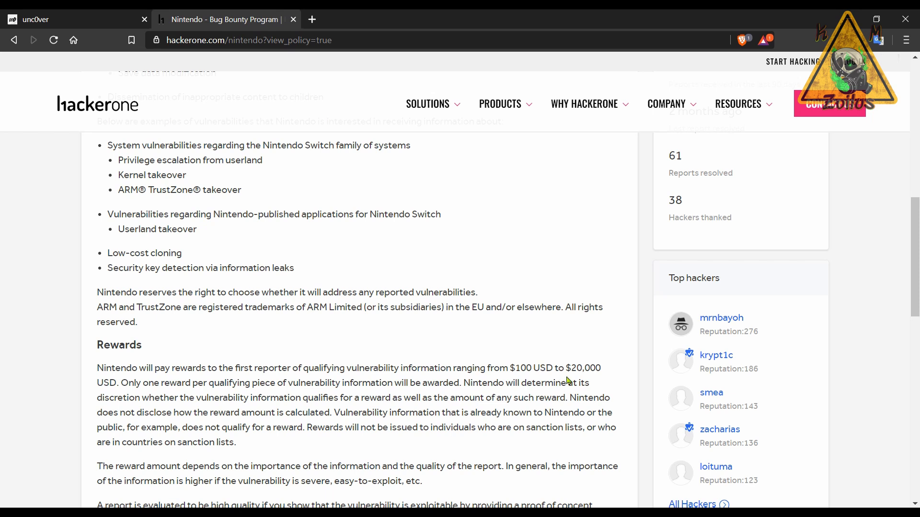
double_click(585, 368)
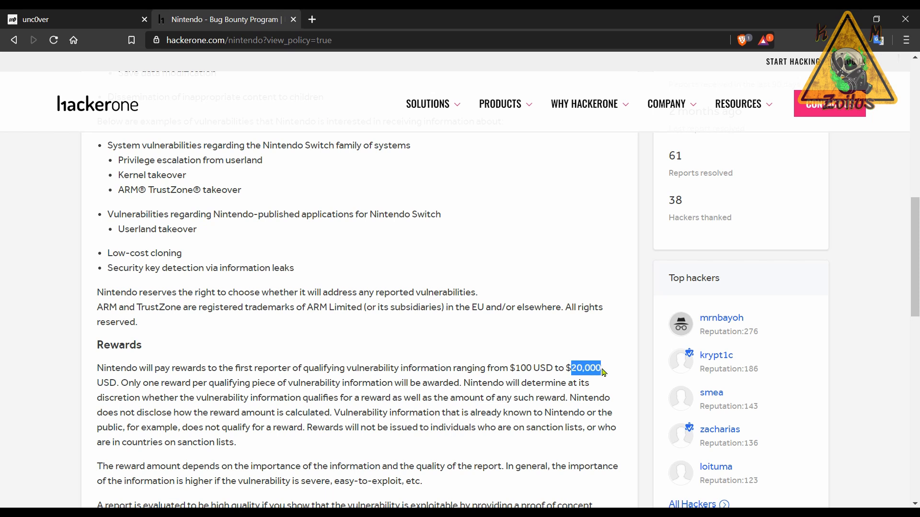